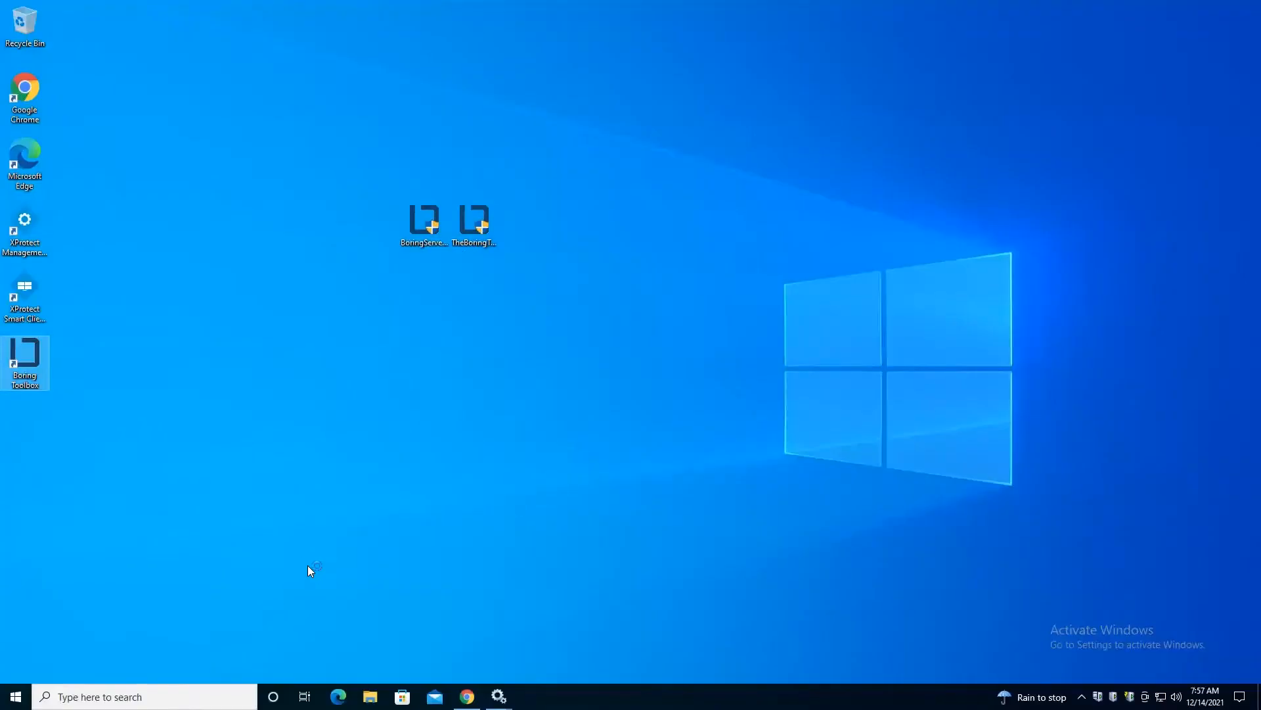
pyautogui.moveTo(24, 362)
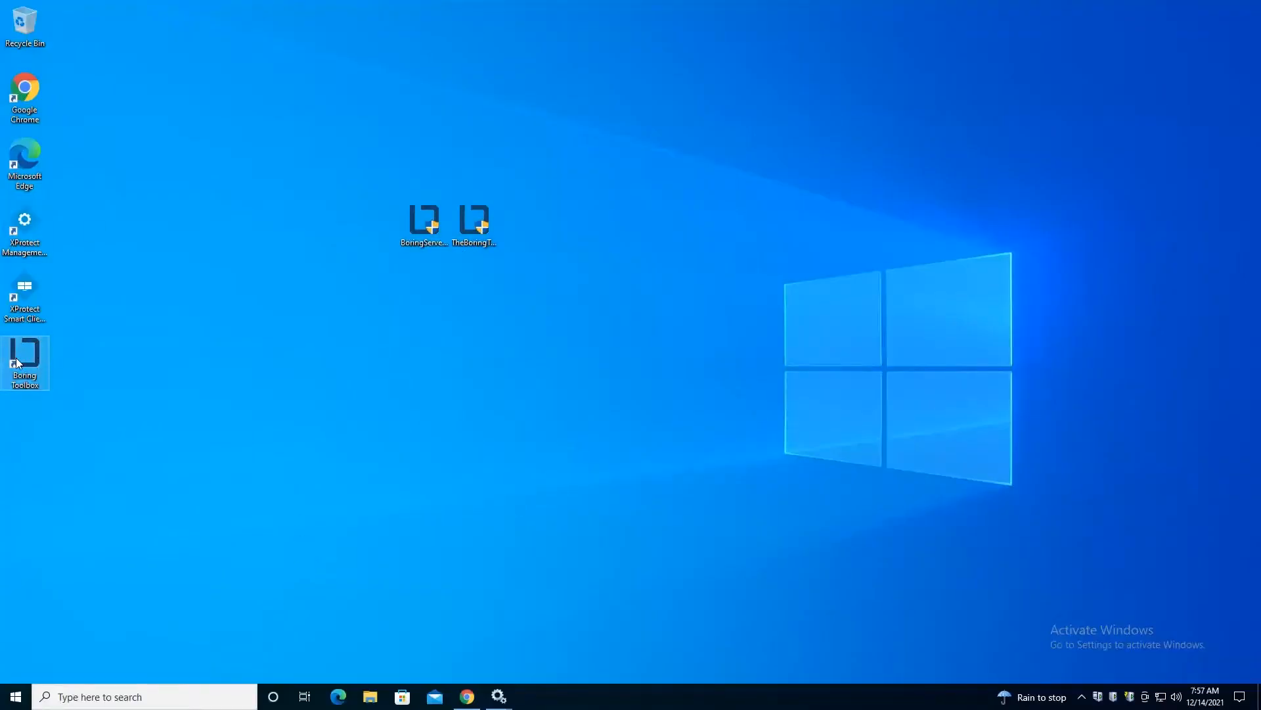
pyautogui.moveTo(60, 390)
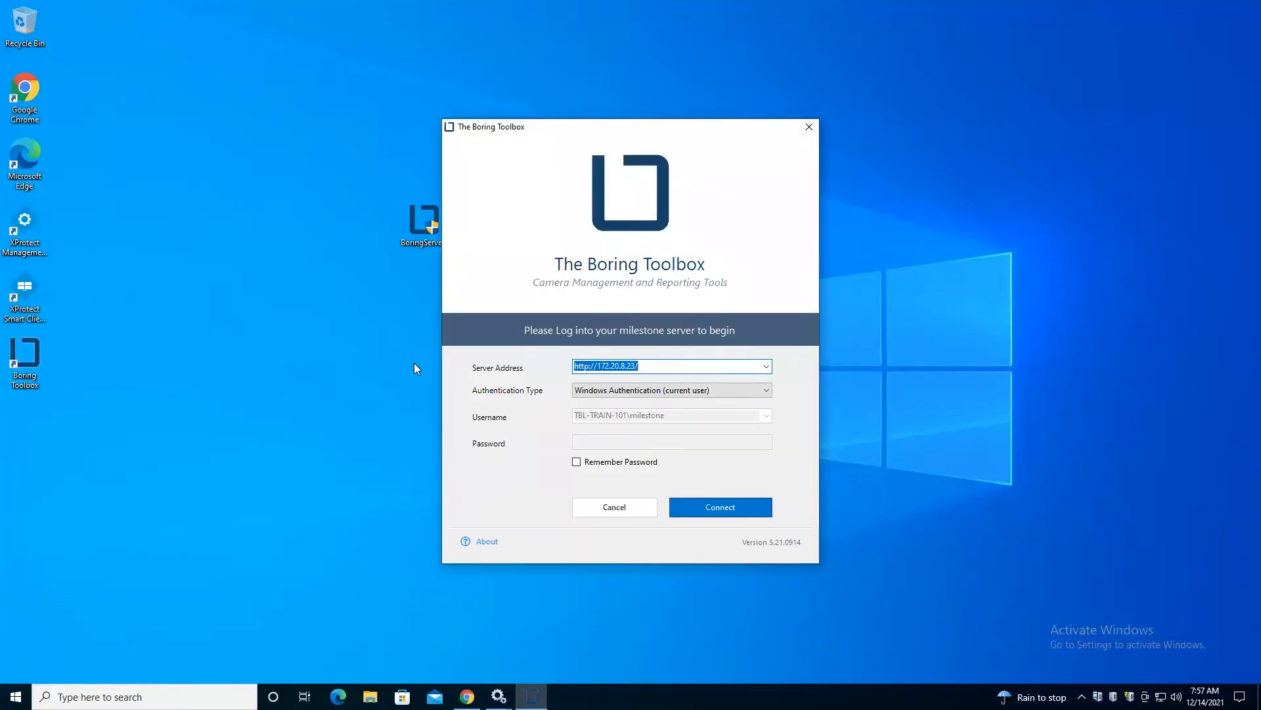
pyautogui.moveTo(507, 400)
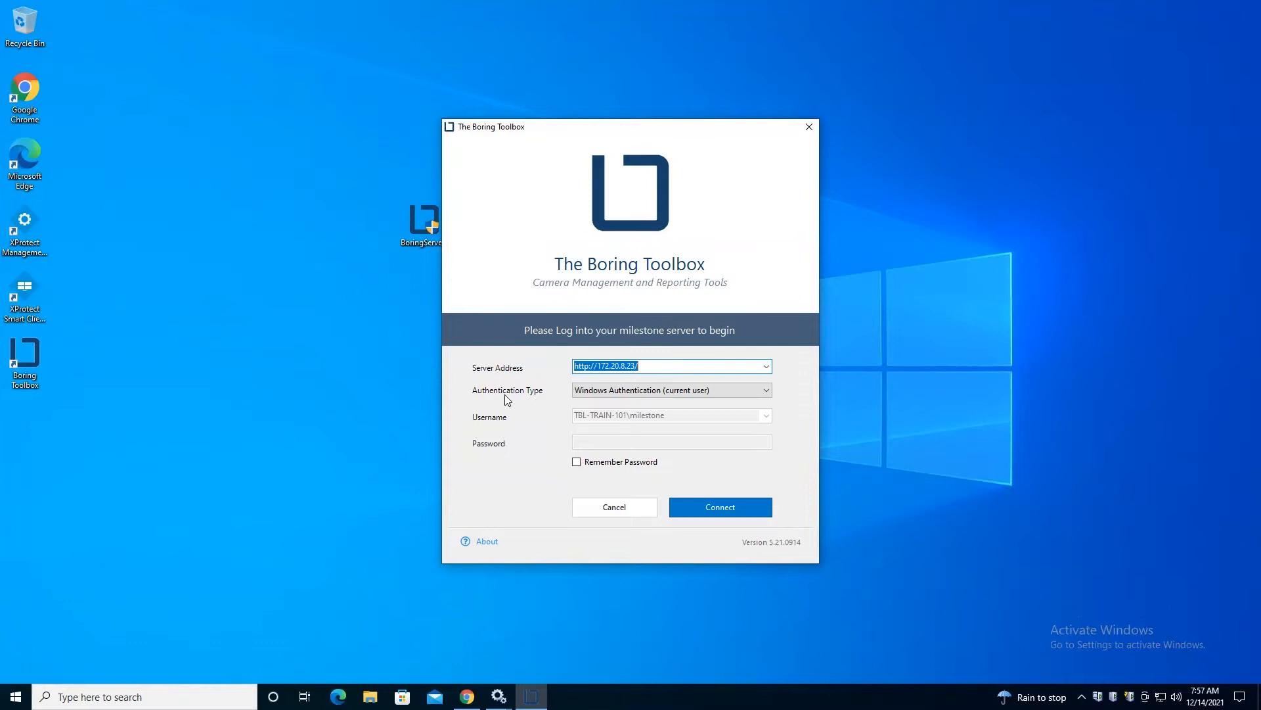
pyautogui.moveTo(535, 383)
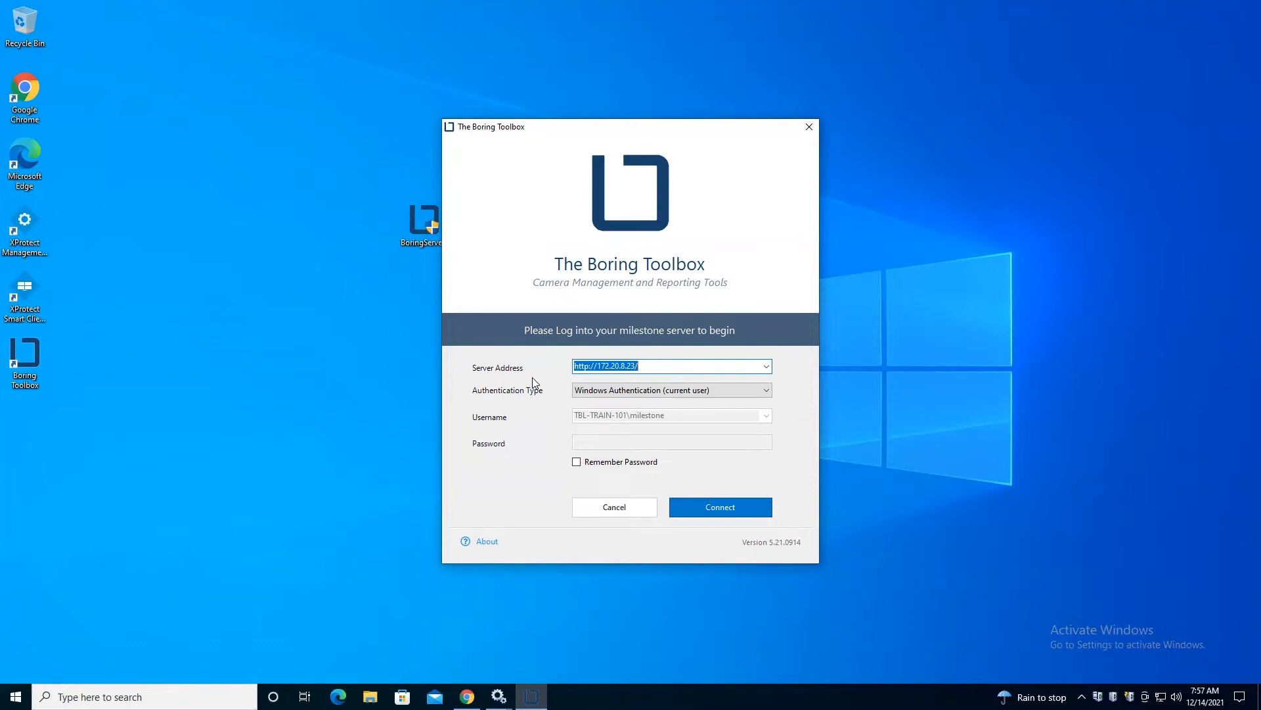
pyautogui.moveTo(513, 362)
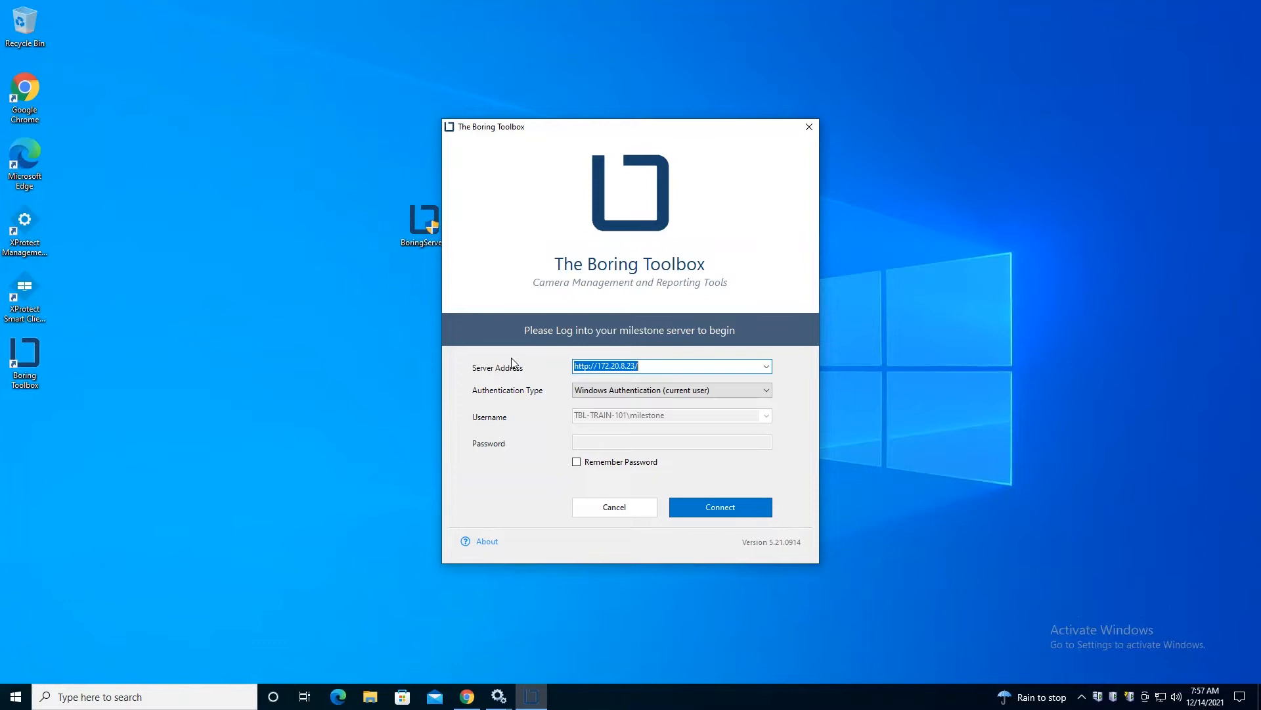
pyautogui.moveTo(728, 408)
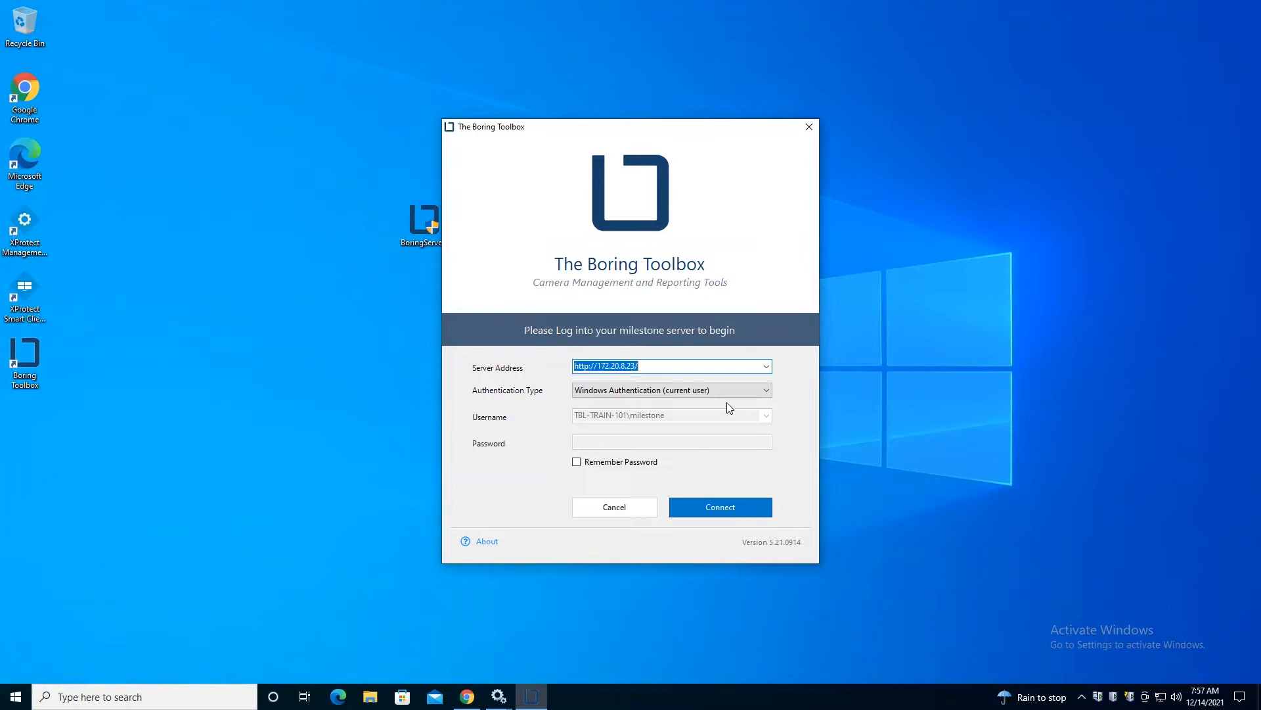
pyautogui.moveTo(756, 448)
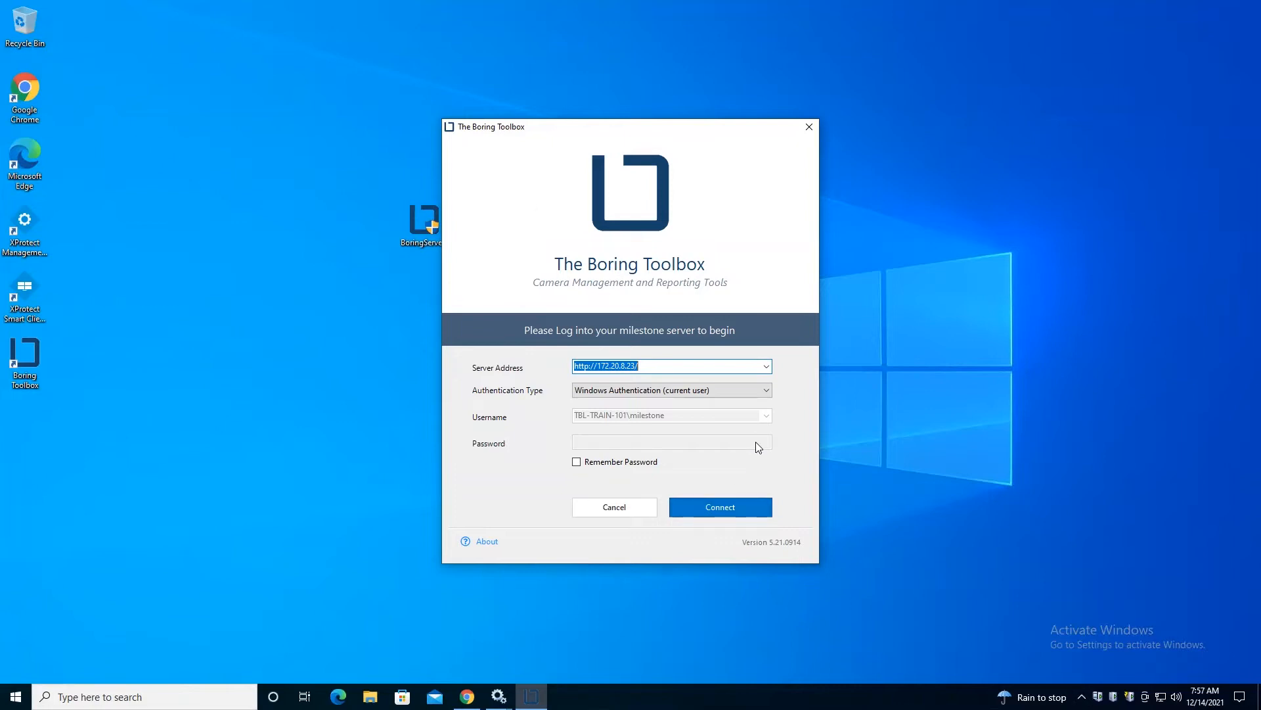
pyautogui.moveTo(511, 98)
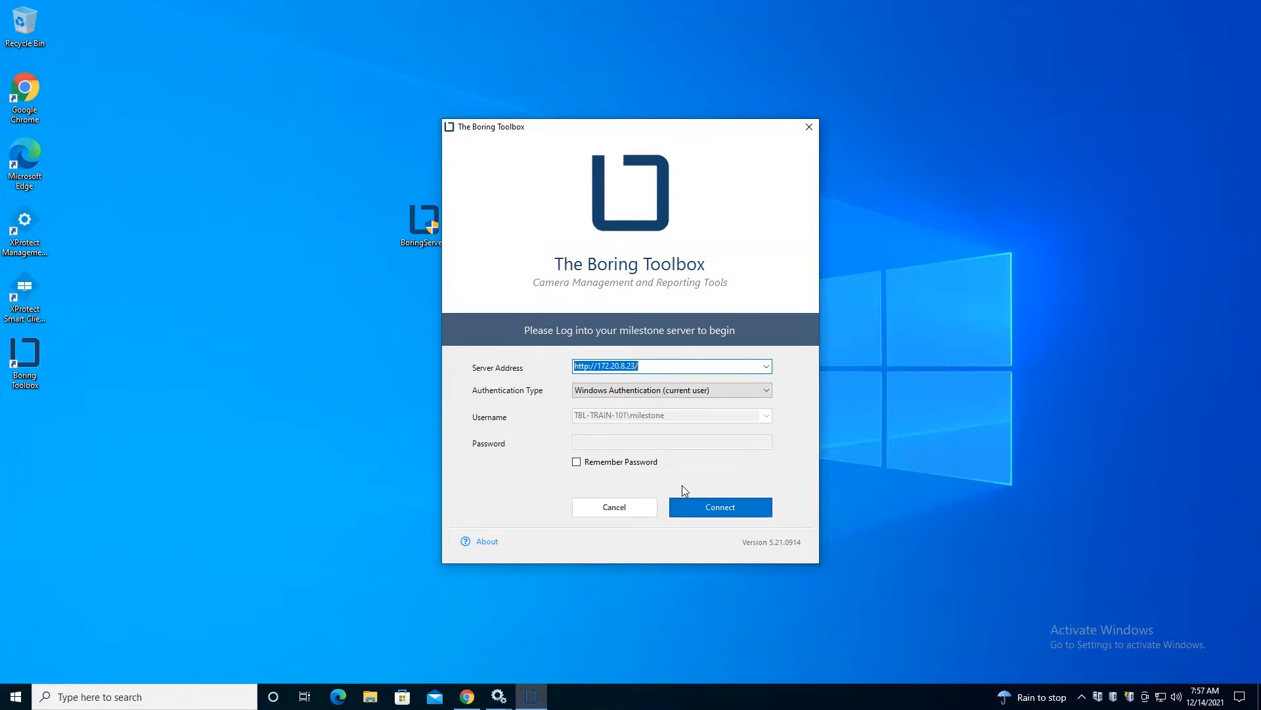
pyautogui.moveTo(494, 336)
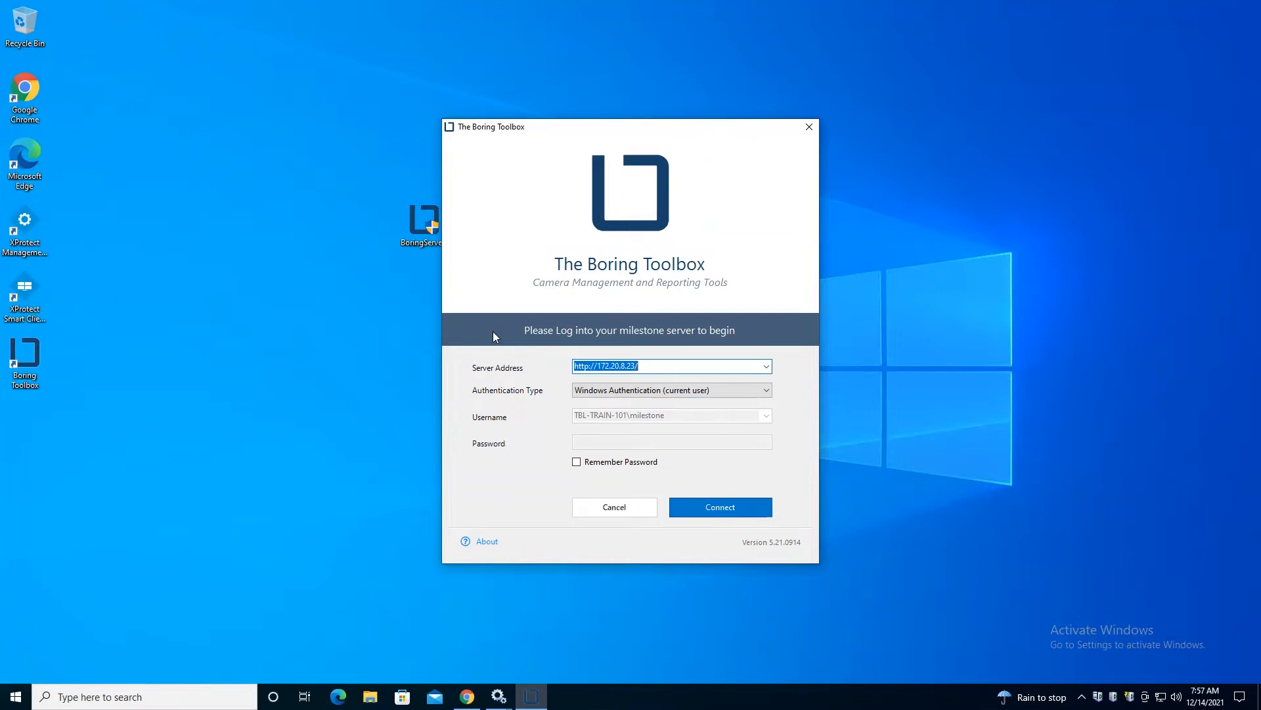
pyautogui.moveTo(491, 313)
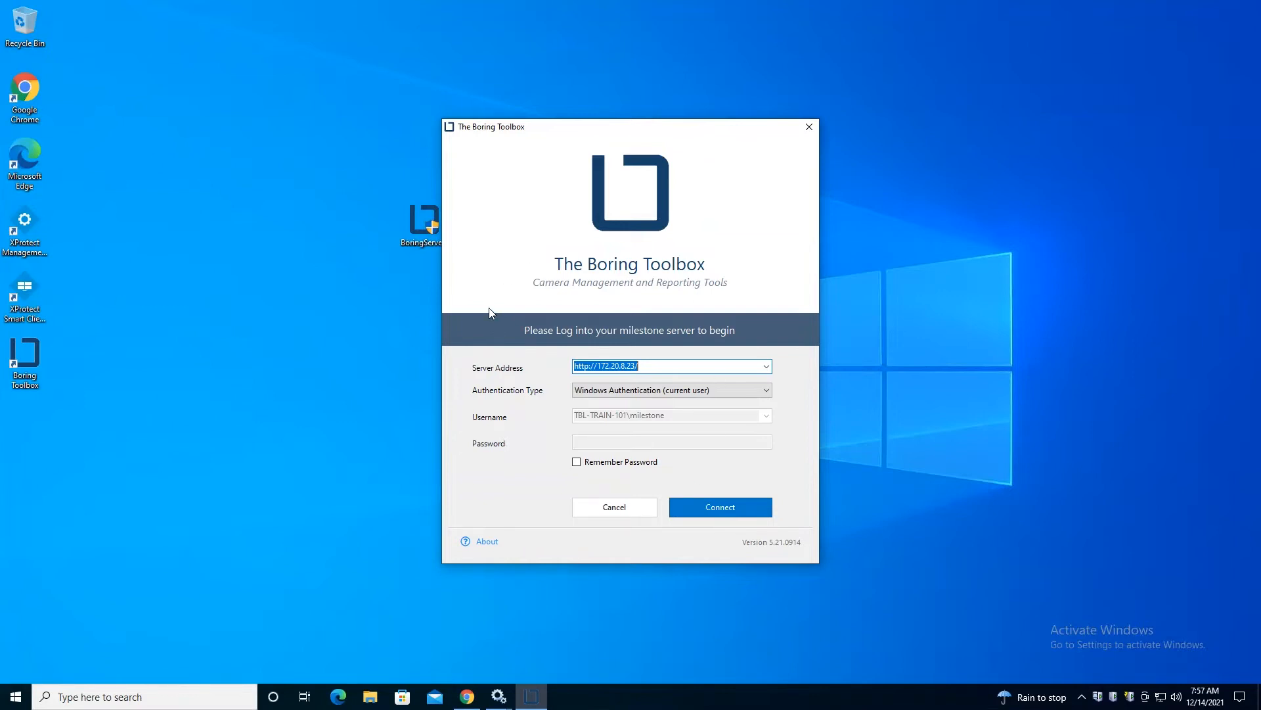
pyautogui.moveTo(44, 459)
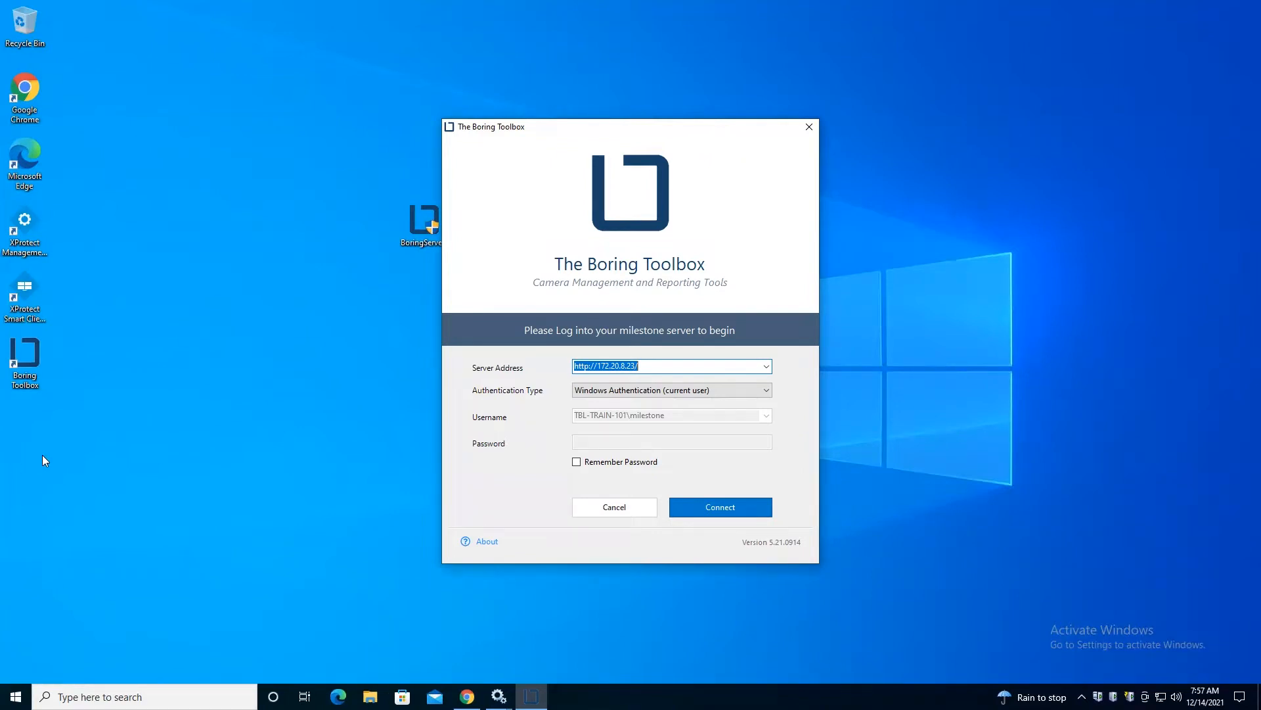
pyautogui.moveTo(501, 293)
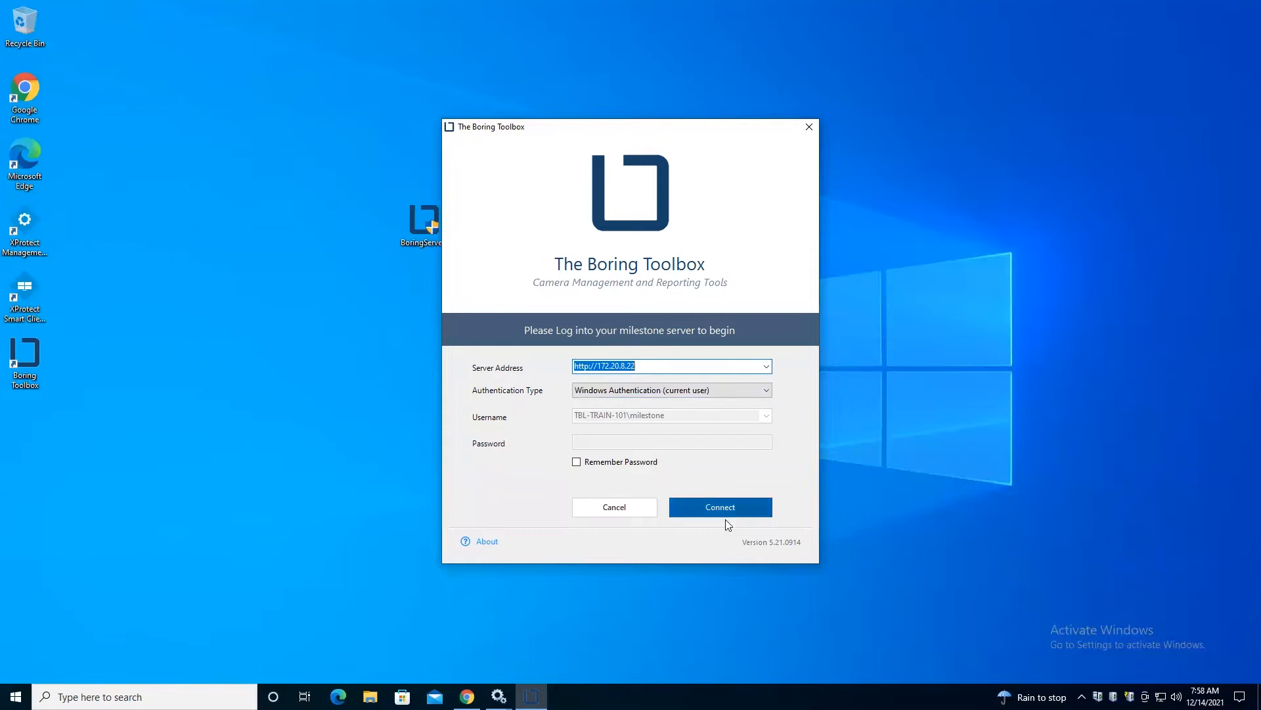
pyautogui.moveTo(733, 521)
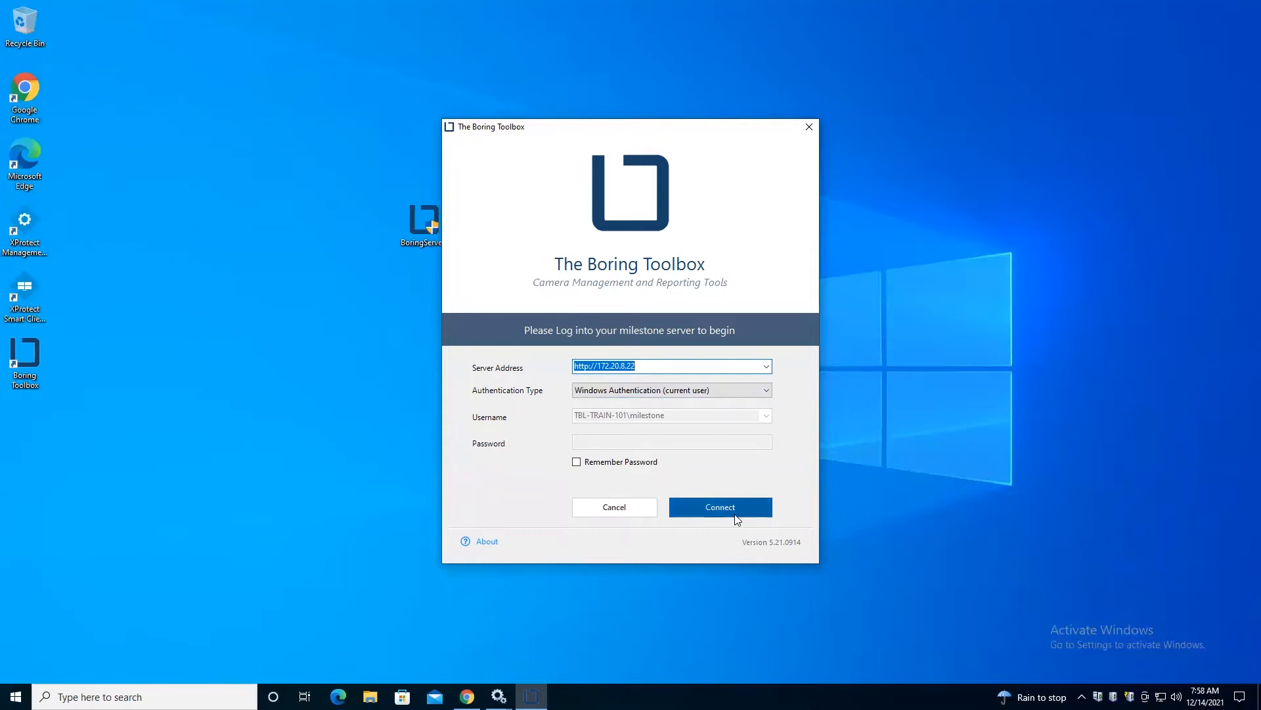
pyautogui.moveTo(688, 552)
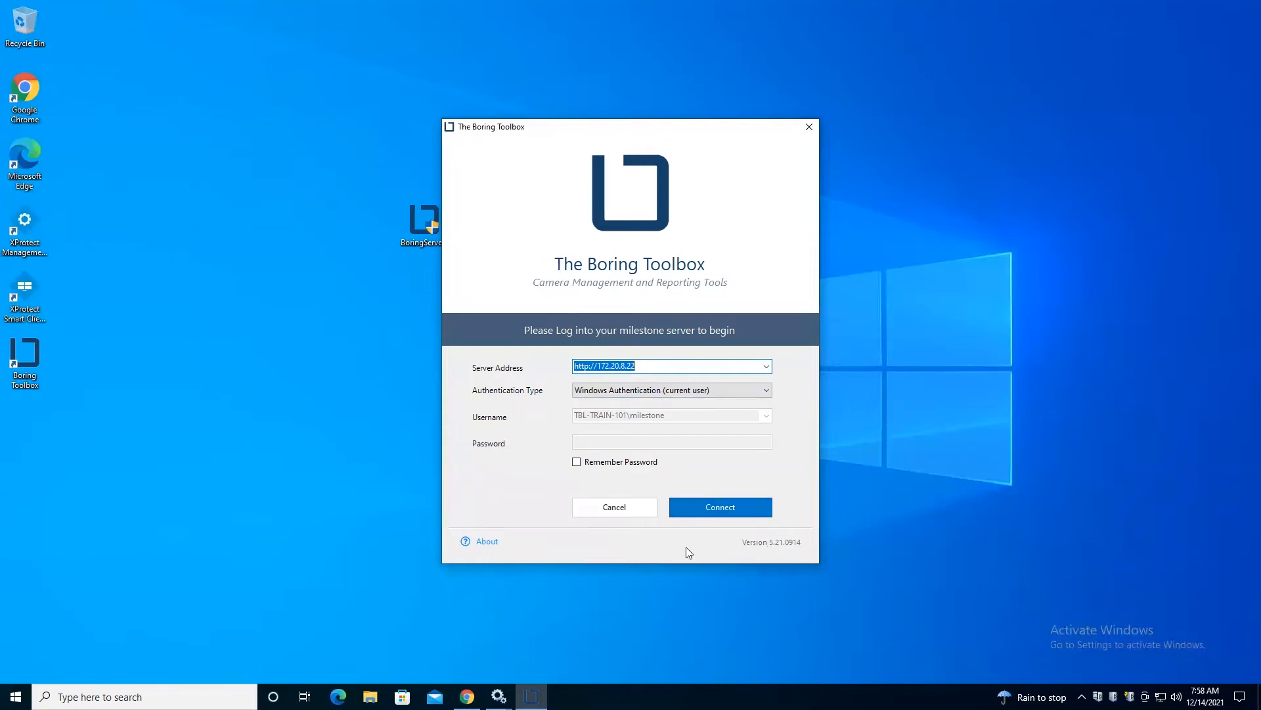
pyautogui.moveTo(469, 605)
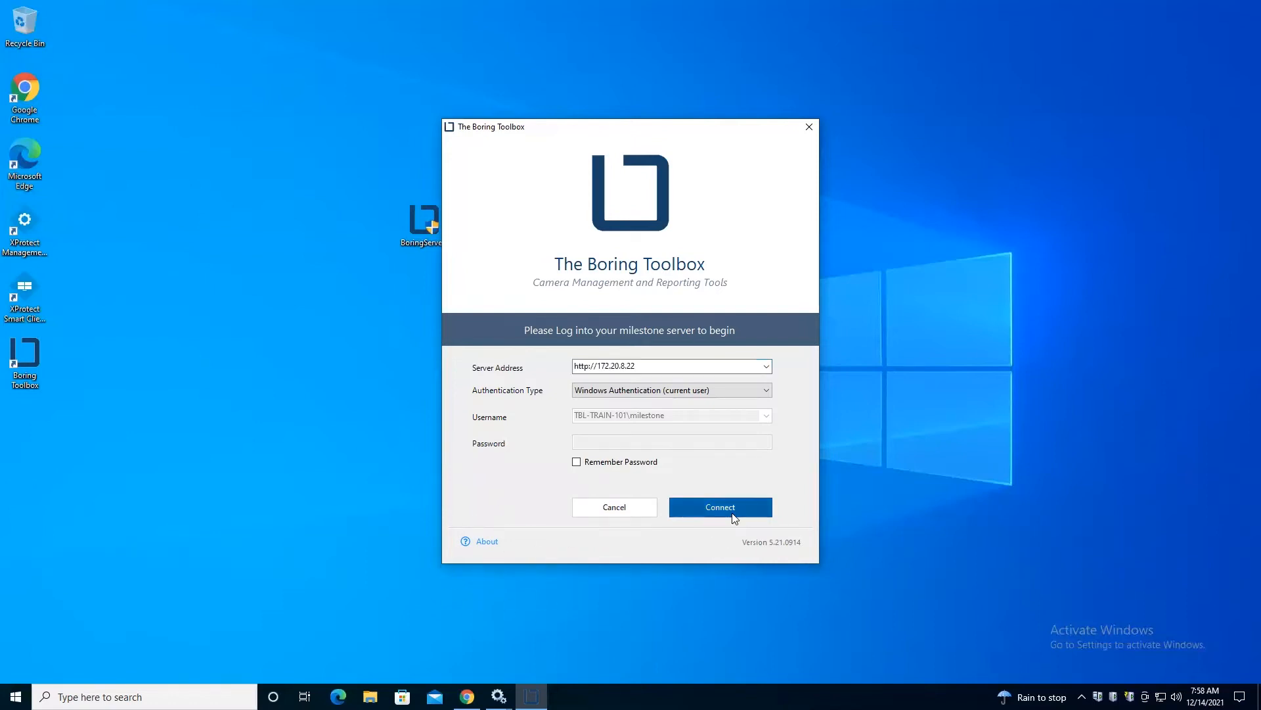
pyautogui.click(720, 507)
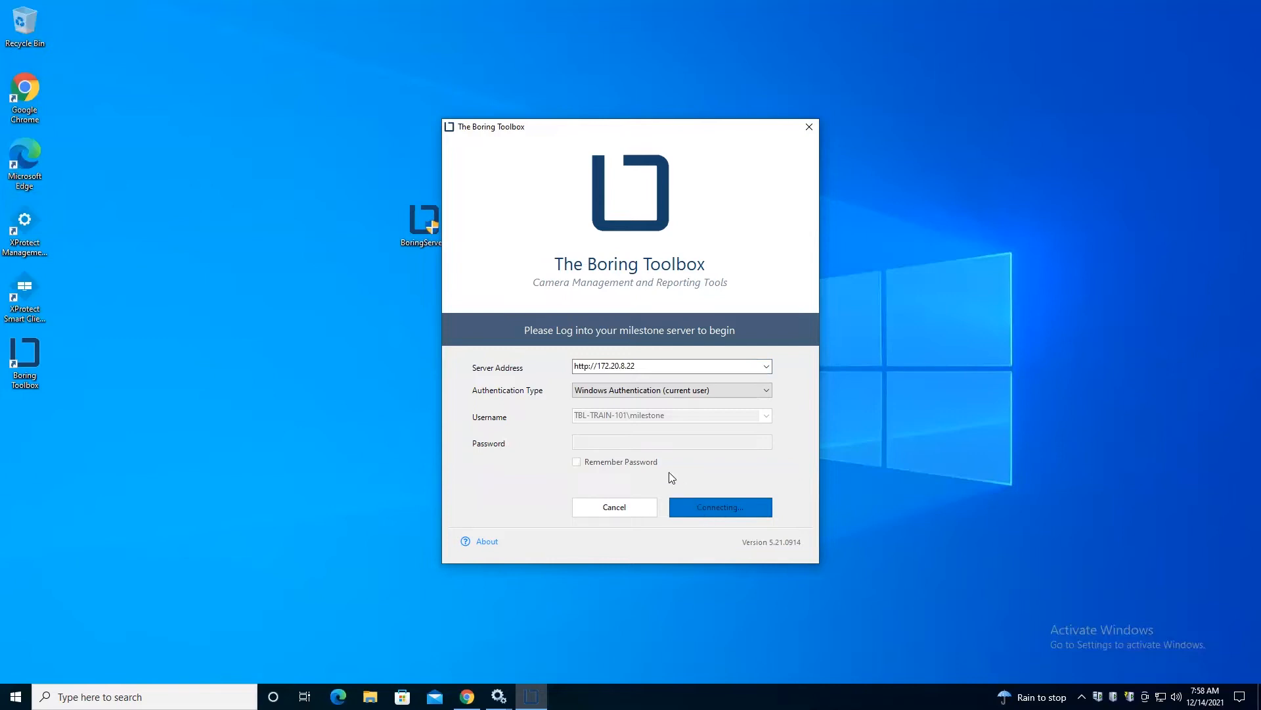
pyautogui.moveTo(630, 426)
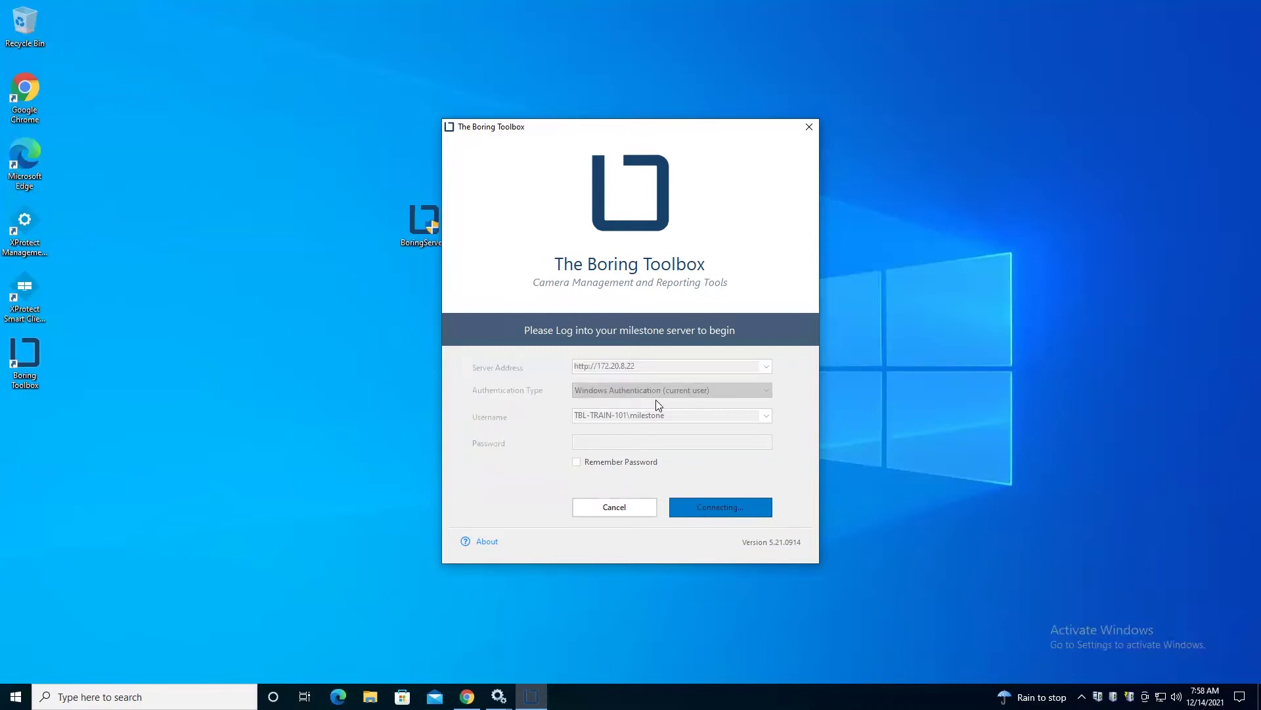
pyautogui.moveTo(644, 402)
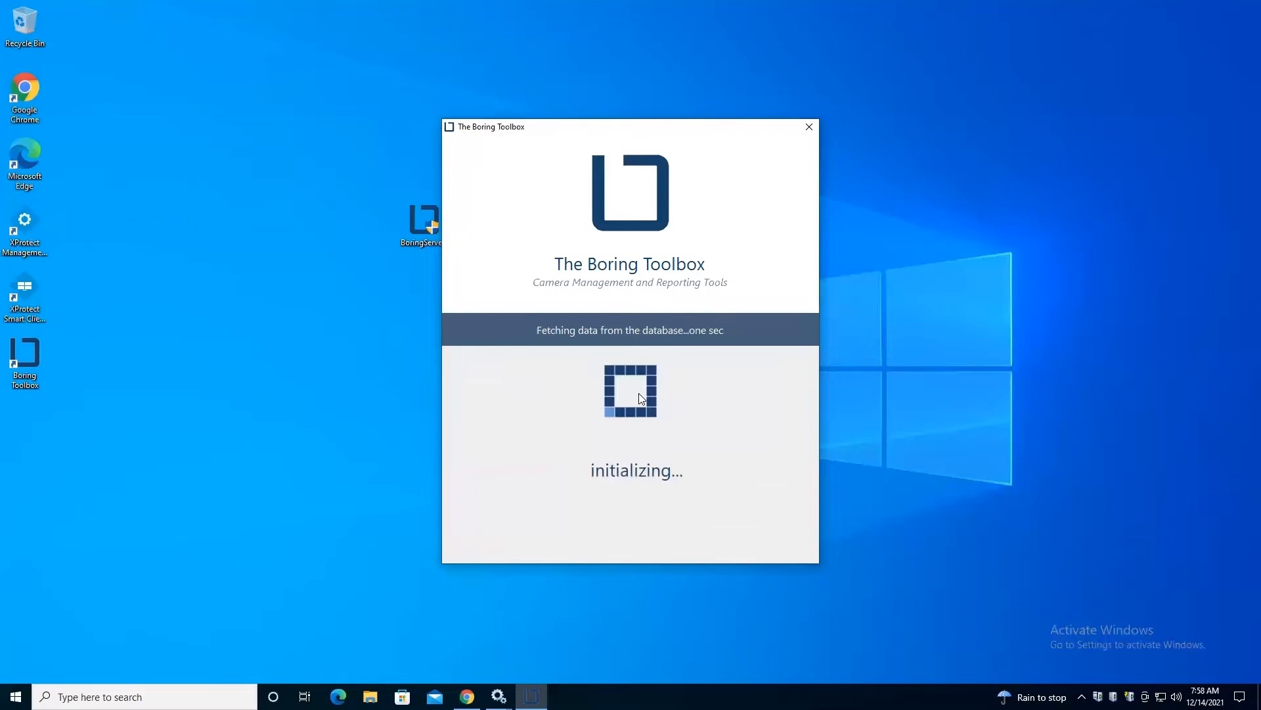
pyautogui.moveTo(636, 401)
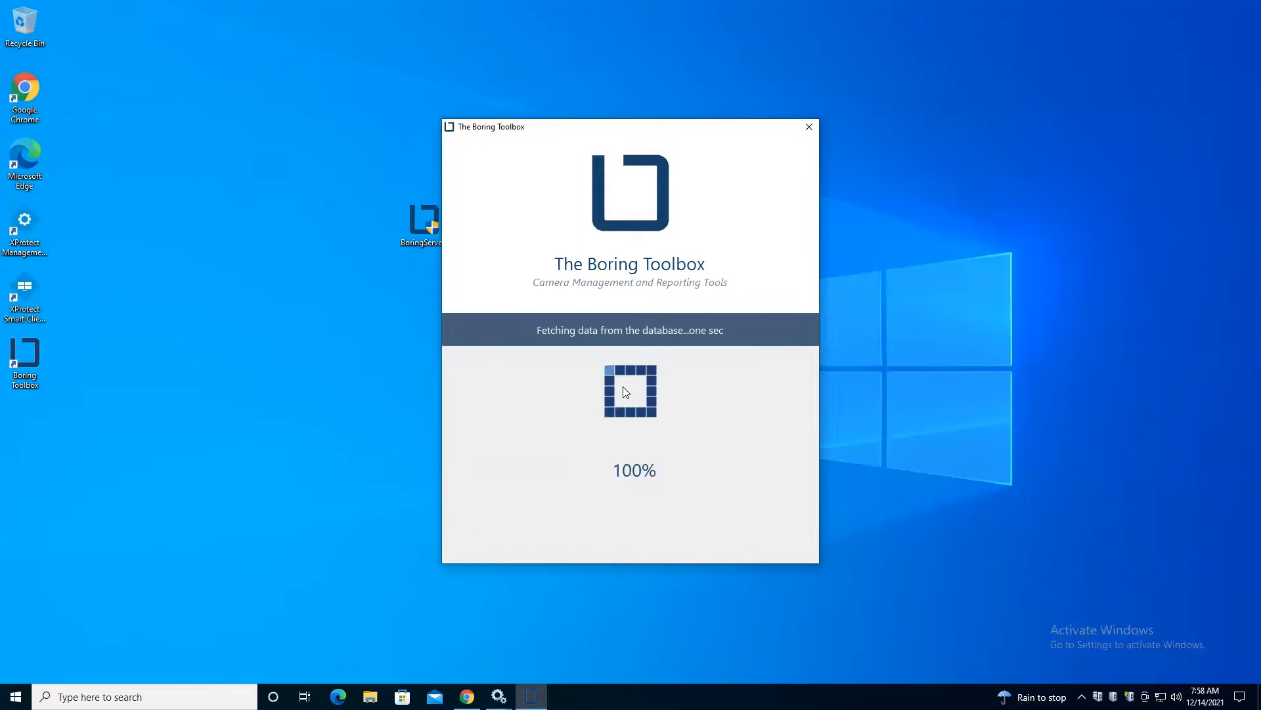
# - Close the finished loading window and launch The Boring Toolbox from the desktop
pyautogui.click(810, 126)
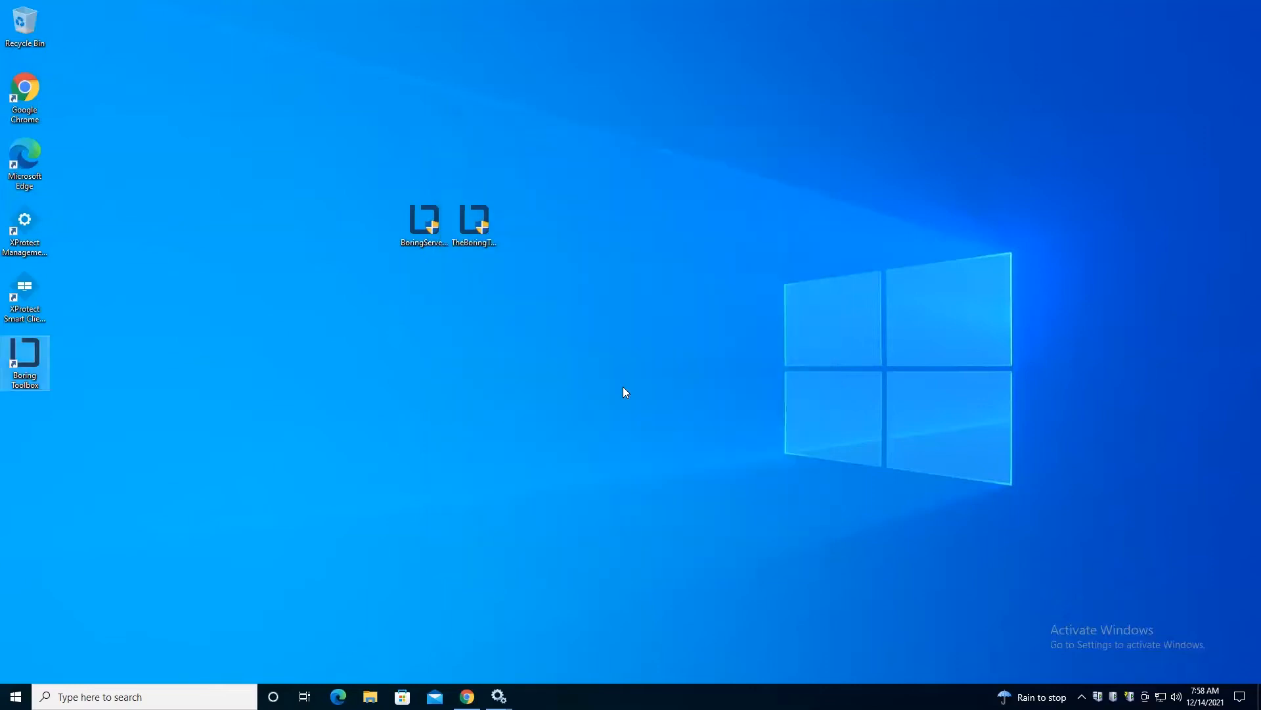
pyautogui.doubleClick(25, 354)
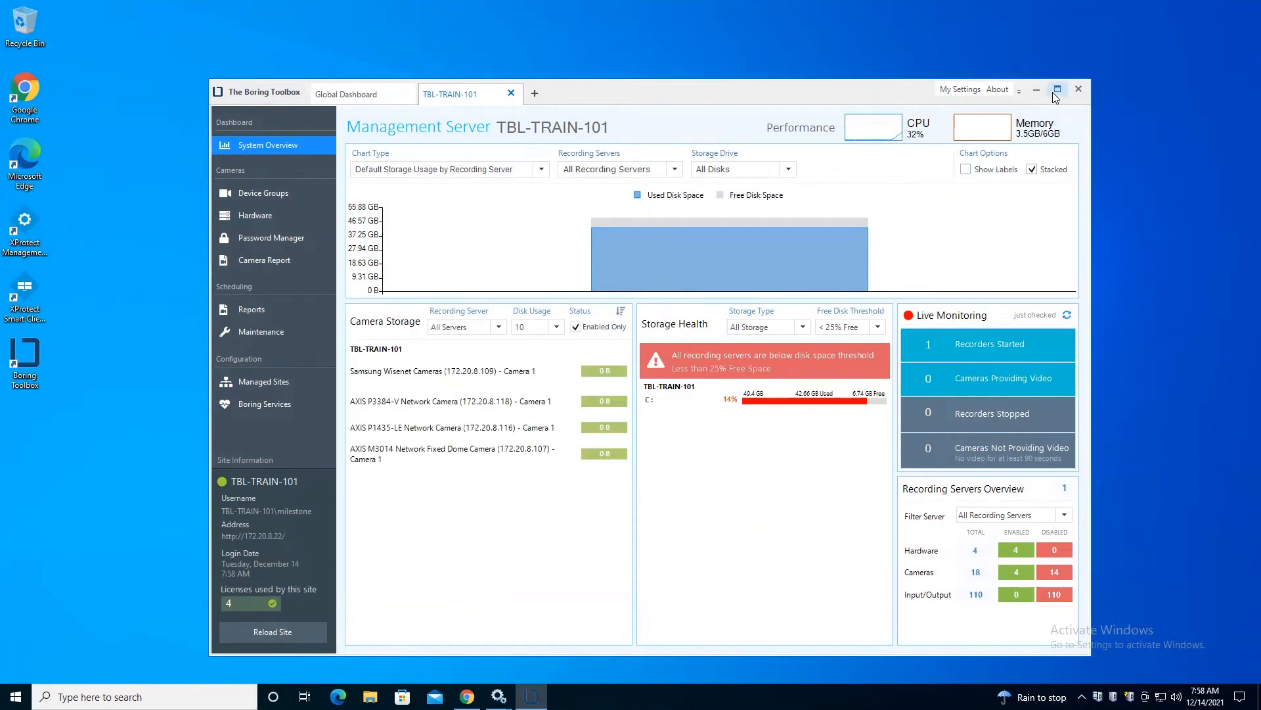
# - Maximize the toolbox so the TBL-TRAIN-101 System Overview dashboard fills the screen
pyautogui.click(1056, 88)
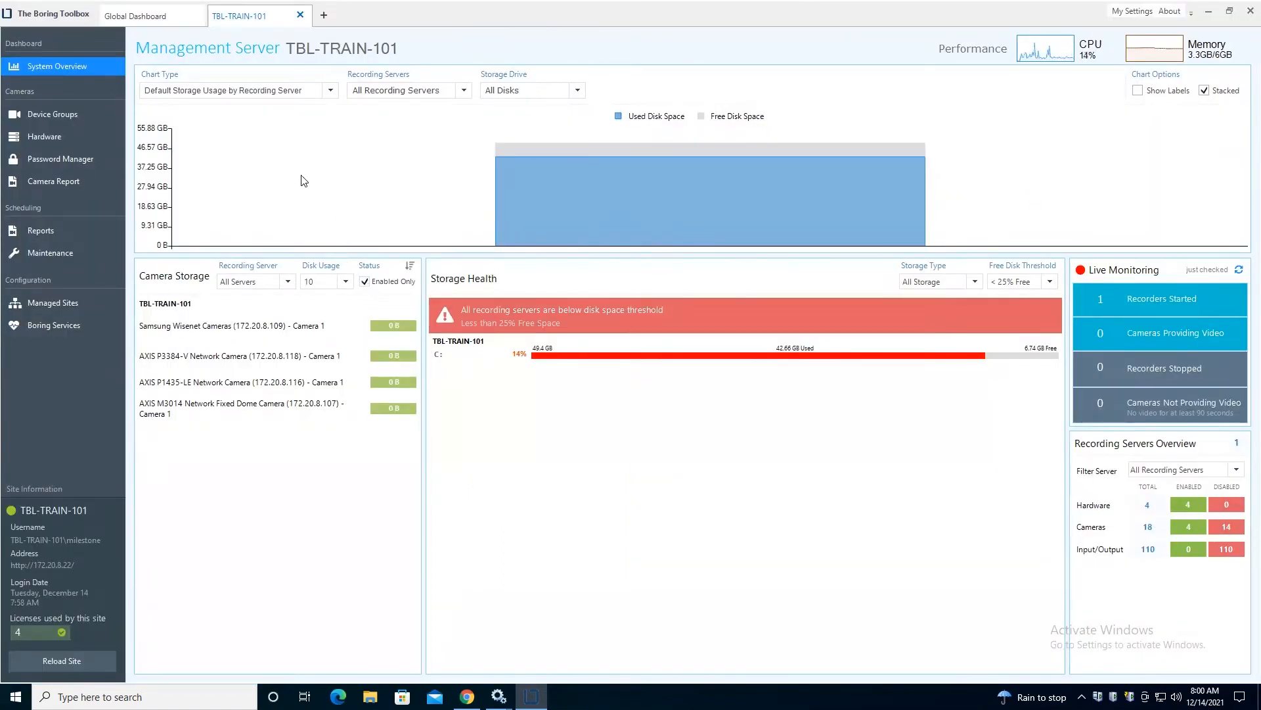
pyautogui.moveTo(203, 320)
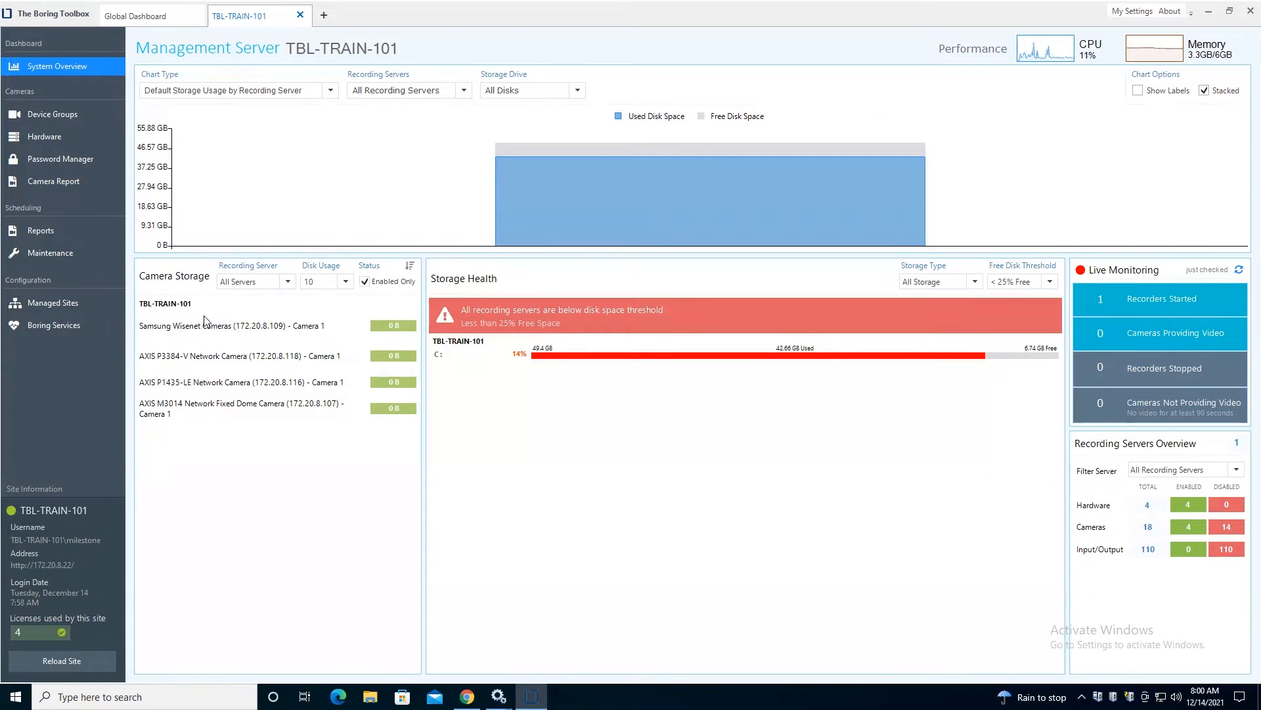
pyautogui.moveTo(176, 132)
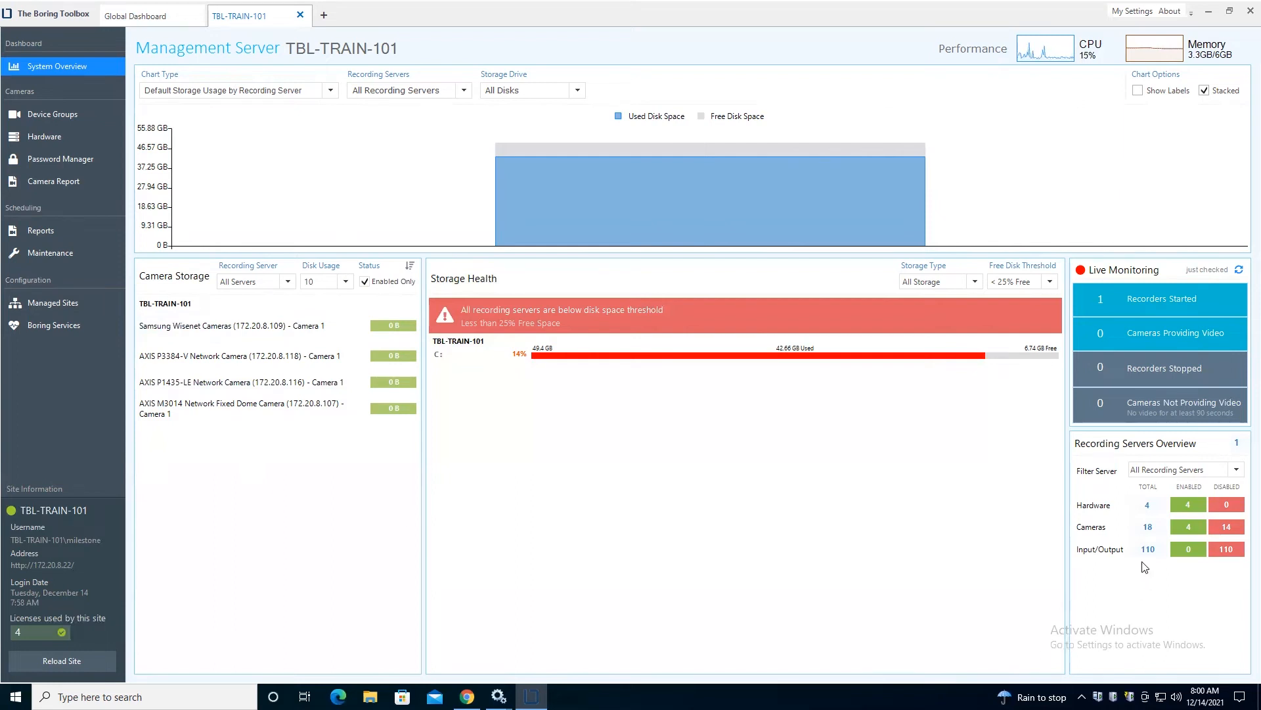
pyautogui.moveTo(220, 258)
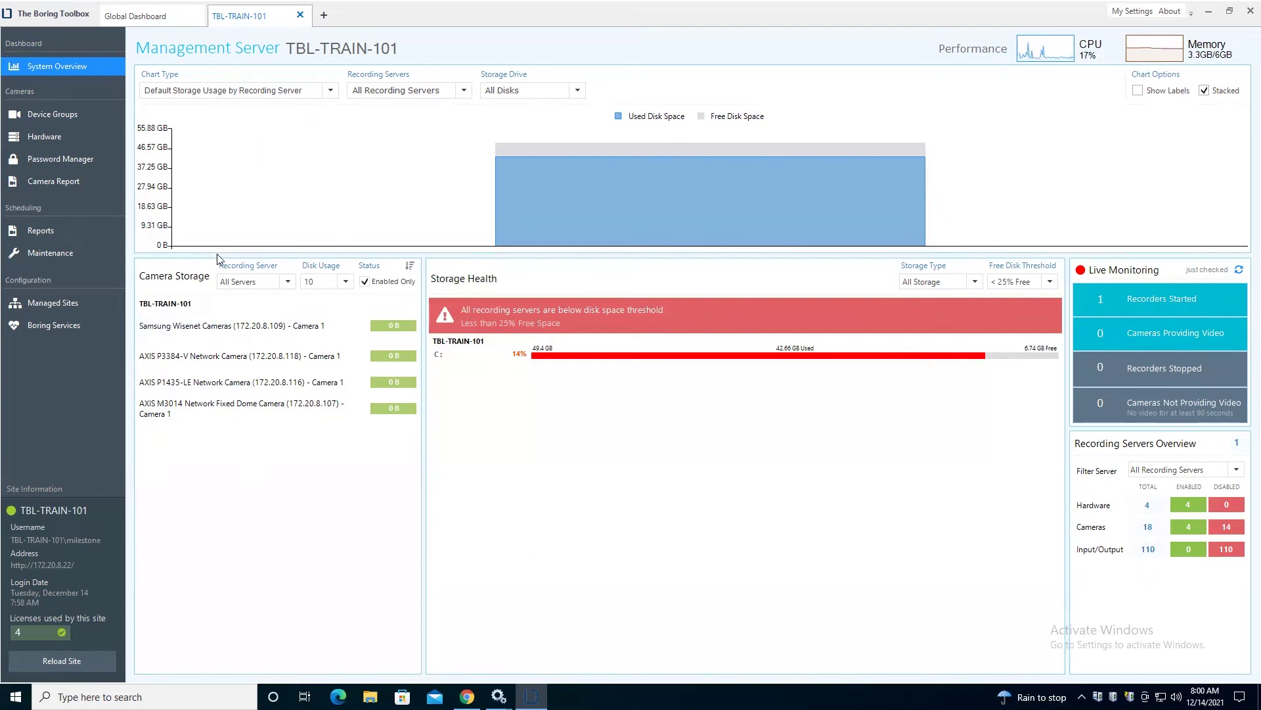
pyautogui.moveTo(241, 454)
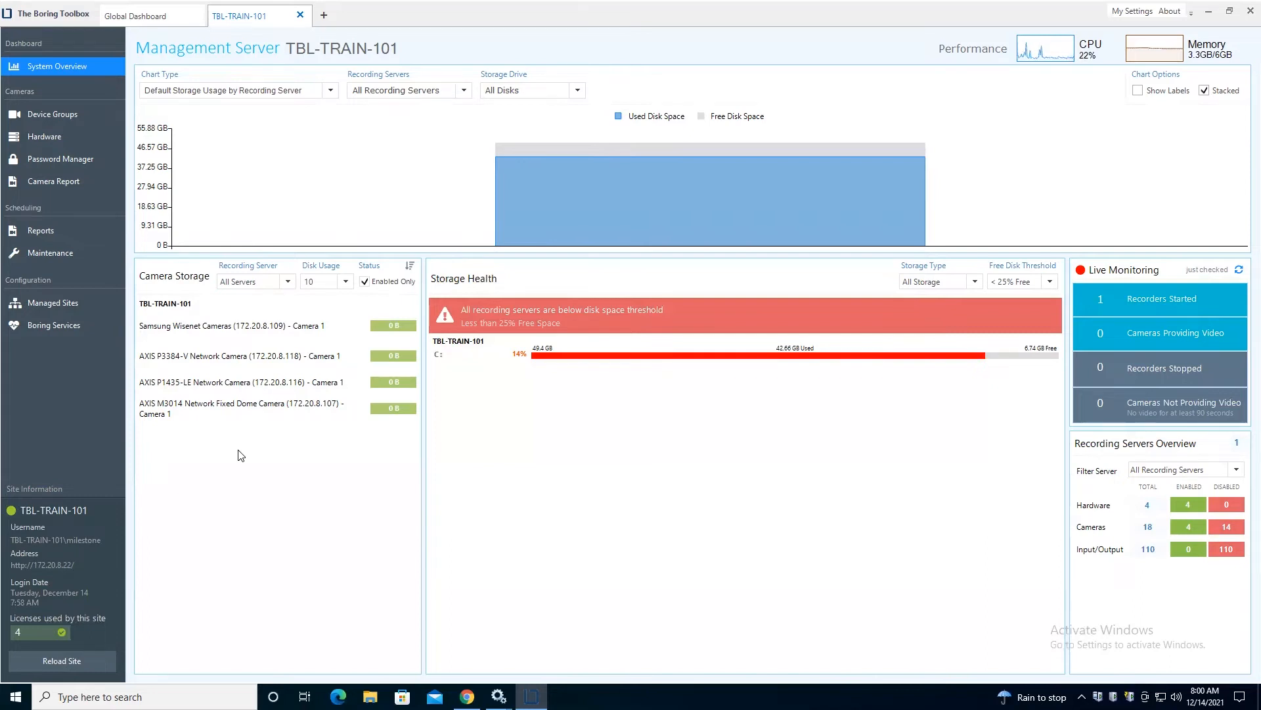
pyautogui.moveTo(940, 268)
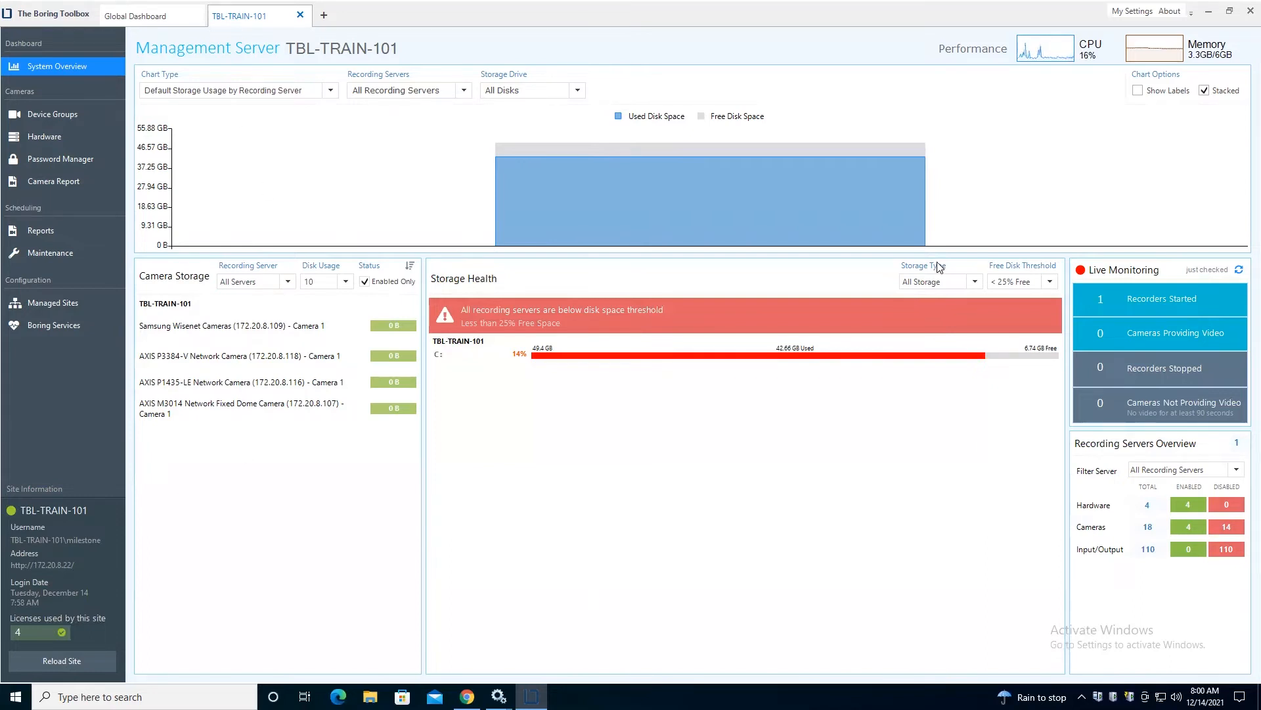
pyautogui.moveTo(230, 273)
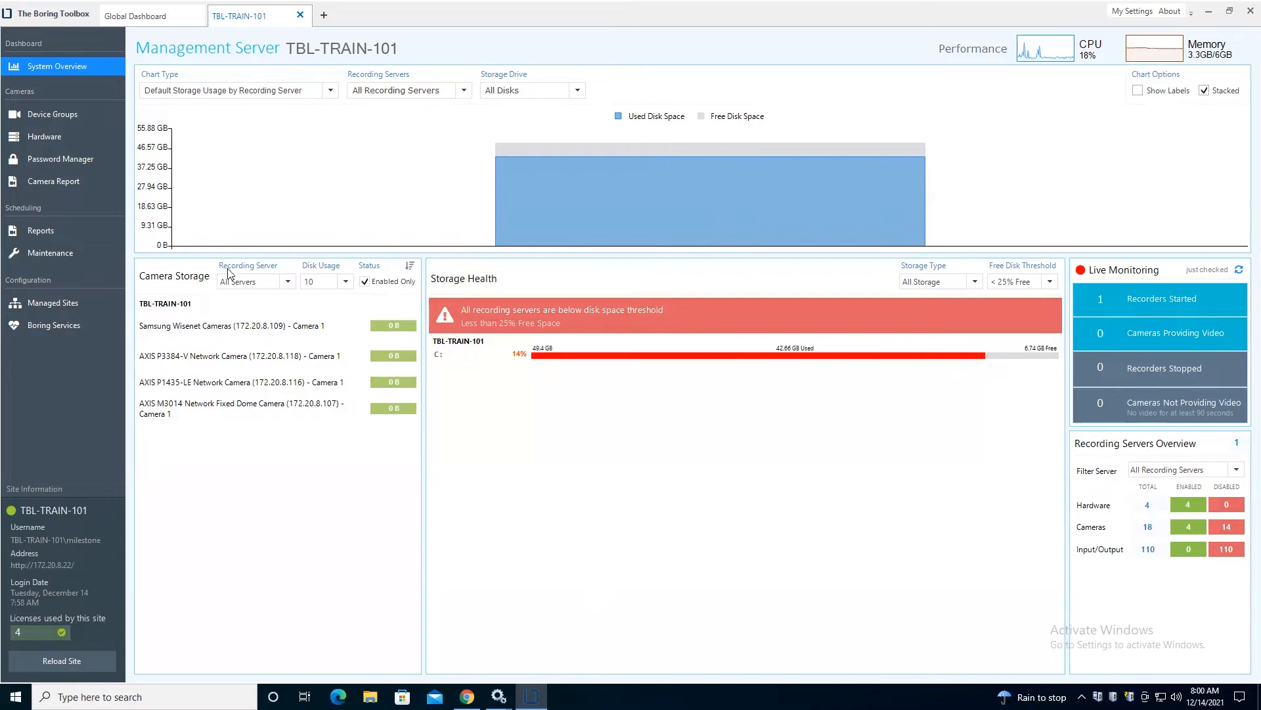
pyautogui.moveTo(232, 127)
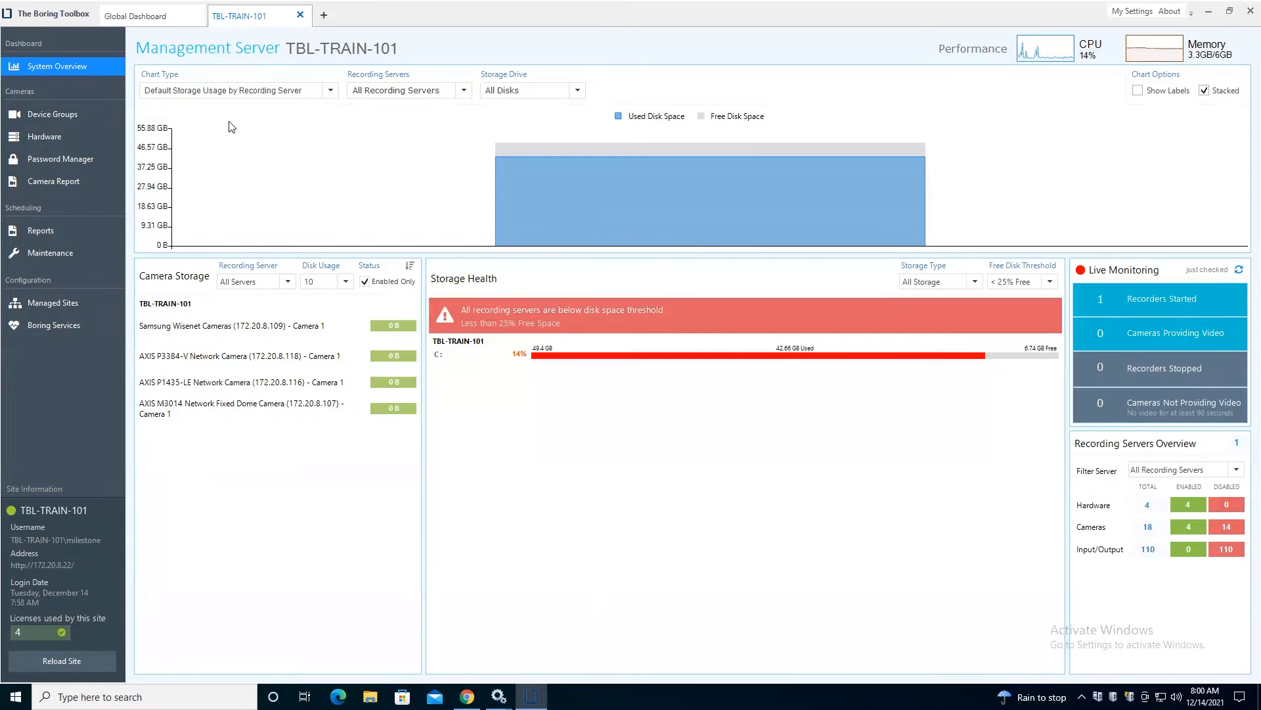
pyautogui.moveTo(53, 302)
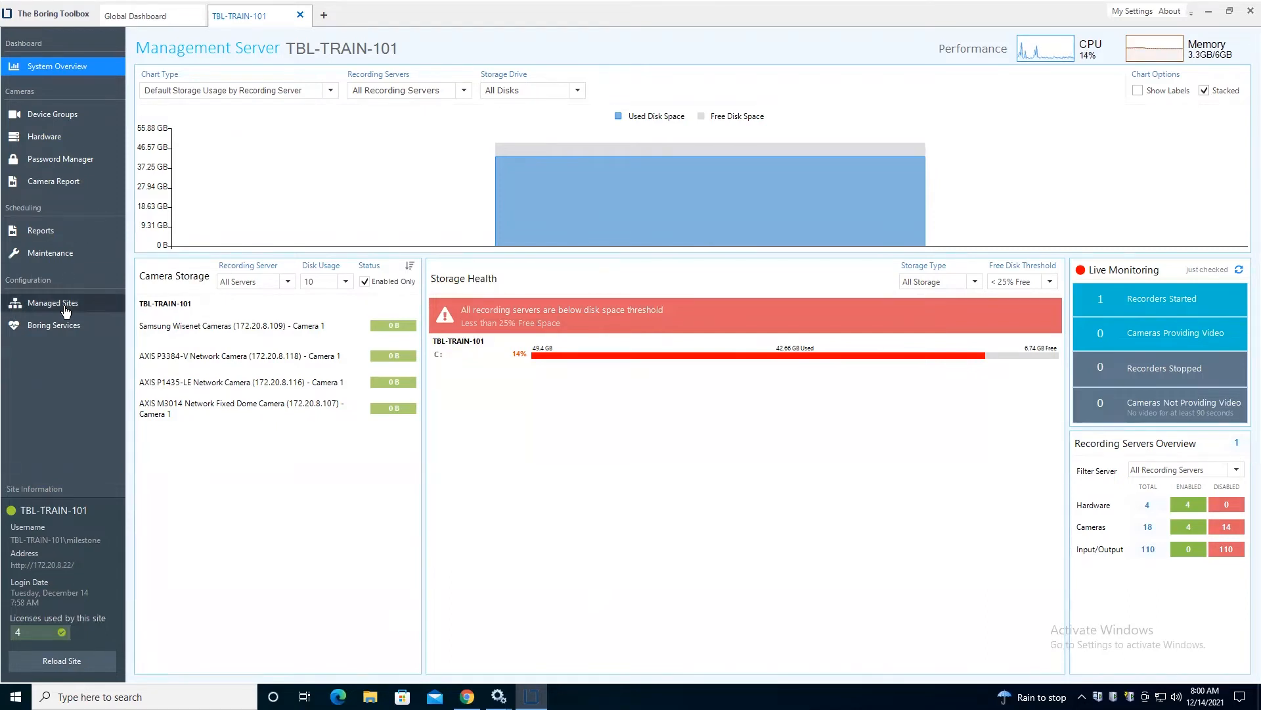
# - From Managed Sites, configure the parent site with License Count 50 and Include Interconnect off
pyautogui.click(54, 302)
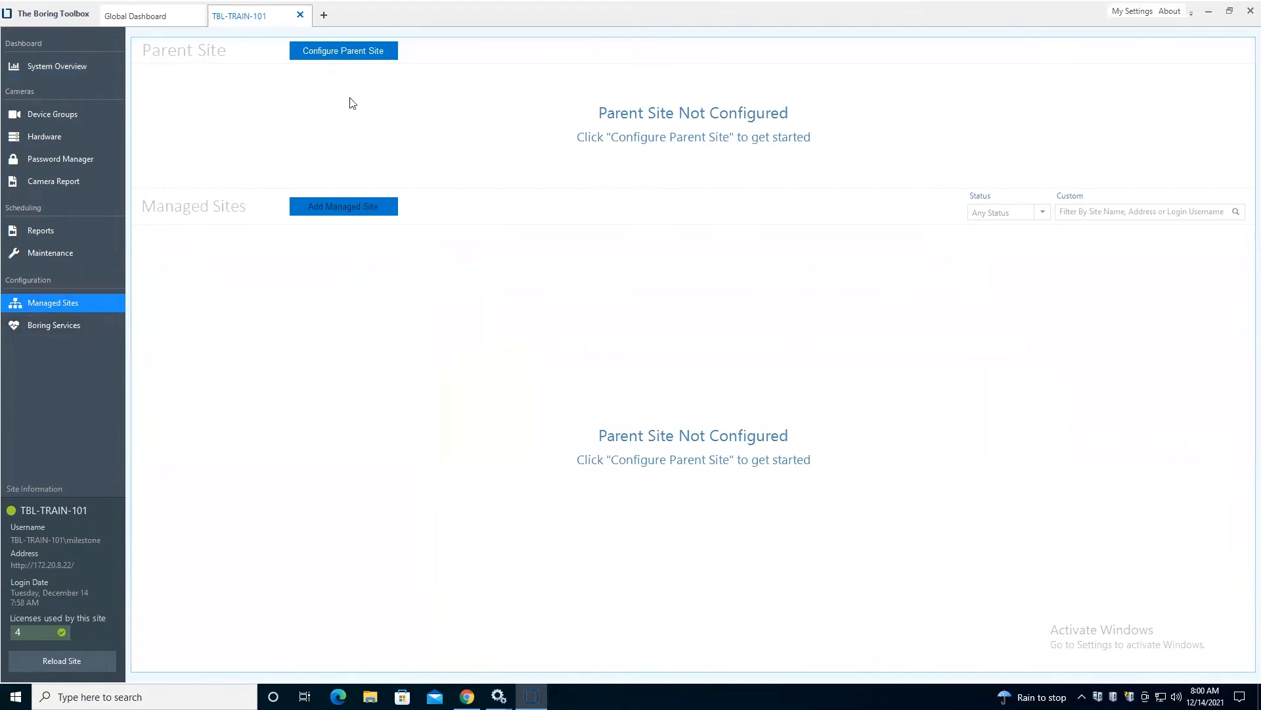
pyautogui.moveTo(343, 206)
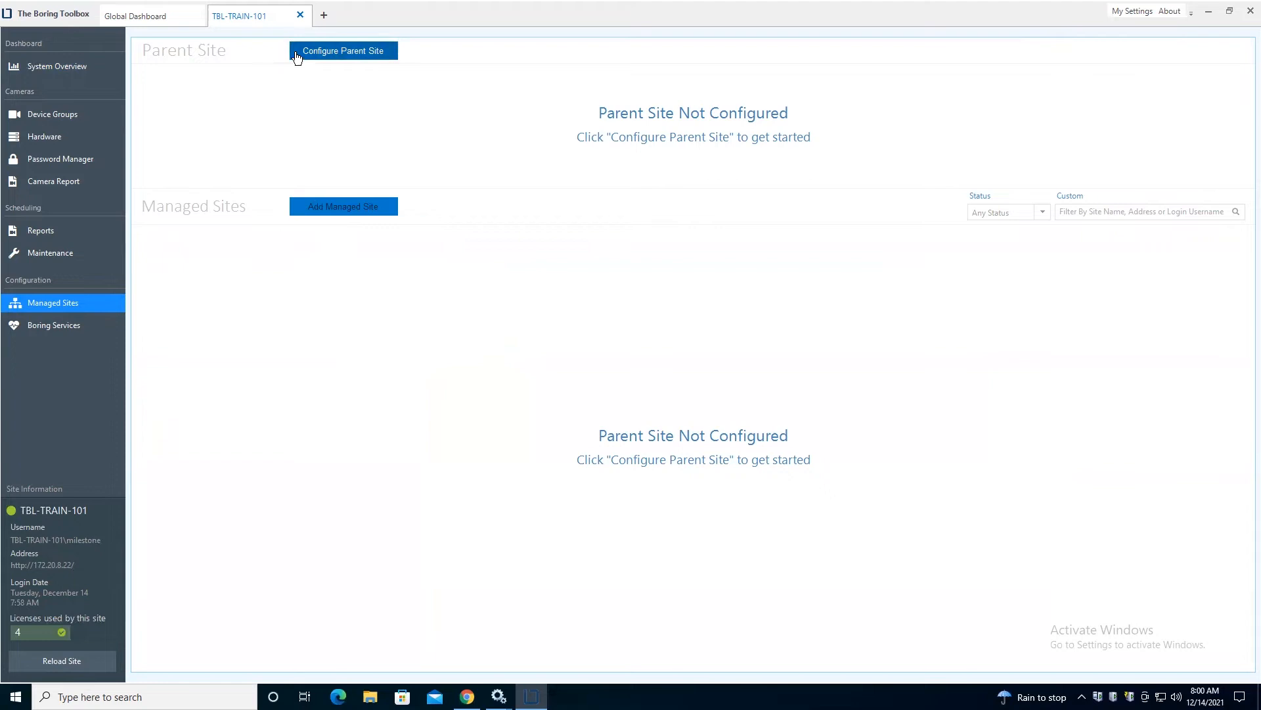
pyautogui.moveTo(469, 168)
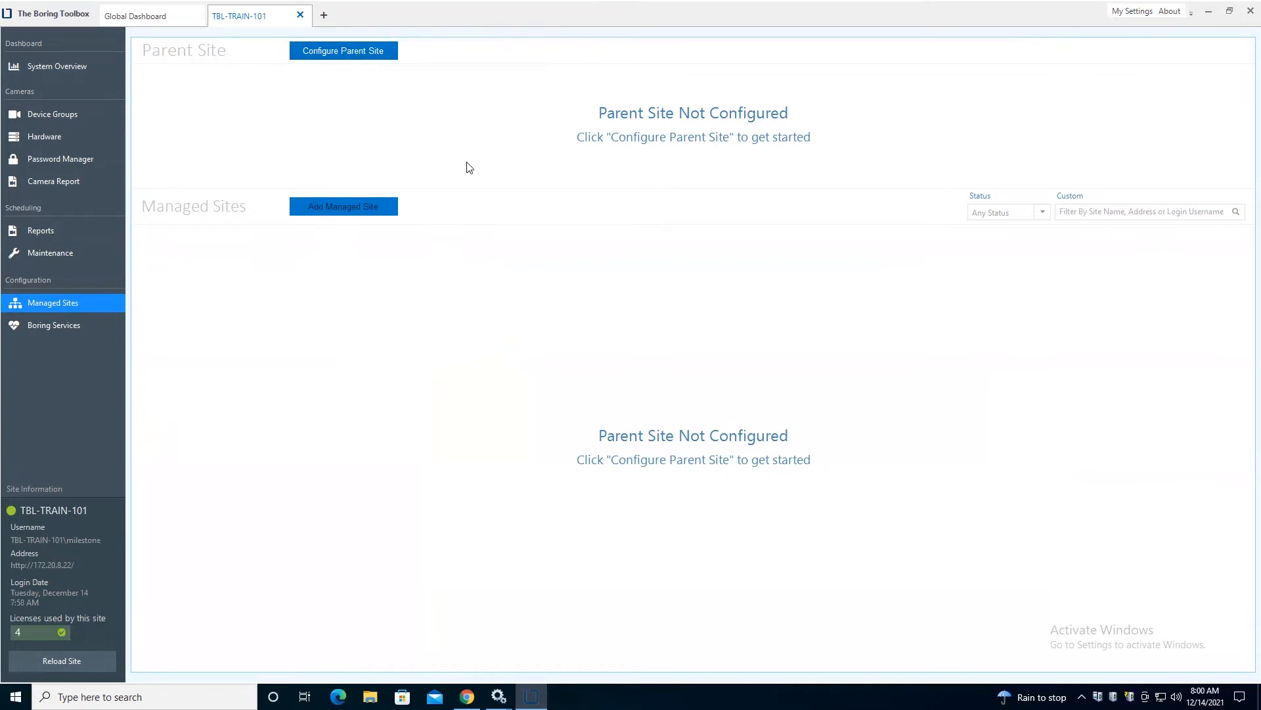
pyautogui.moveTo(371, 211)
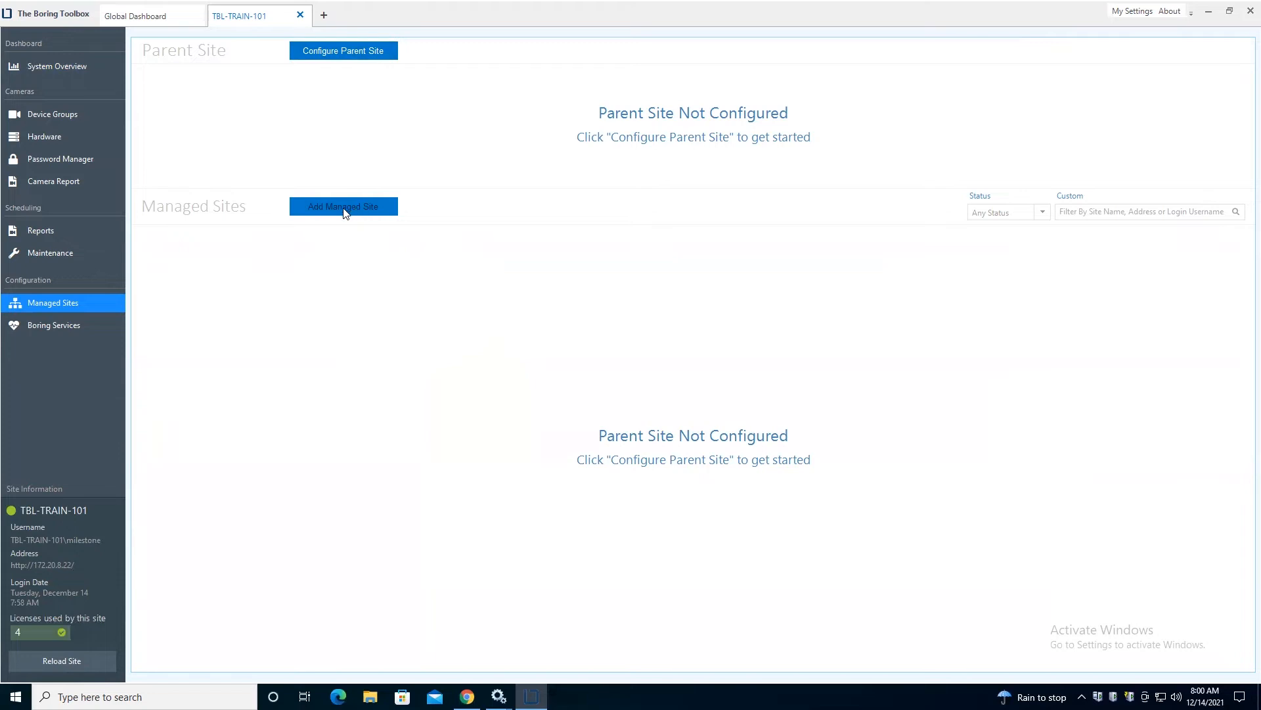
pyautogui.moveTo(316, 86)
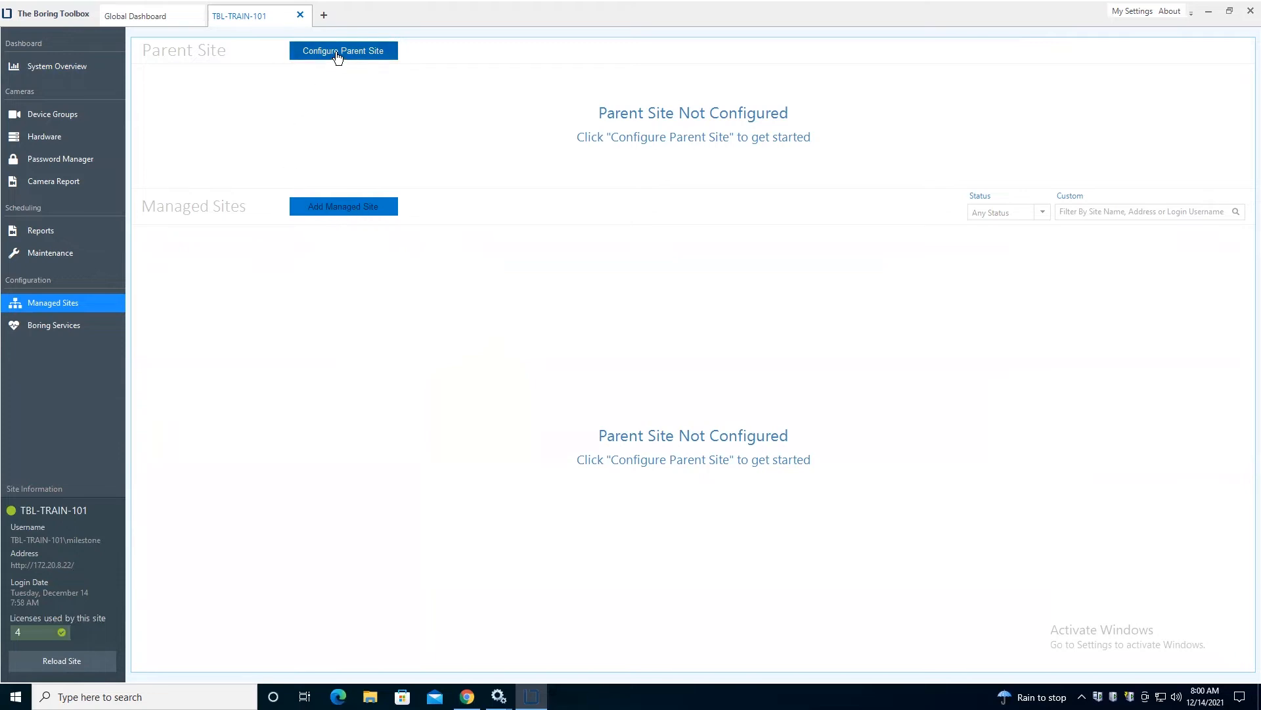
pyautogui.moveTo(344, 65)
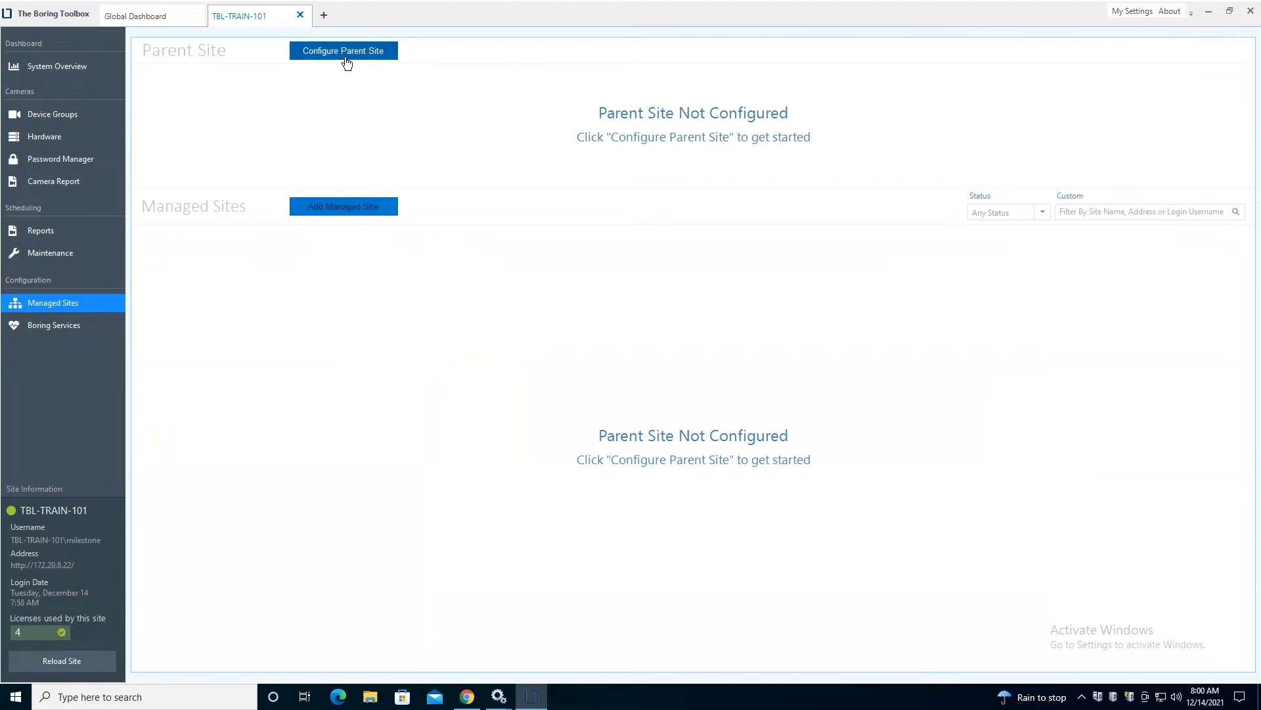
pyautogui.moveTo(228, 153)
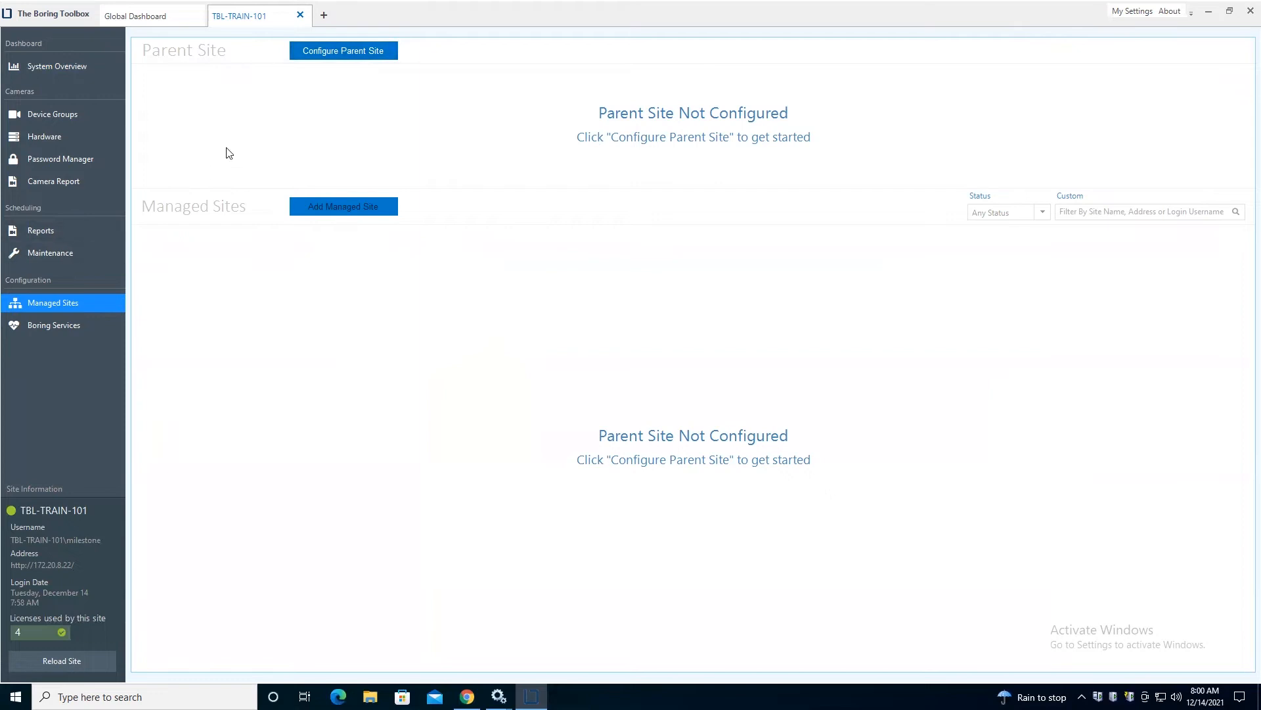
pyautogui.moveTo(343, 51)
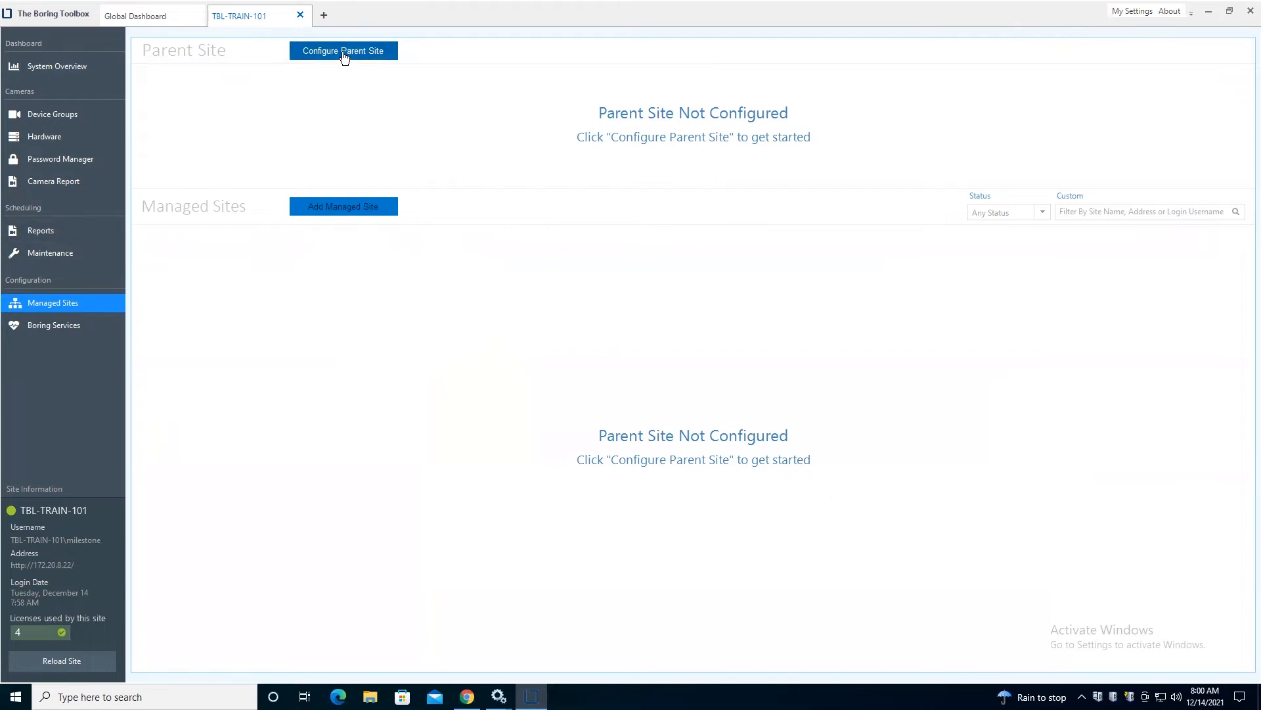
pyautogui.click(343, 51)
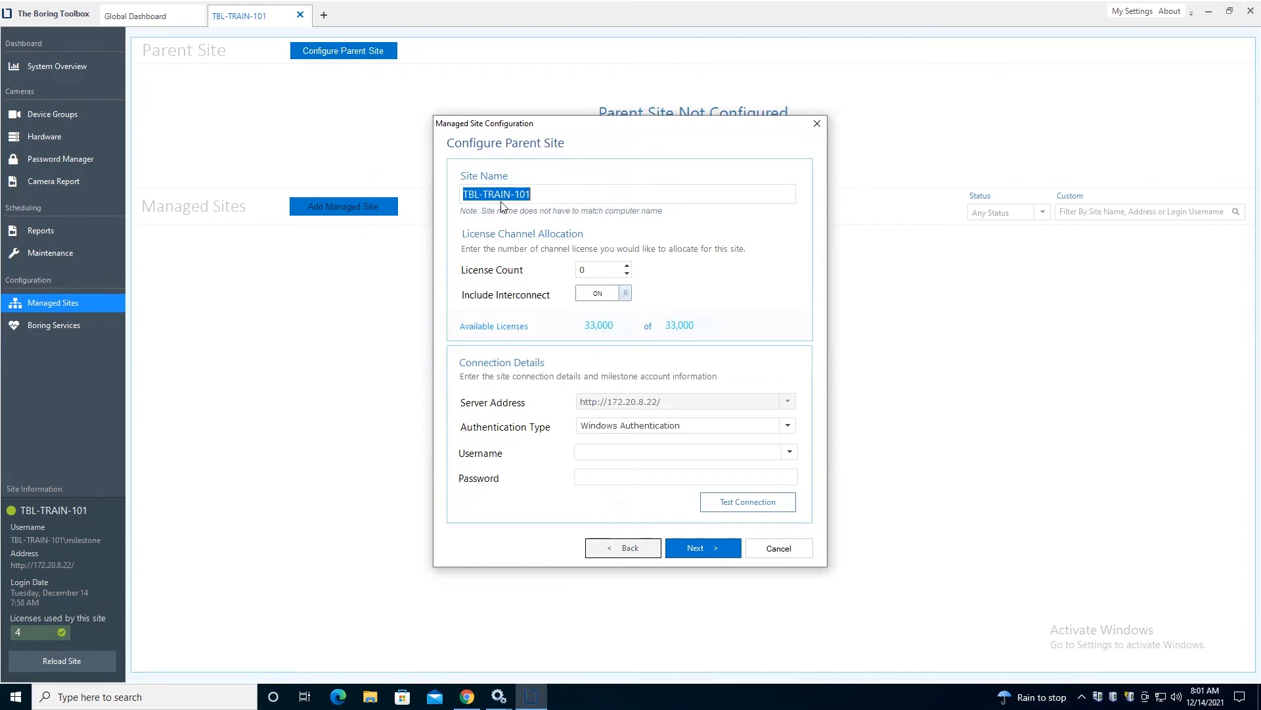
pyautogui.click(531, 194)
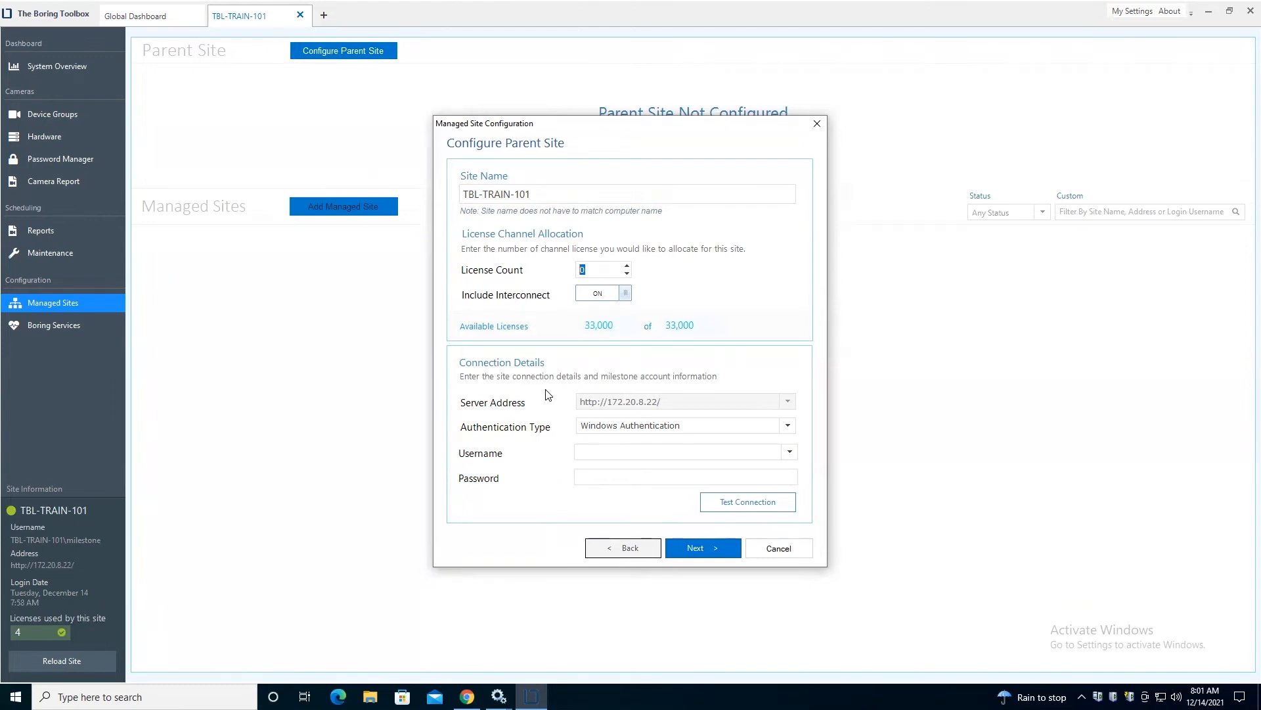
pyautogui.write('50')
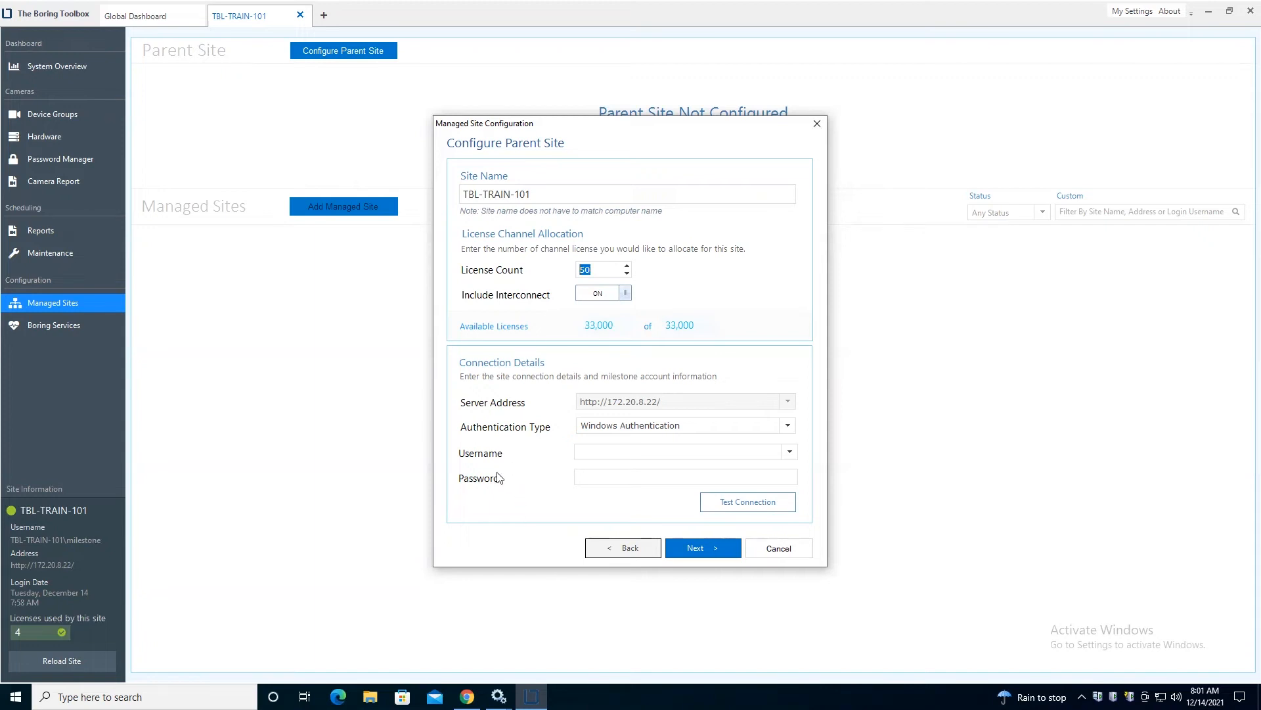
pyautogui.moveTo(595, 338)
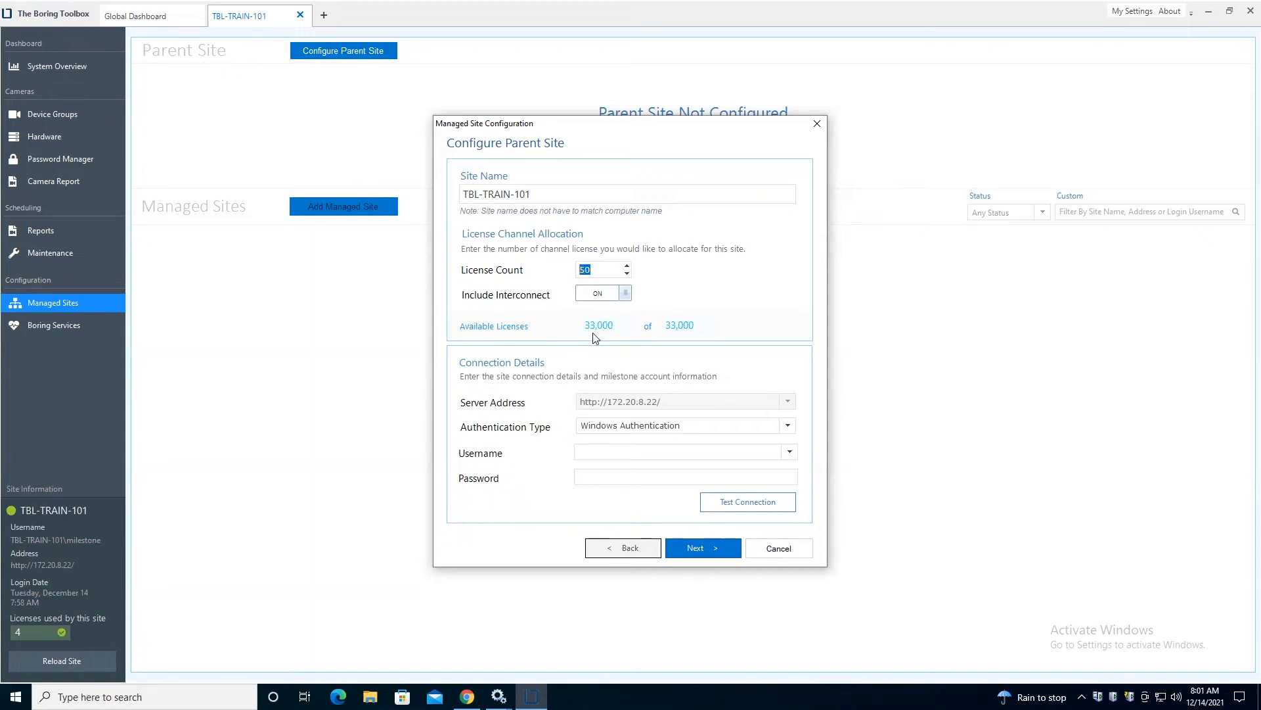
pyautogui.moveTo(527, 273)
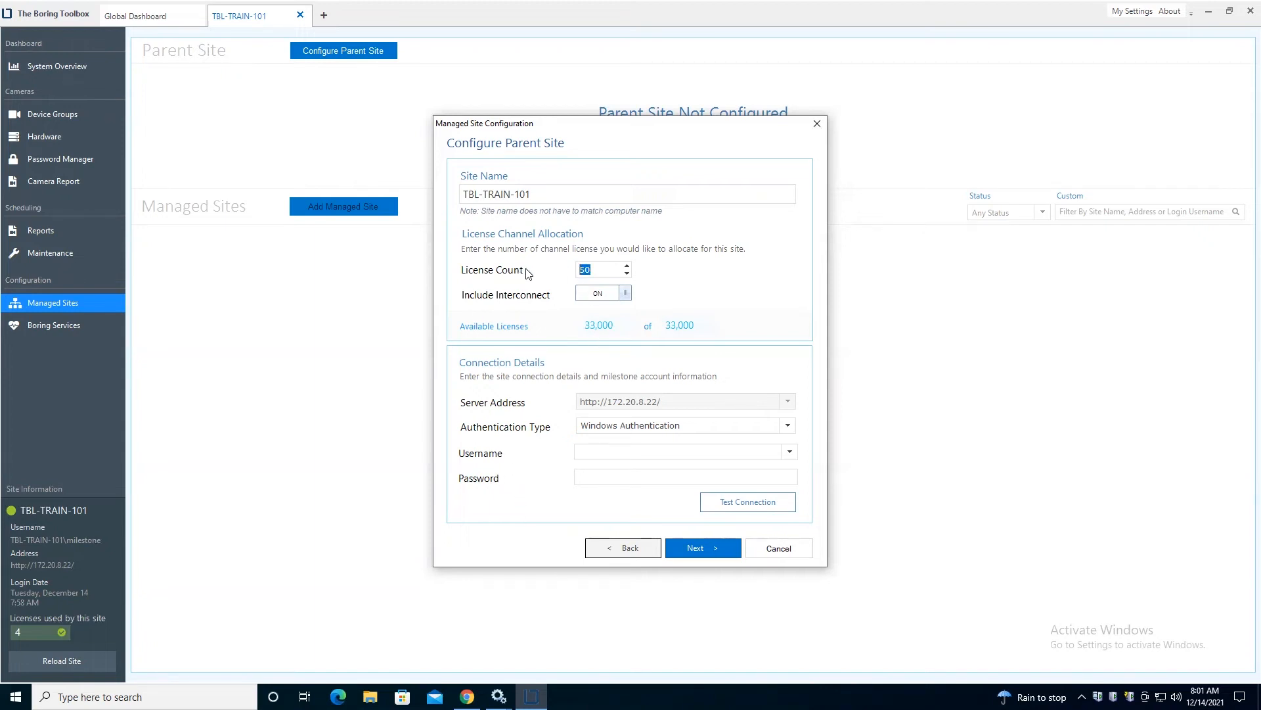
pyautogui.click(602, 292)
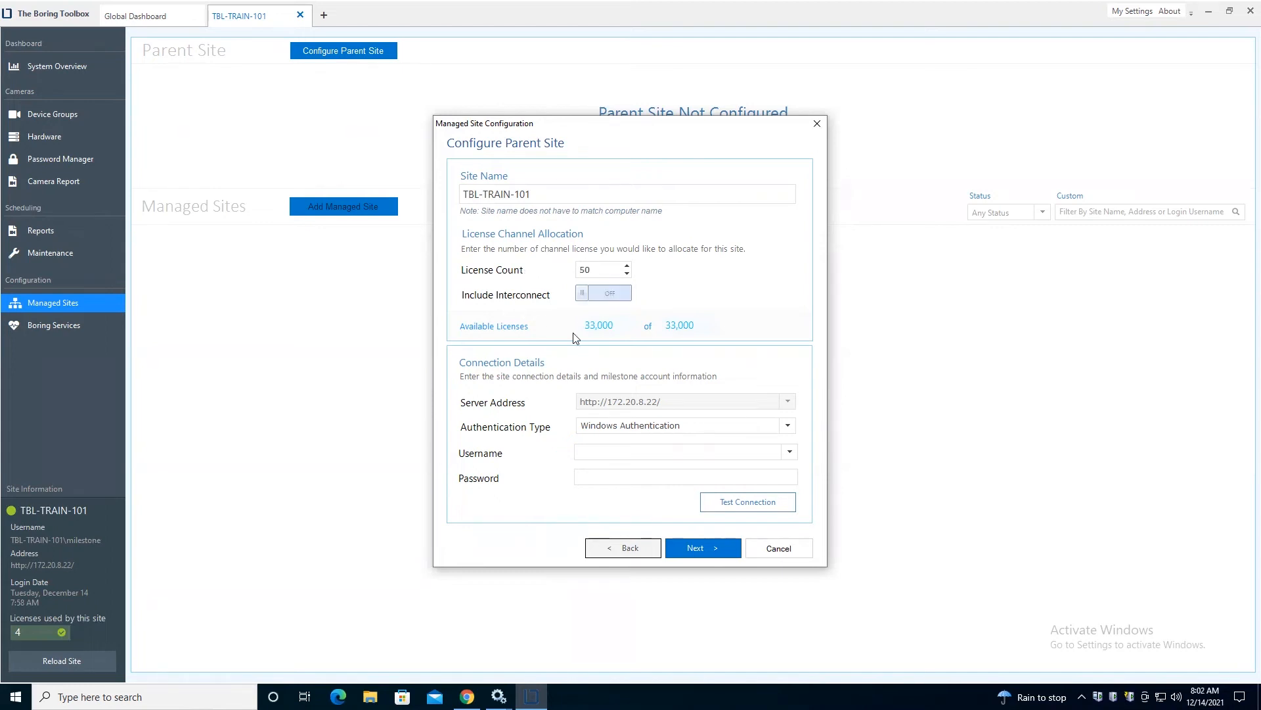
pyautogui.moveTo(644, 491)
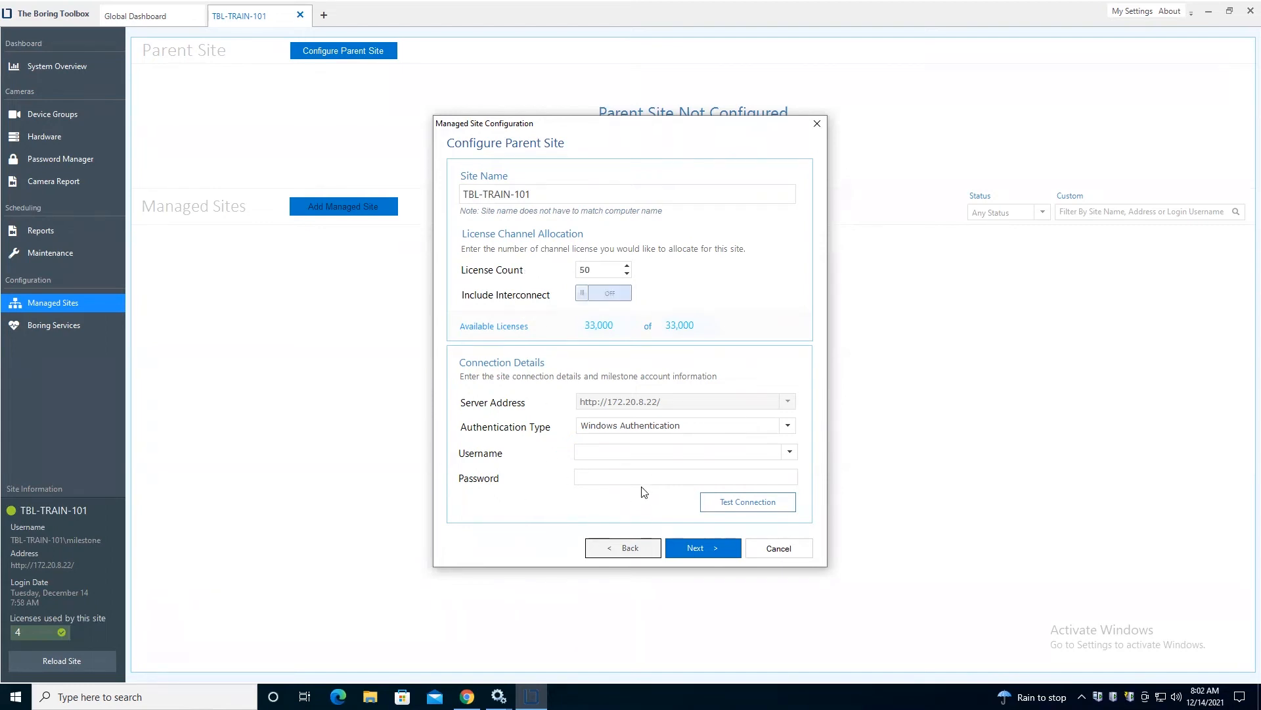
pyautogui.moveTo(609, 379)
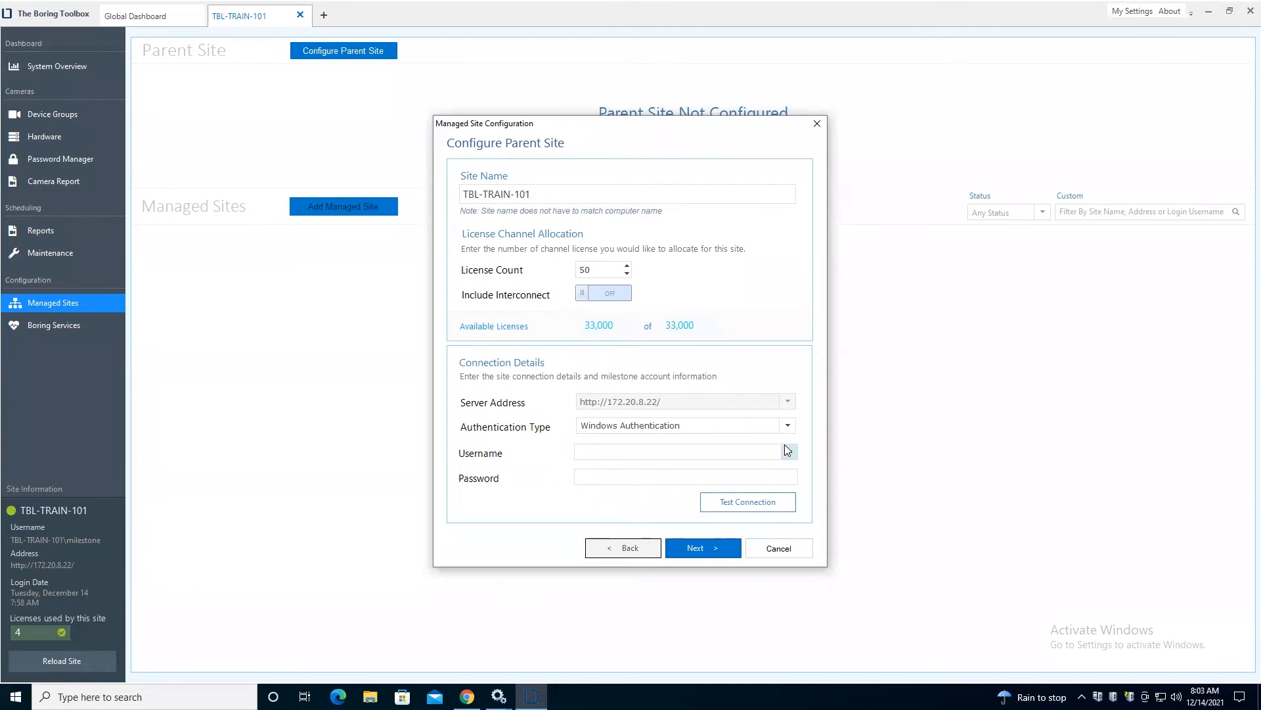
pyautogui.click(787, 425)
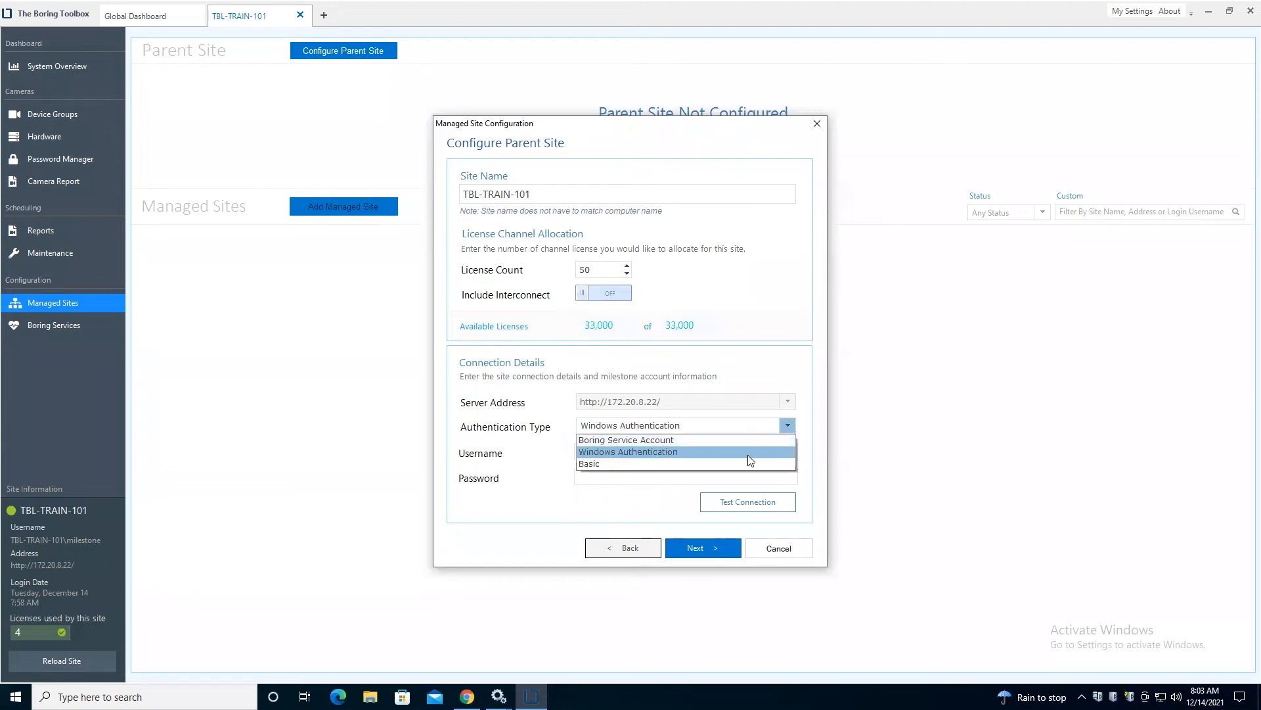
pyautogui.moveTo(736, 469)
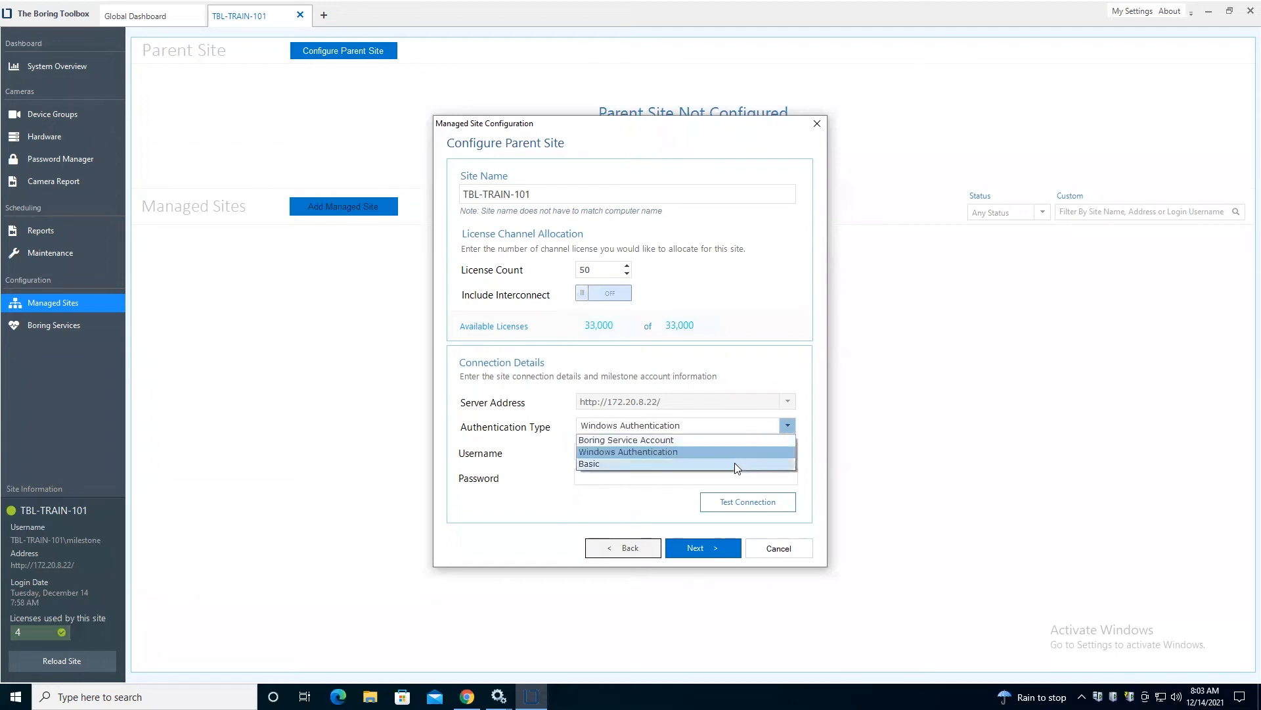
pyautogui.click(589, 463)
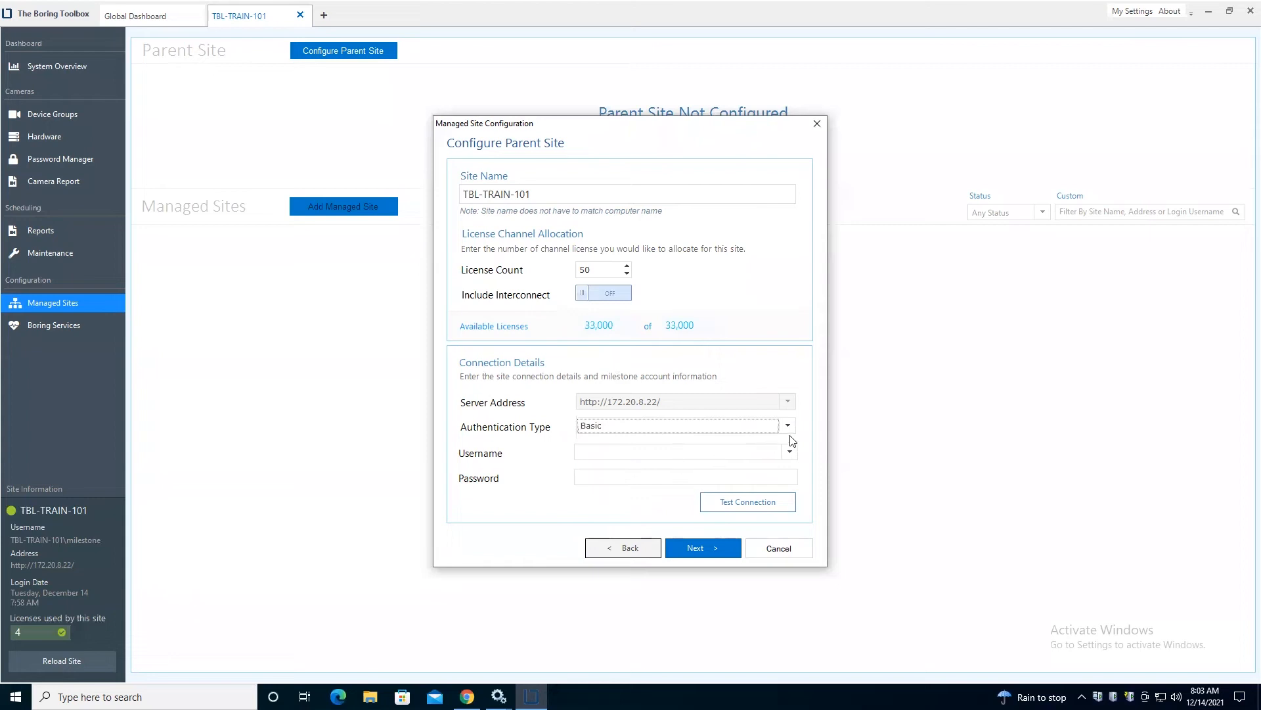
pyautogui.click(787, 425)
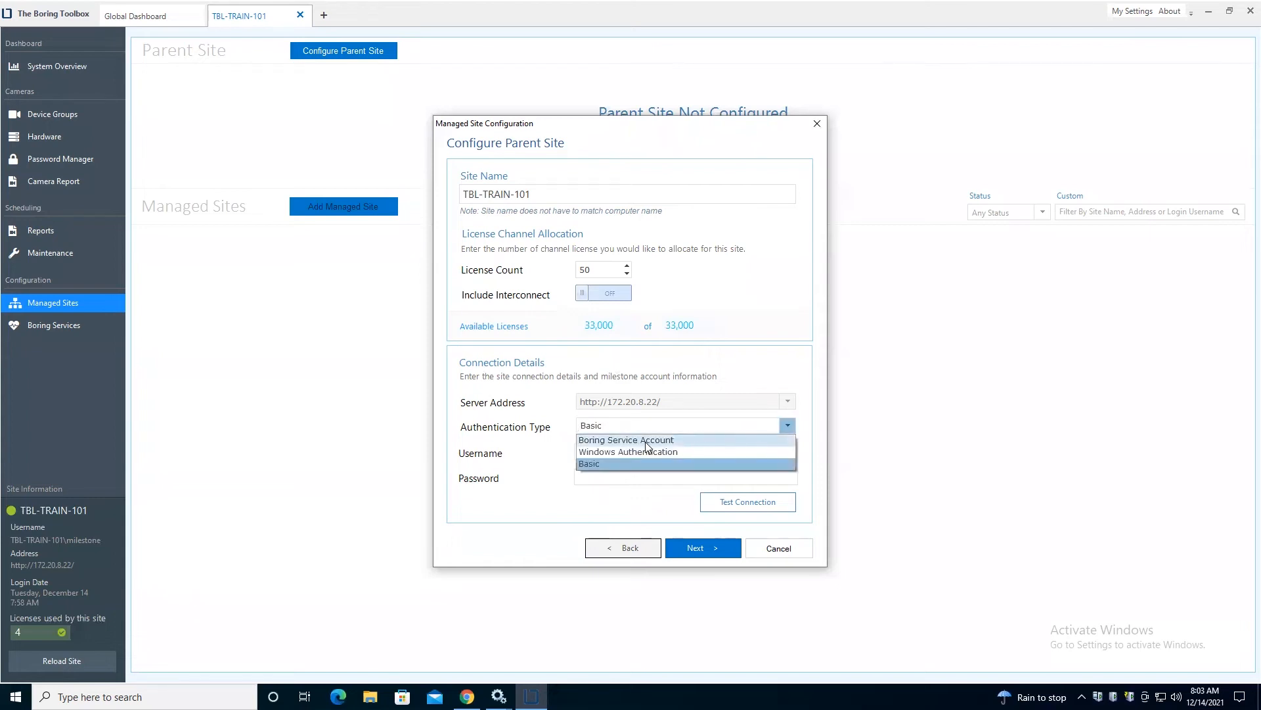
pyautogui.click(626, 440)
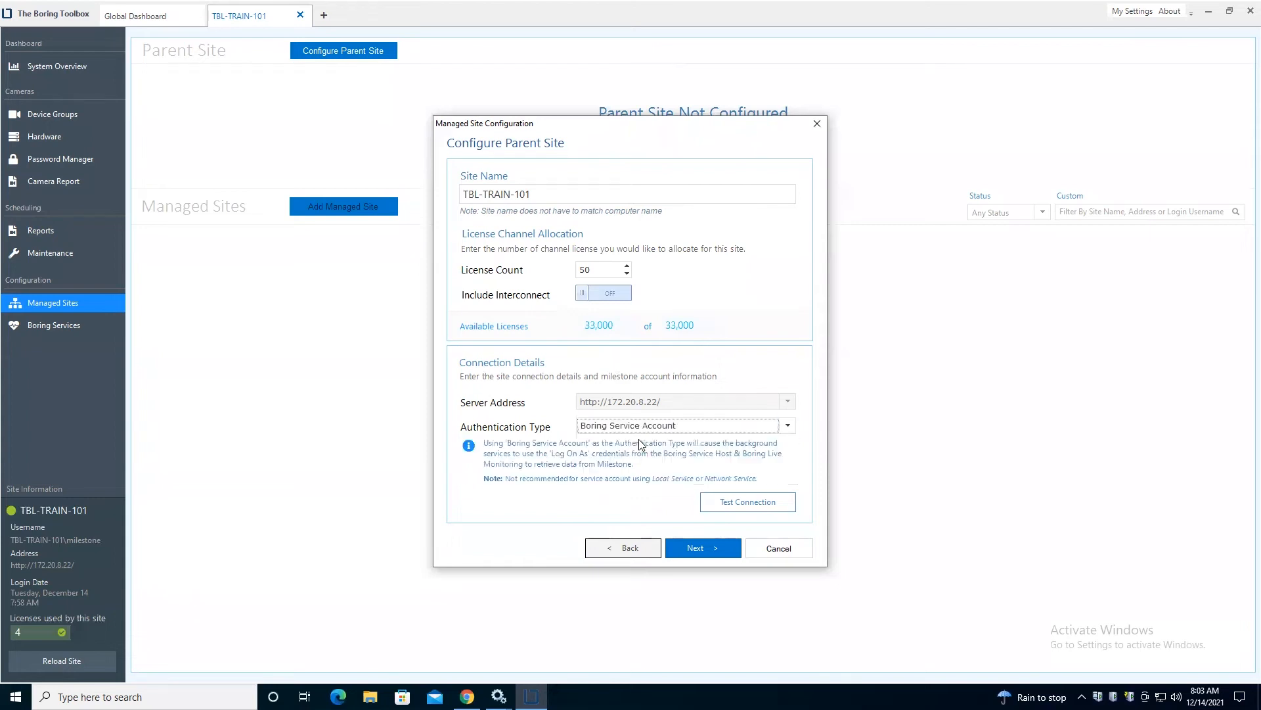
pyautogui.moveTo(731, 438)
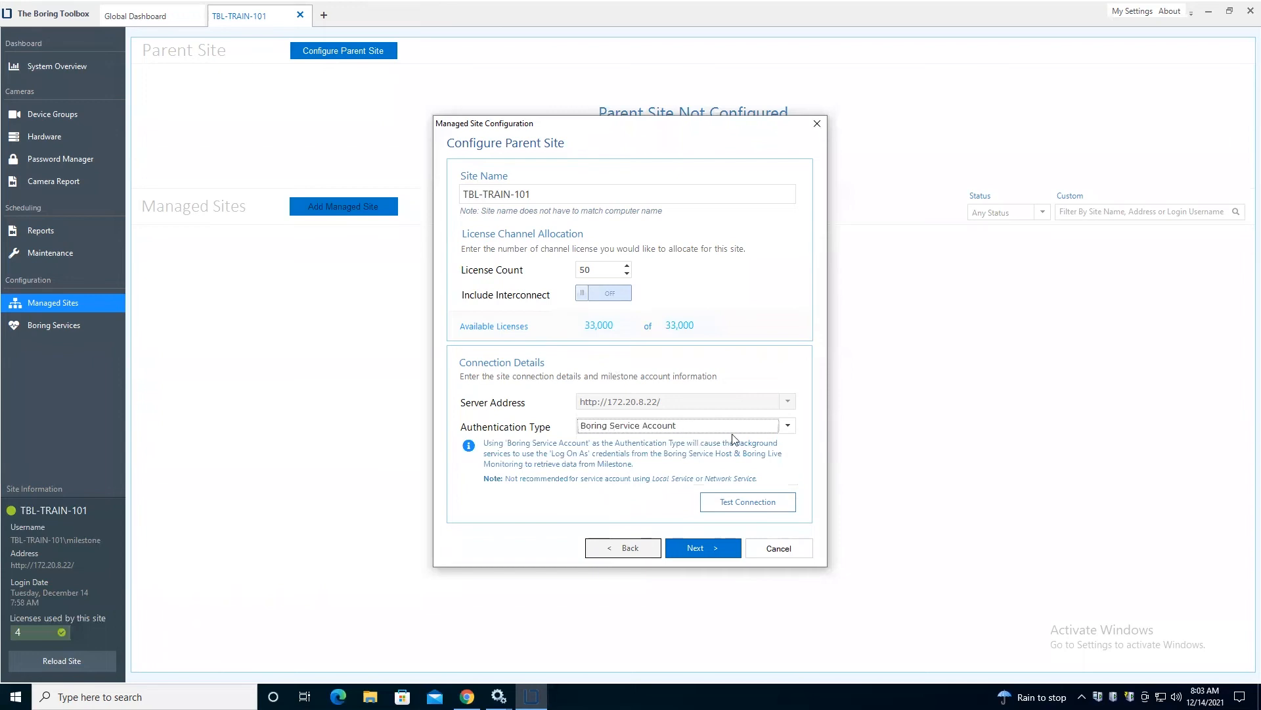
pyautogui.moveTo(559, 531)
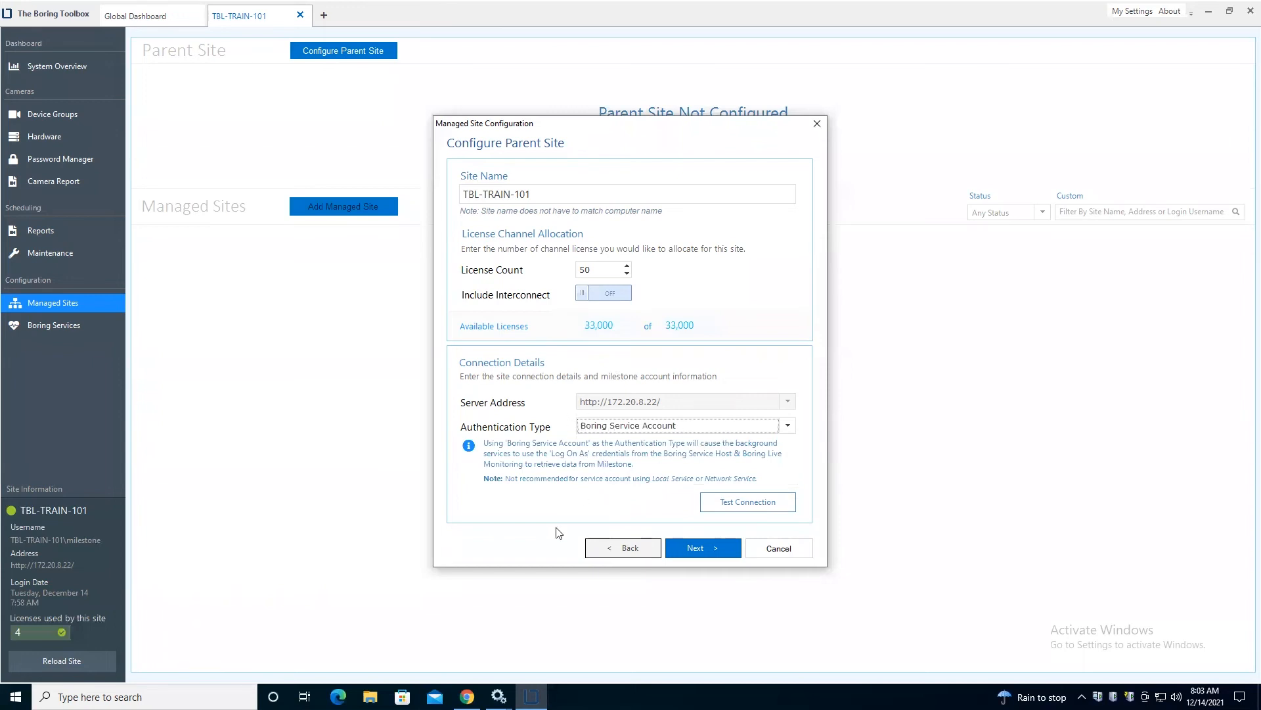
pyautogui.moveTo(498, 696)
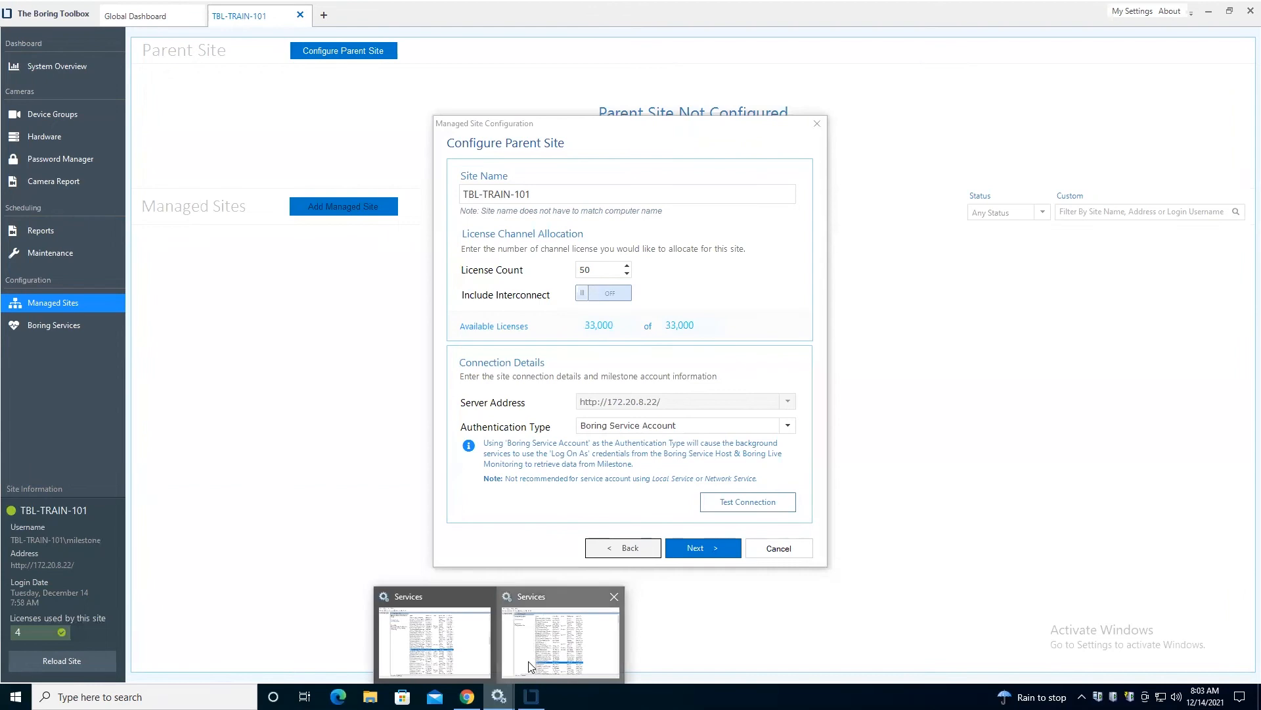
# - Bring Windows Services forward to check the Boring services' Log On As account
pyautogui.click(560, 635)
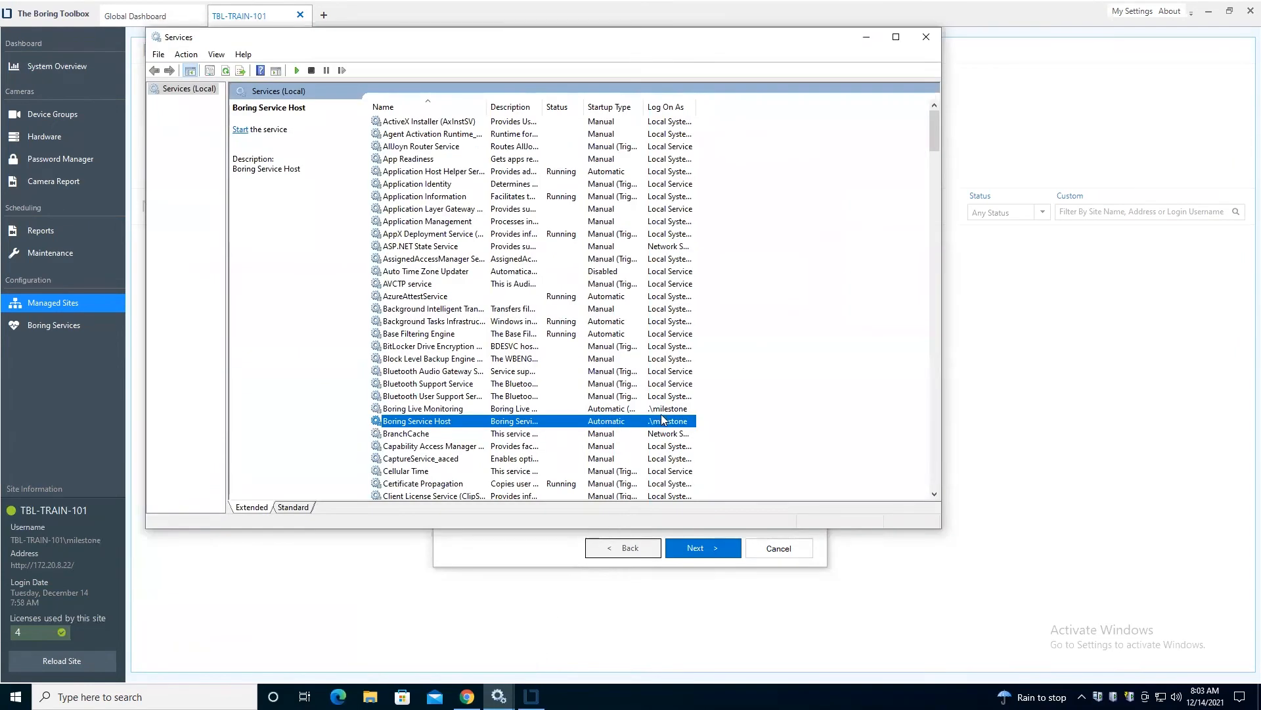
pyautogui.moveTo(651, 414)
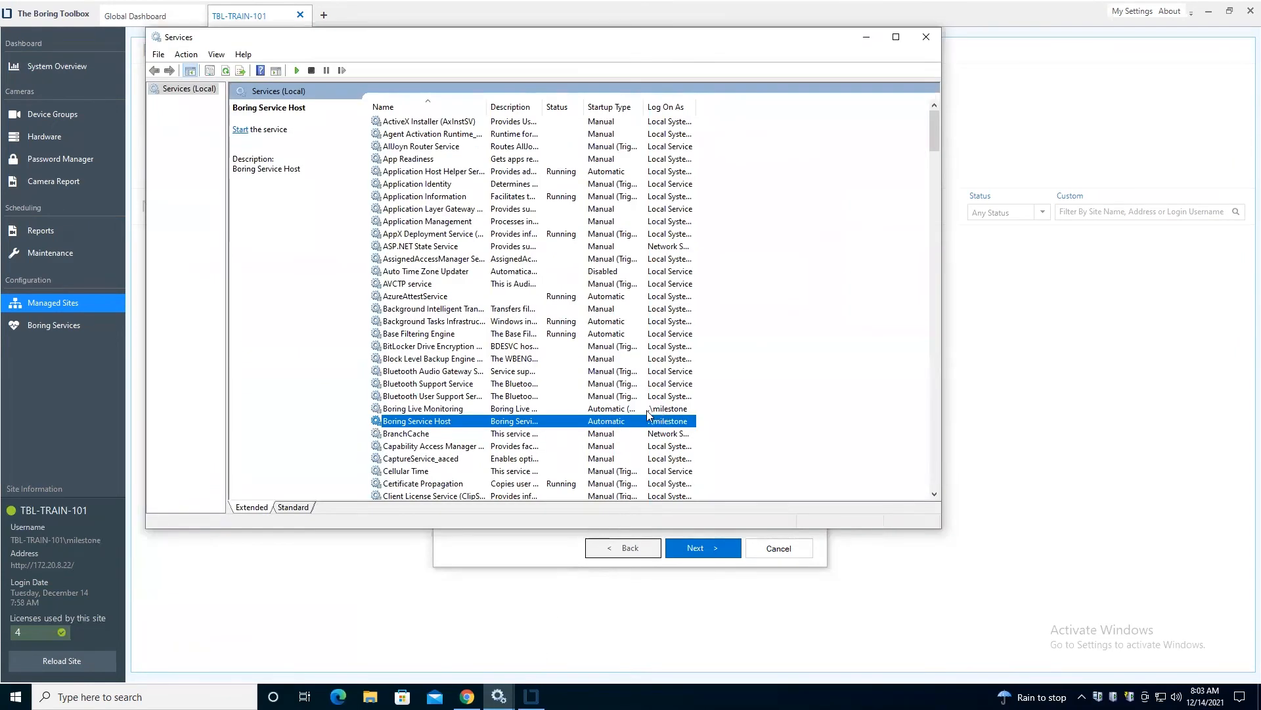
pyautogui.moveTo(690, 419)
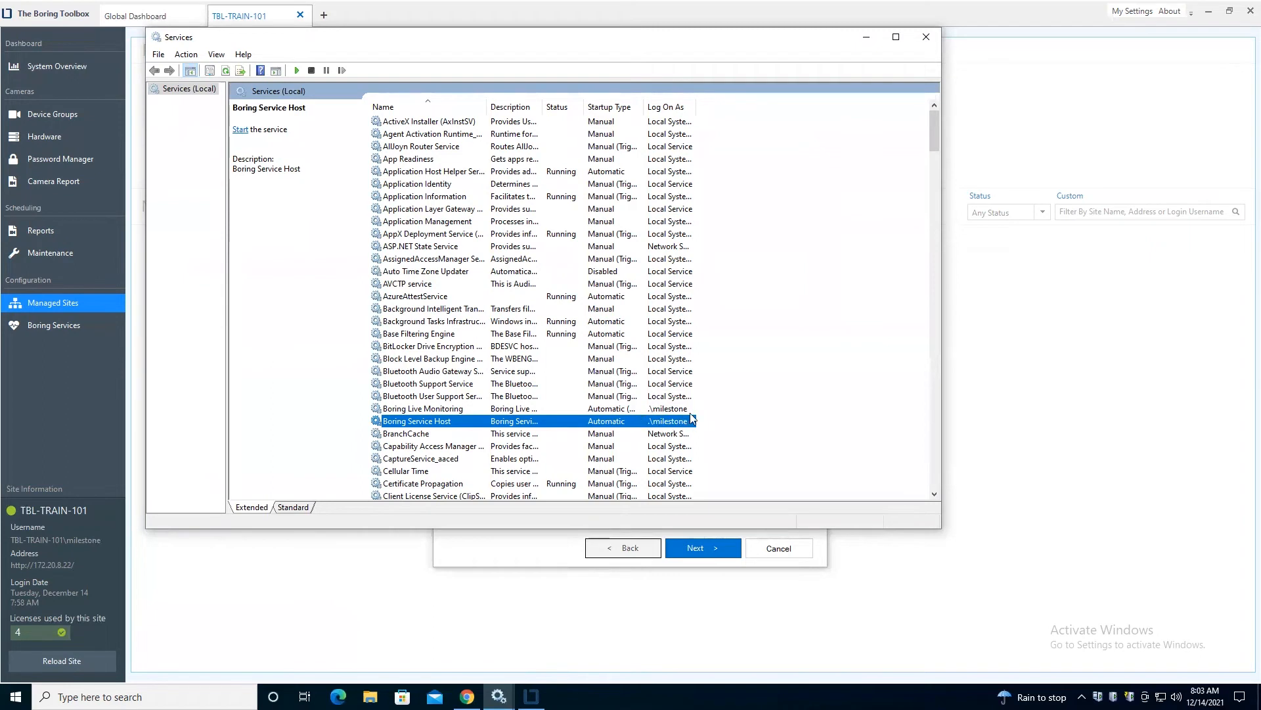
pyautogui.moveTo(835, 97)
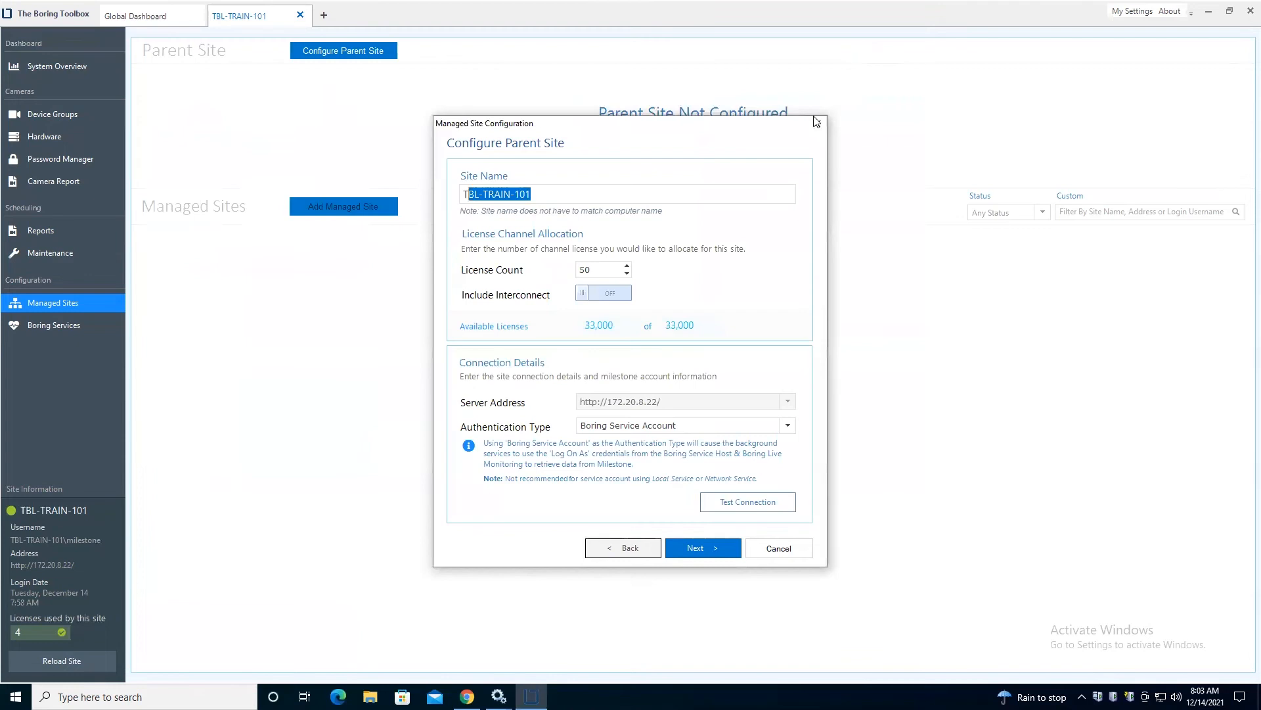
pyautogui.moveTo(749, 429)
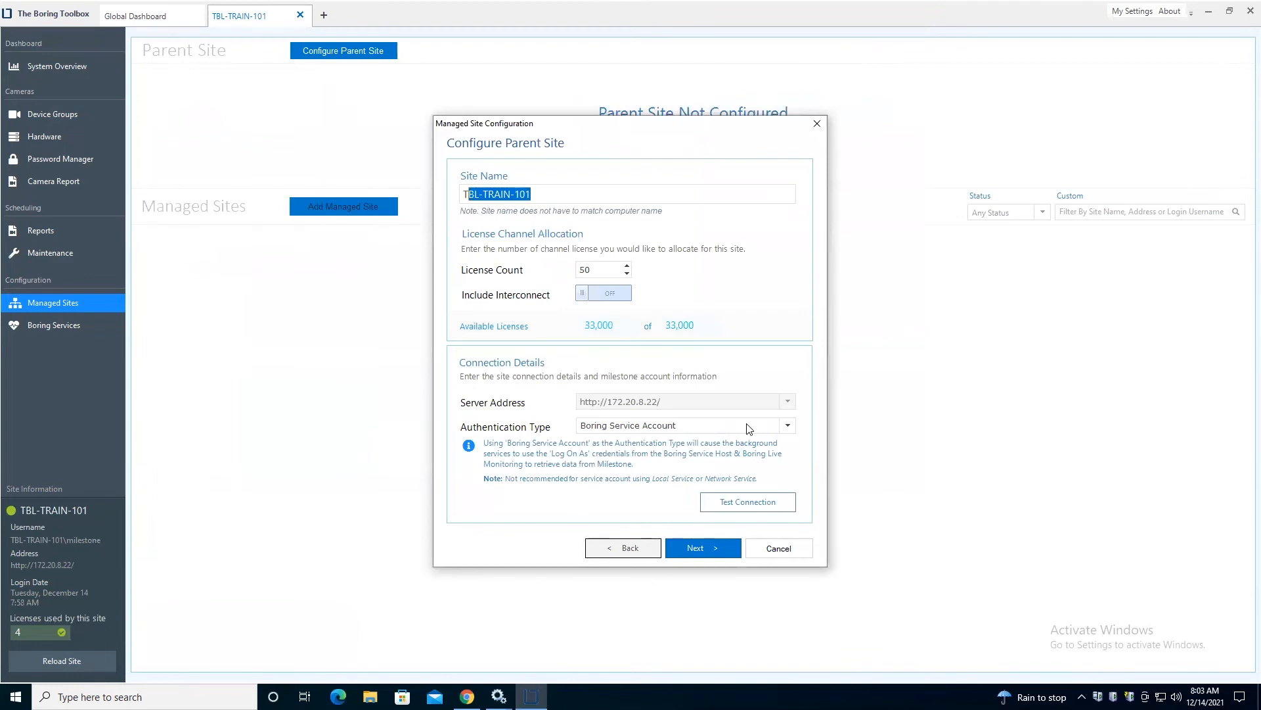
pyautogui.moveTo(603, 474)
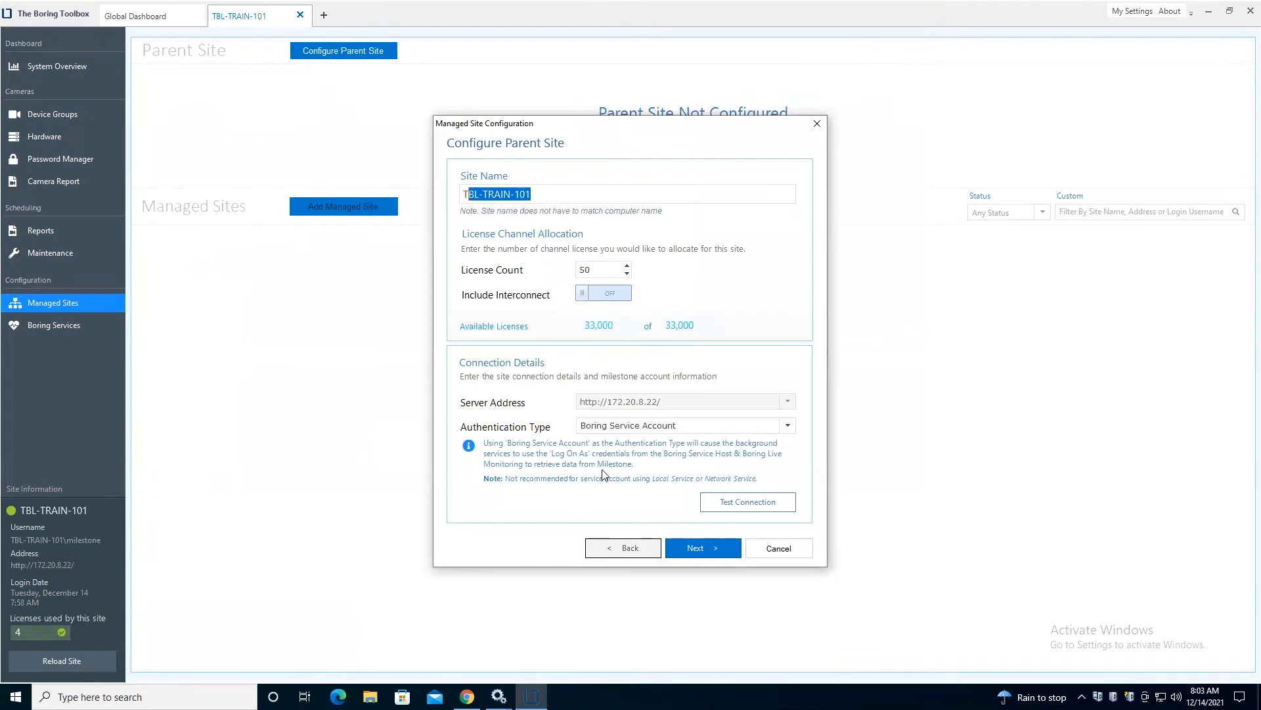
pyautogui.moveTo(696, 492)
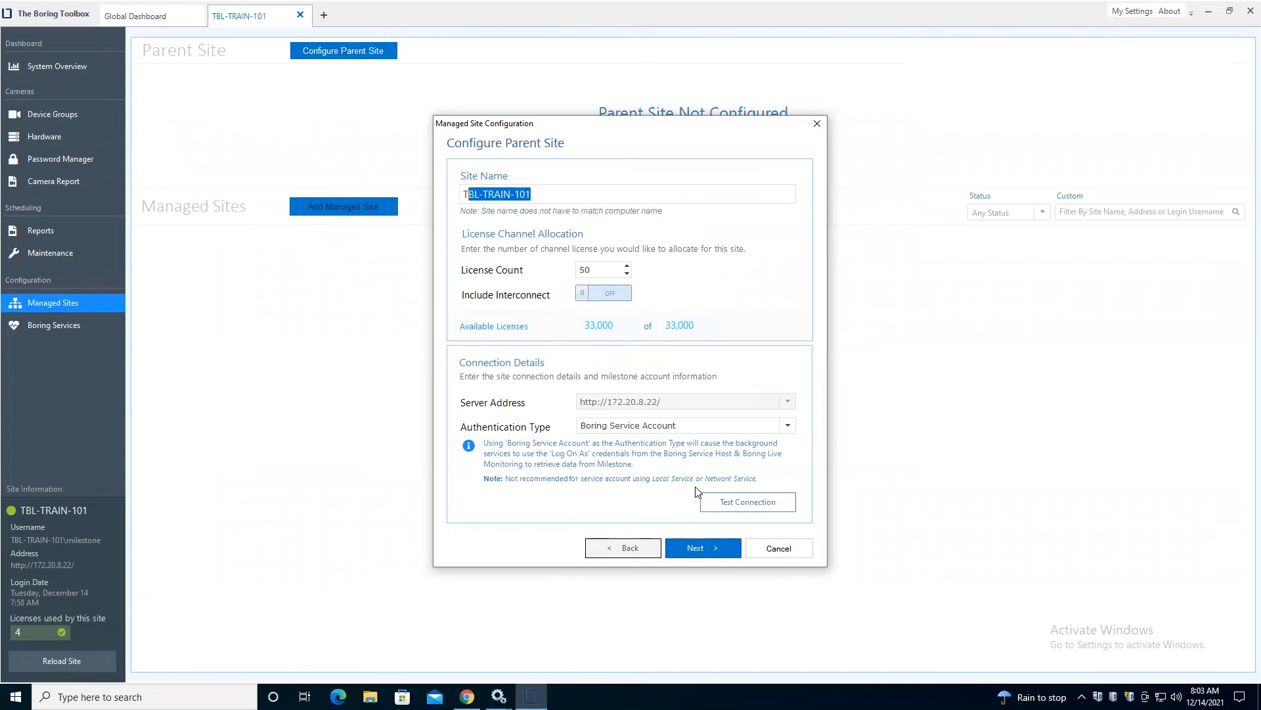
pyautogui.moveTo(711, 505)
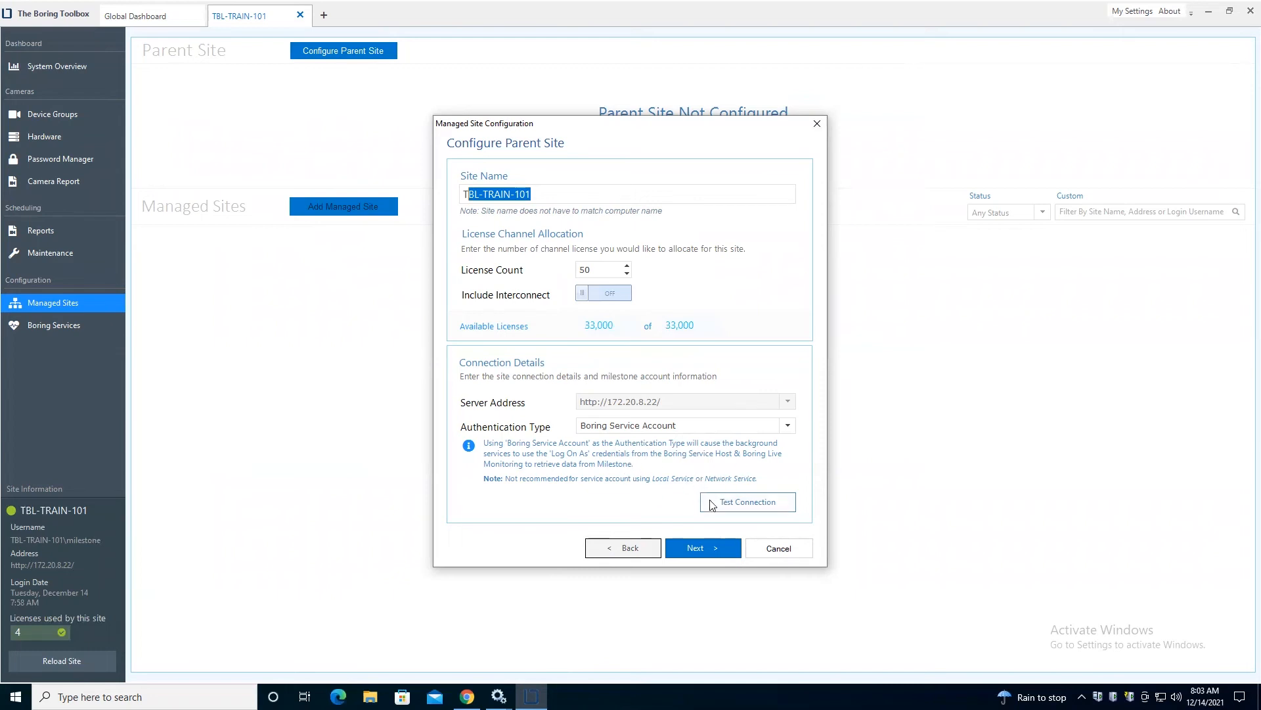
pyautogui.moveTo(736, 474)
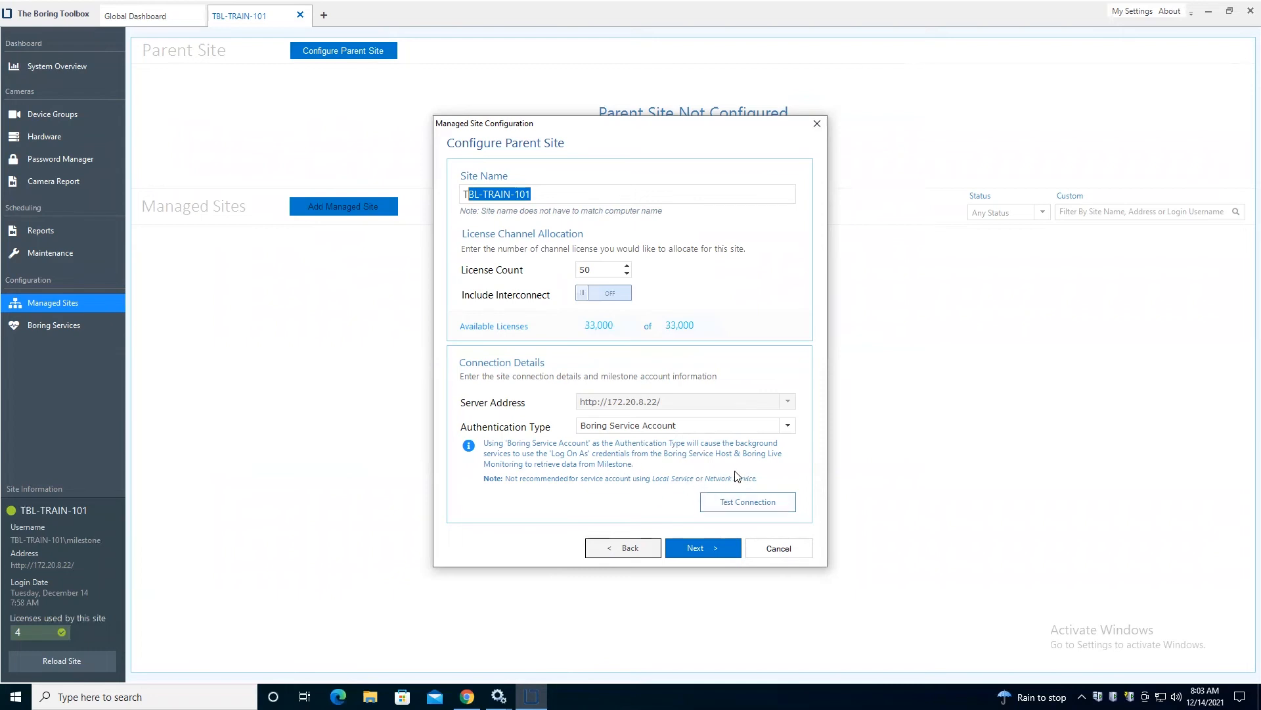
pyautogui.moveTo(725, 475)
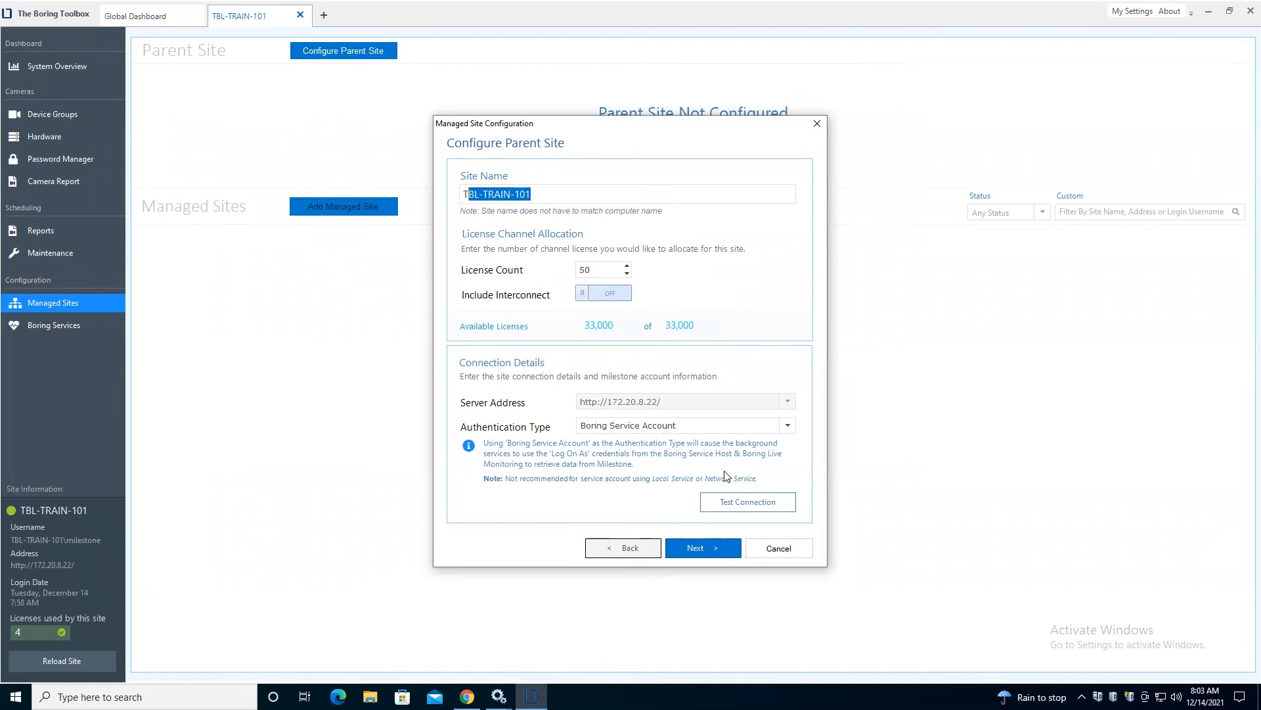
pyautogui.moveTo(566, 645)
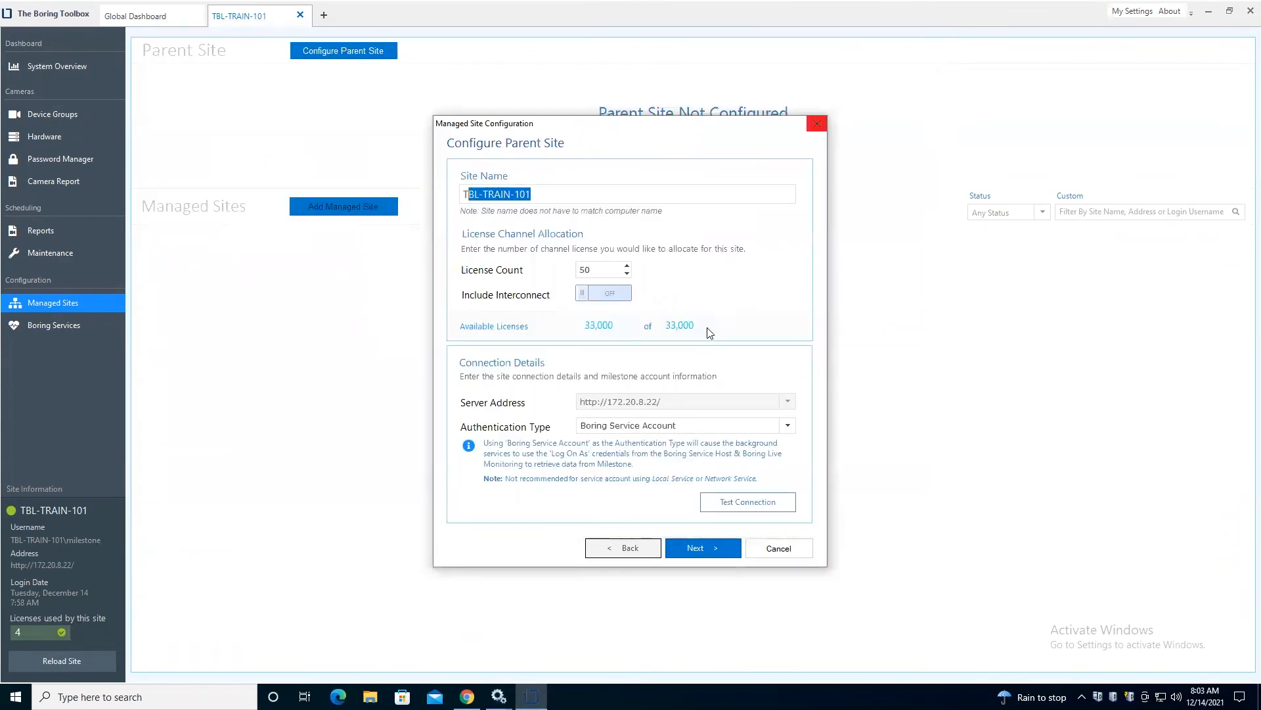
pyautogui.moveTo(632, 429)
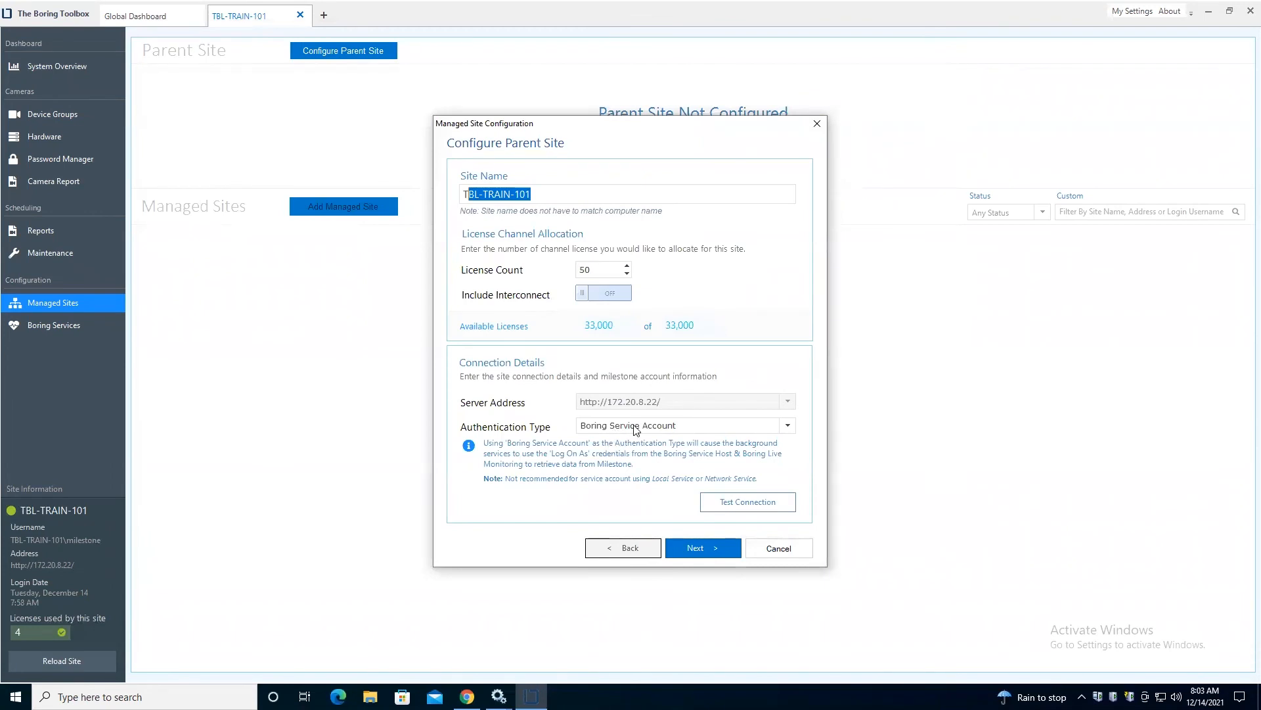
# - Use Windows Authentication as user milestone, pass the connection test, and advance the wizard
pyautogui.click(685, 426)
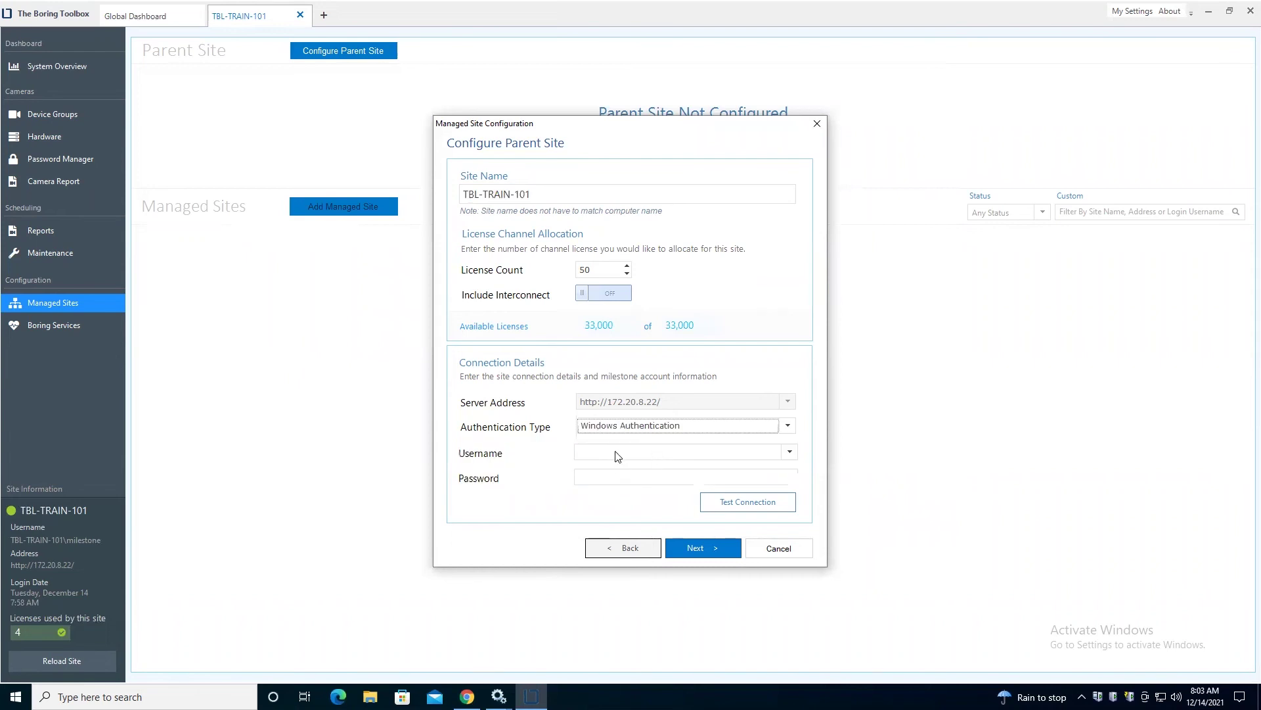
pyautogui.write('milestone')
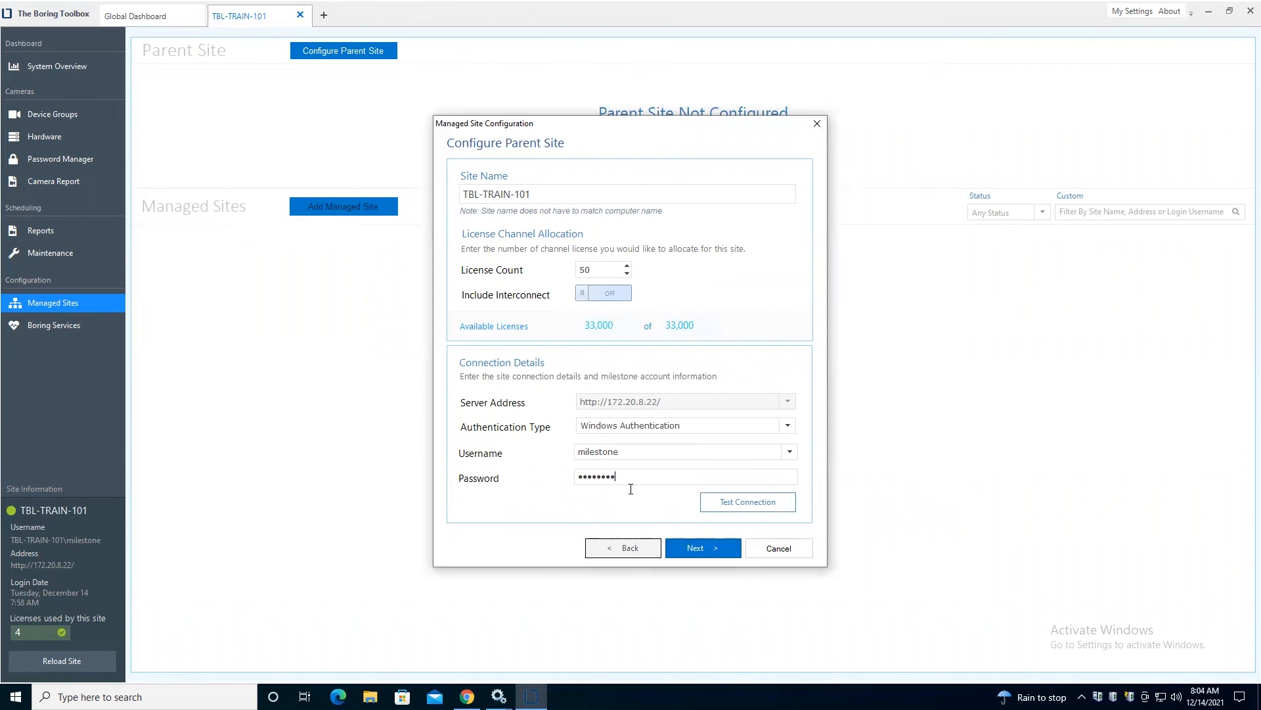
pyautogui.click(701, 547)
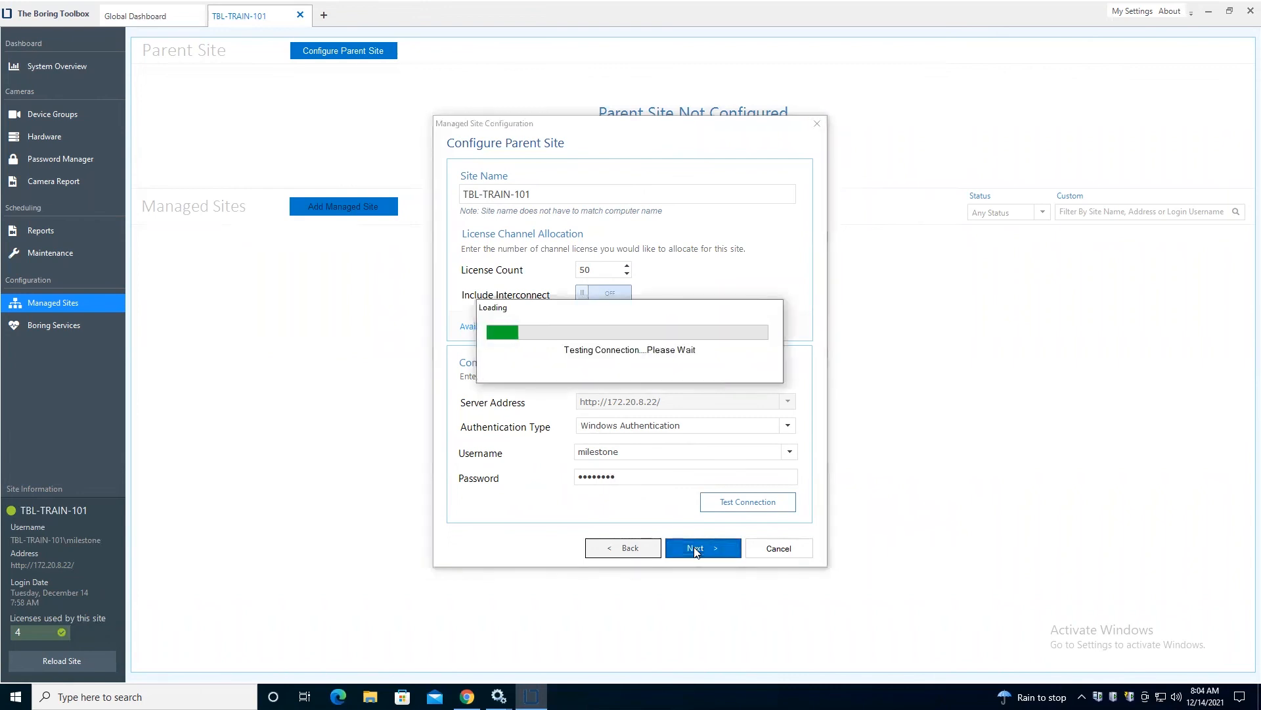
pyautogui.click(702, 548)
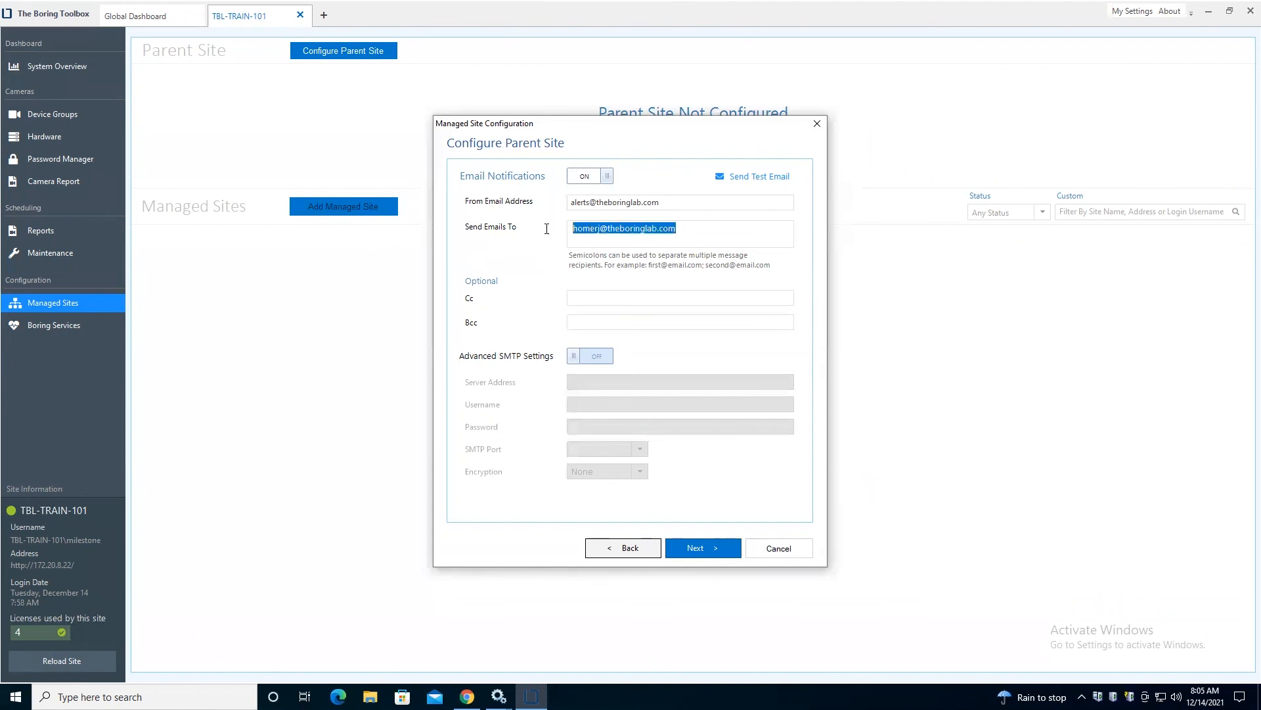
pyautogui.moveTo(606, 312)
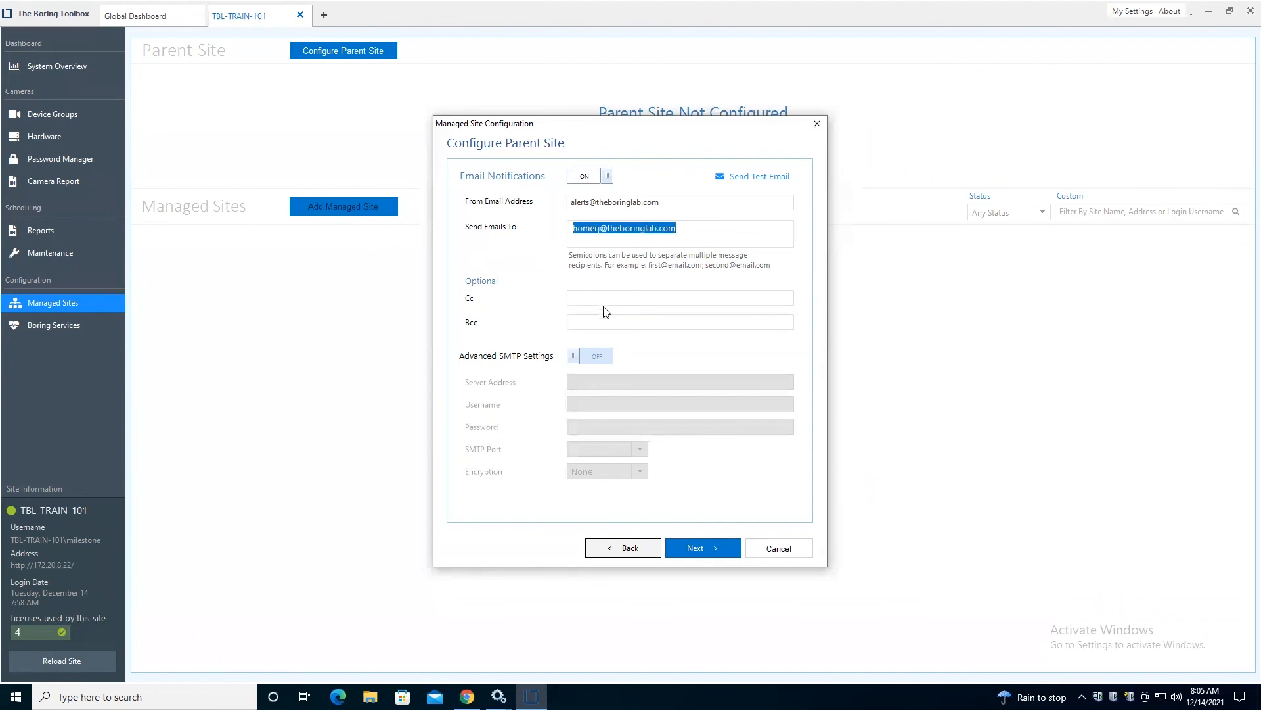
pyautogui.moveTo(595, 274)
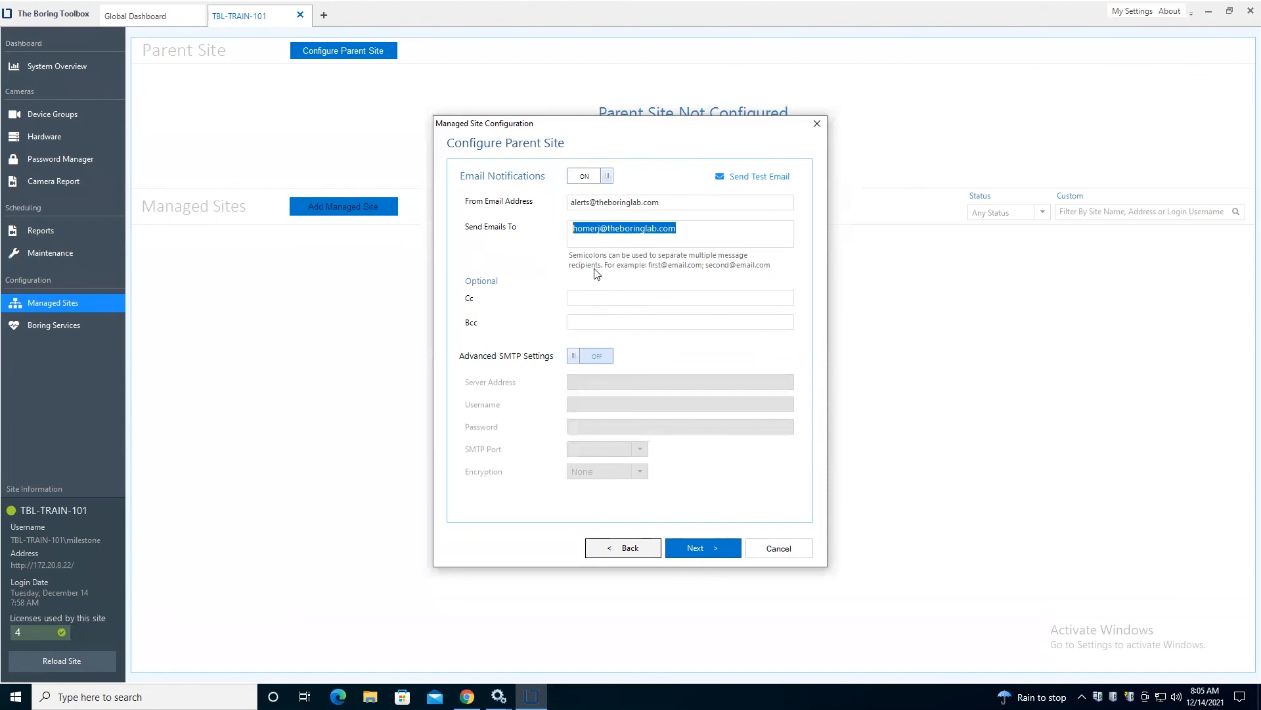
pyautogui.moveTo(247, 33)
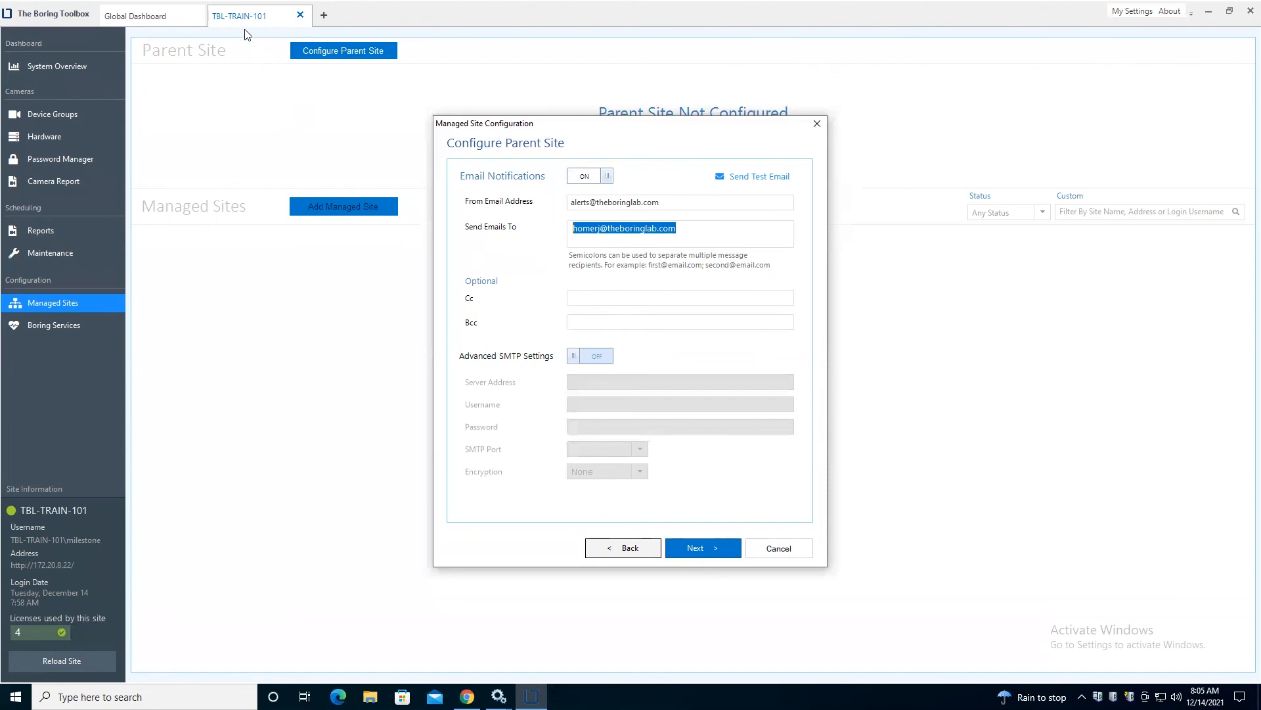
pyautogui.moveTo(632, 273)
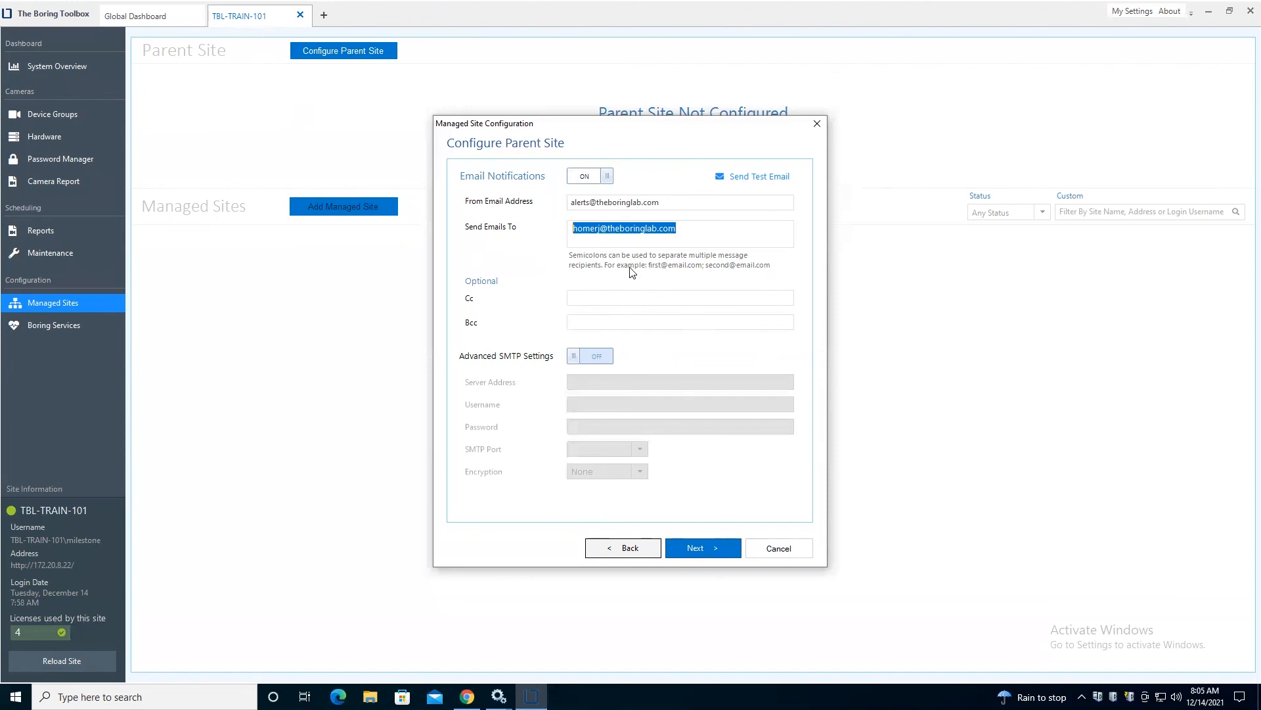
pyautogui.moveTo(572, 230)
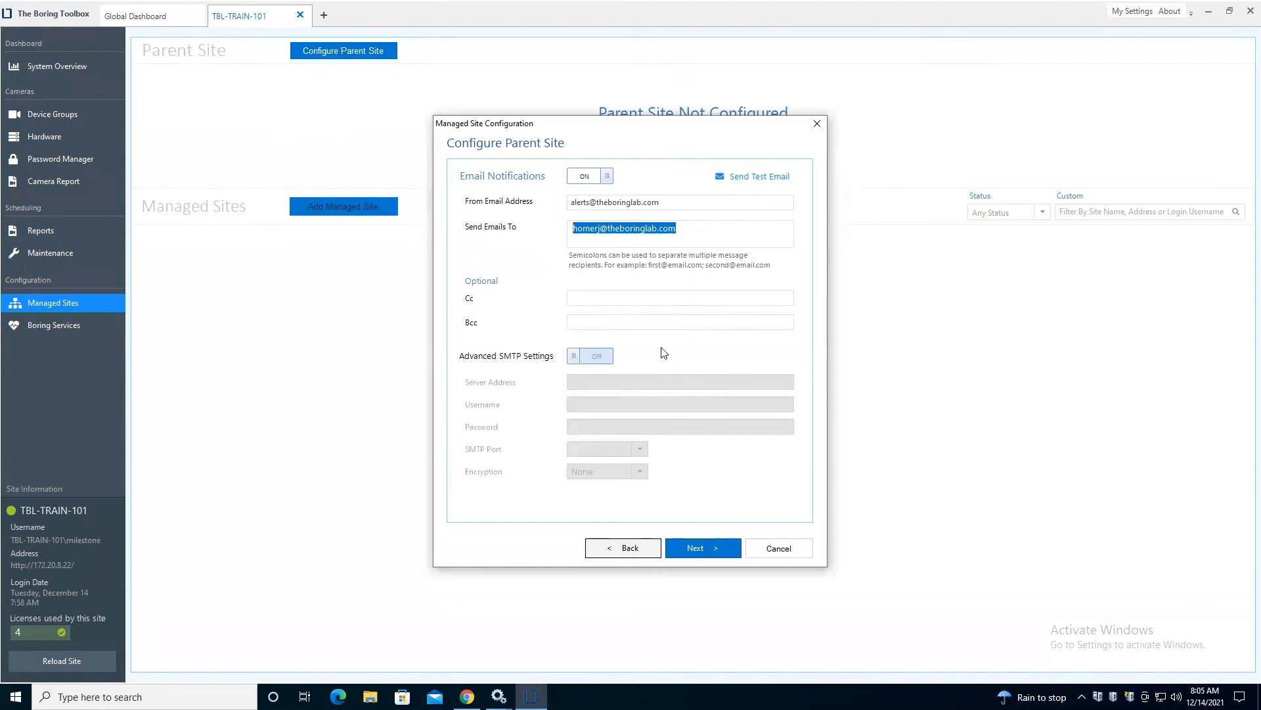
pyautogui.moveTo(650, 370)
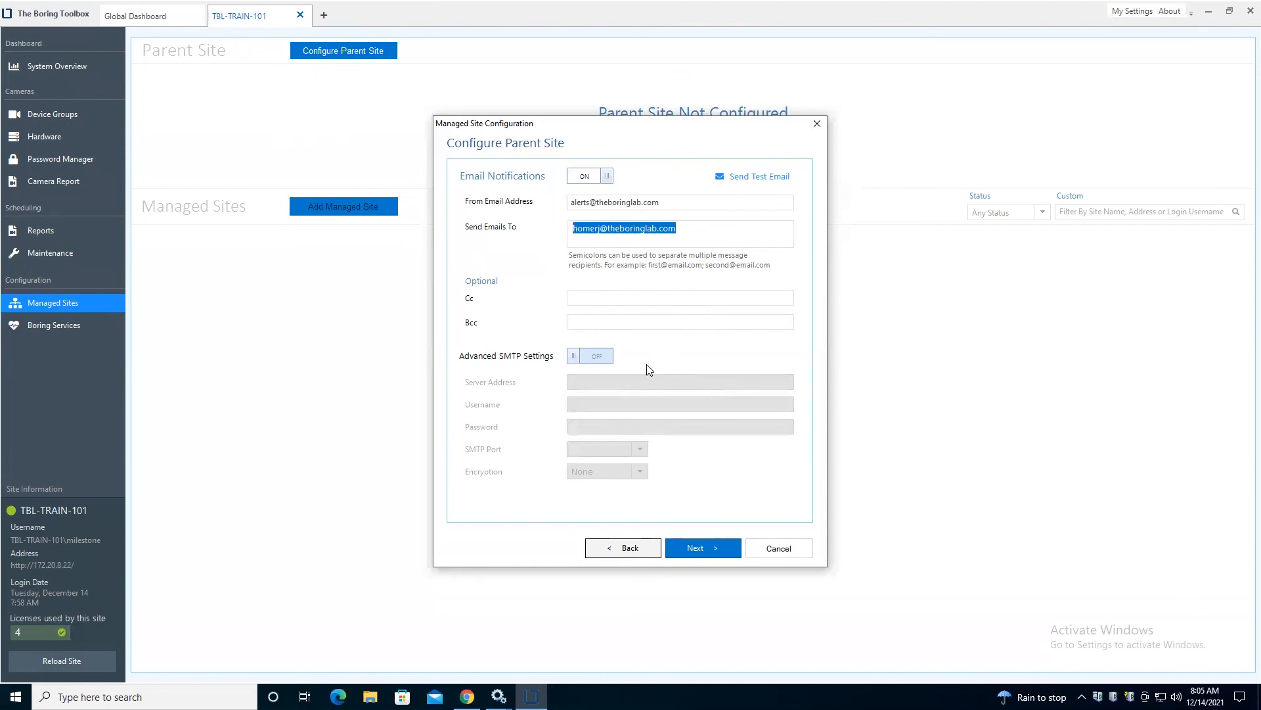
pyautogui.moveTo(684, 300)
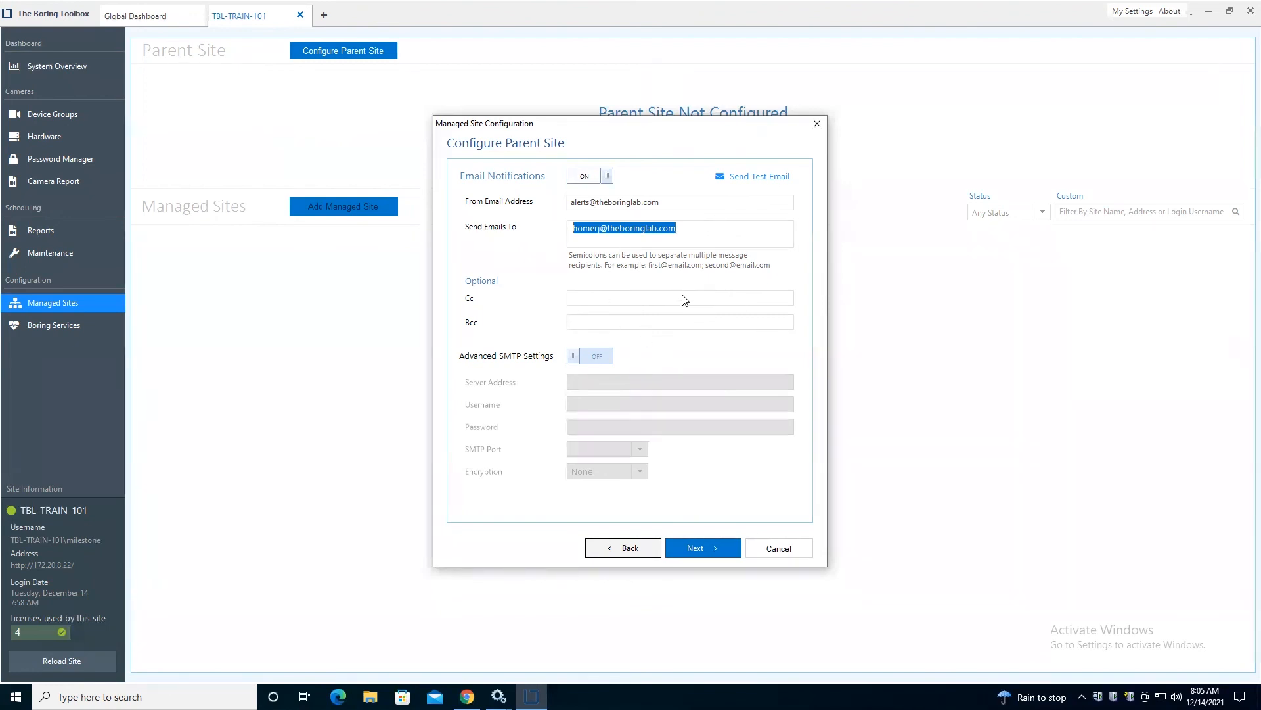